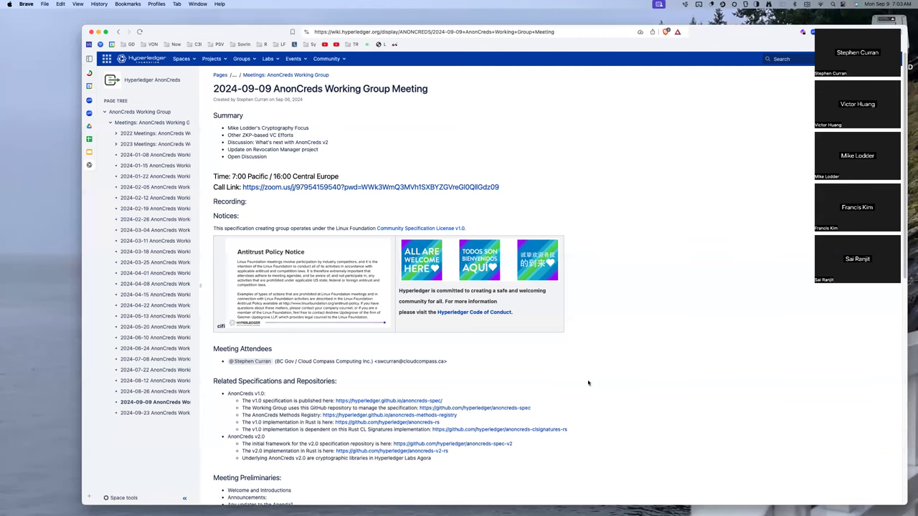
mouse_move(392, 221)
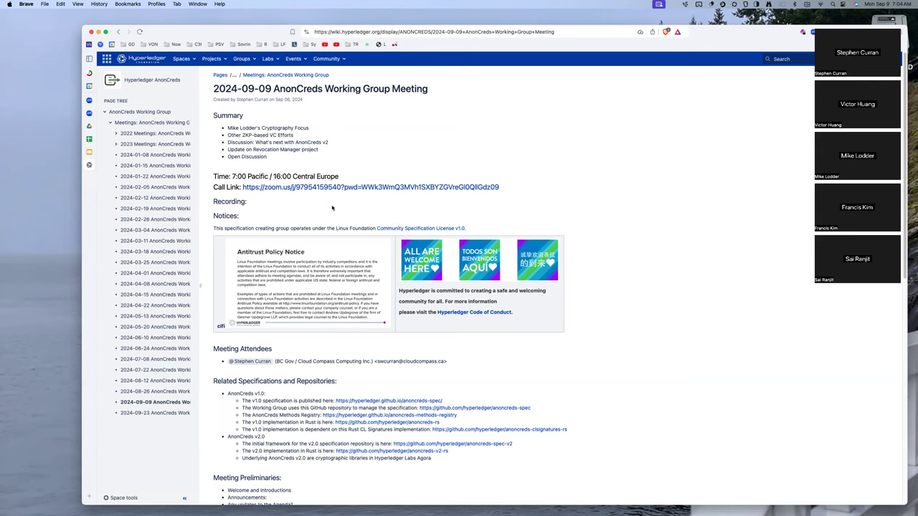
mouse_move(330, 227)
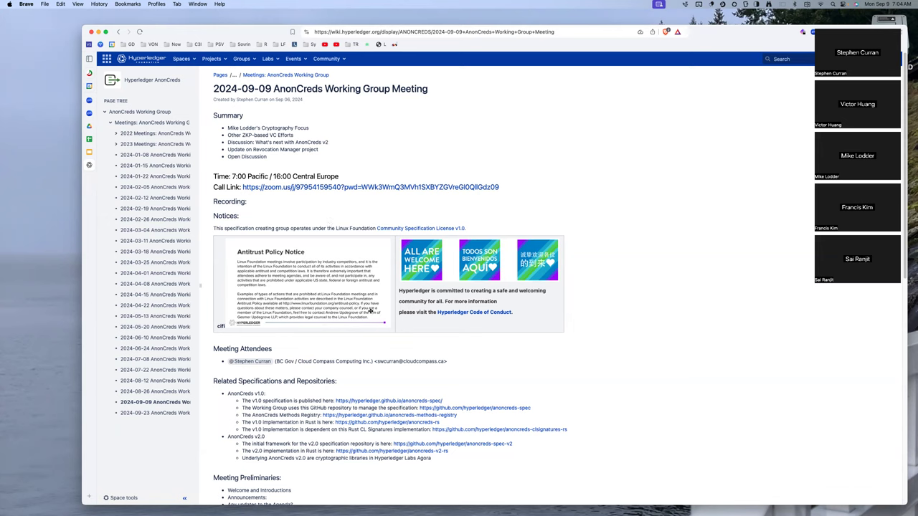
Sign in with the LFID username so the 2024-09-09 AnonCreds meeting page is shown logged in.
scroll(down, 3)
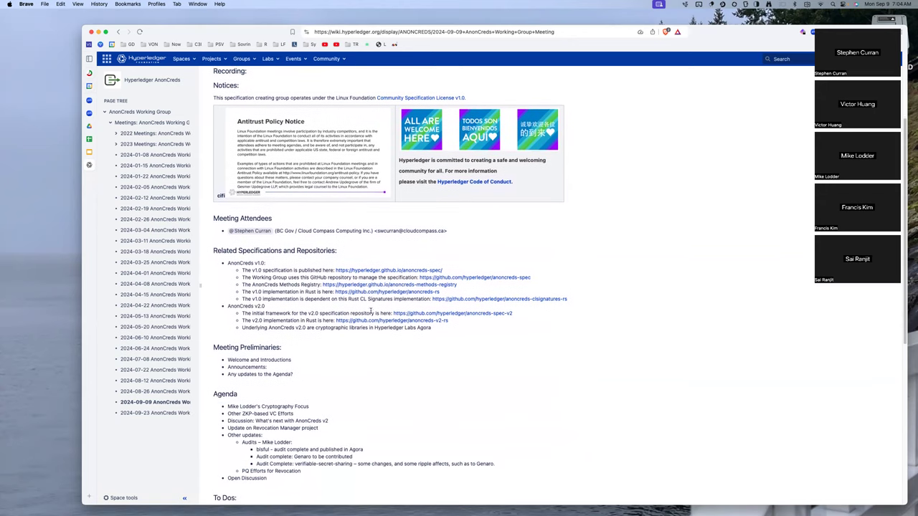
scroll(down, 3)
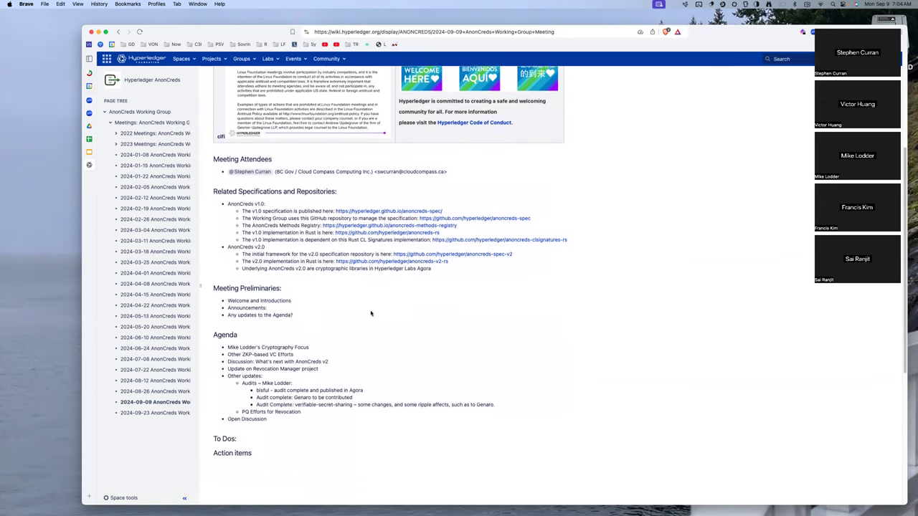
scroll(down, 3)
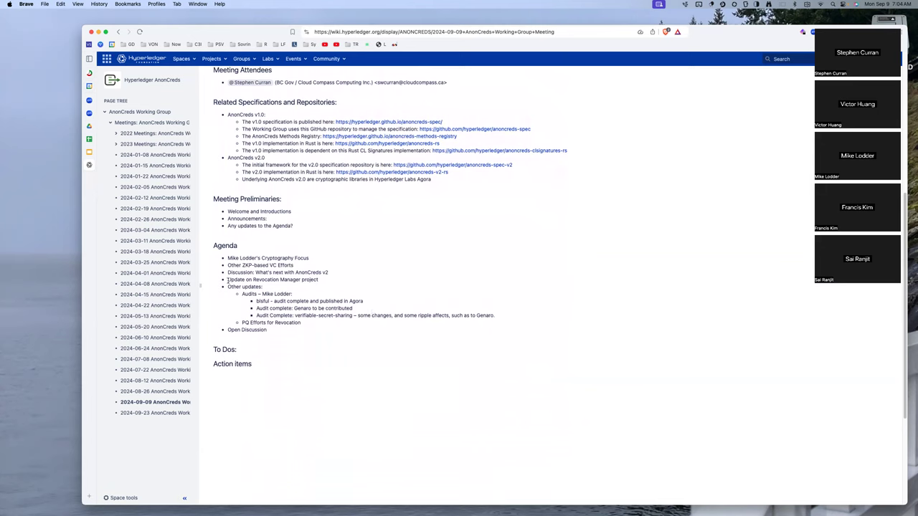
mouse_move(332, 272)
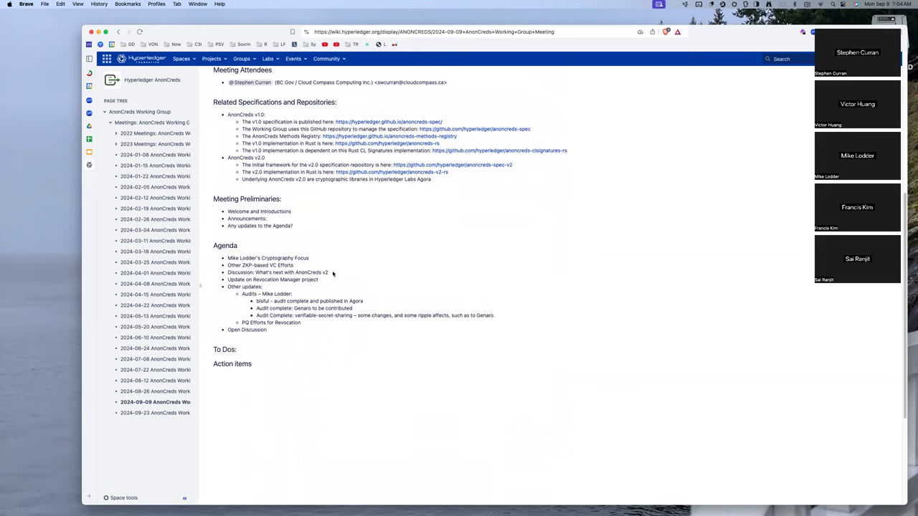
scroll(up, 3)
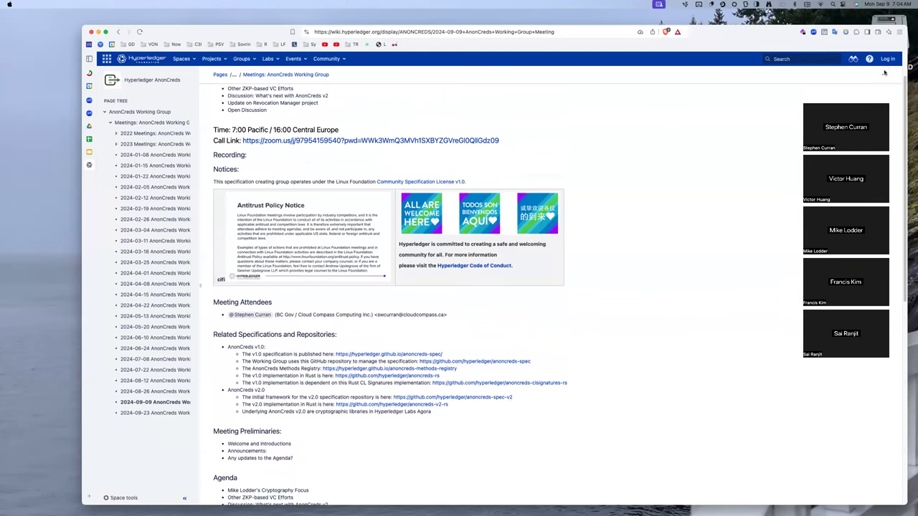
click(886, 59)
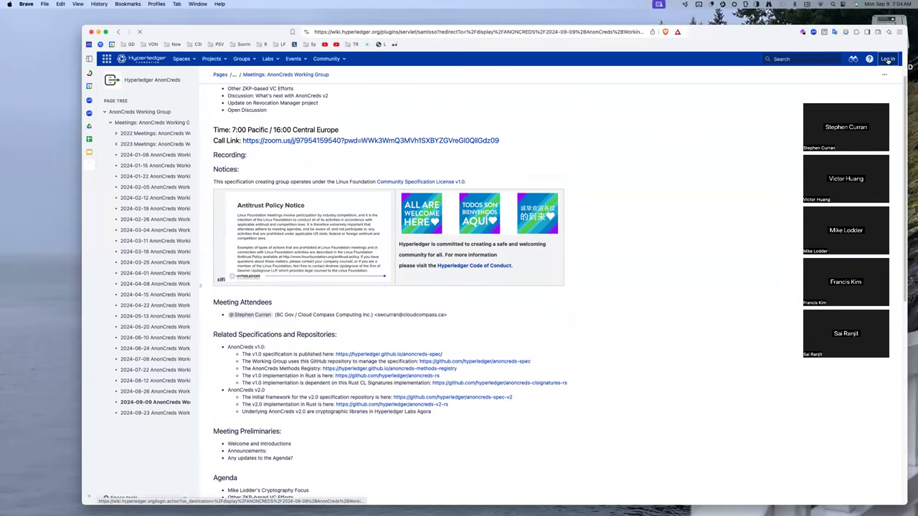
click(888, 59)
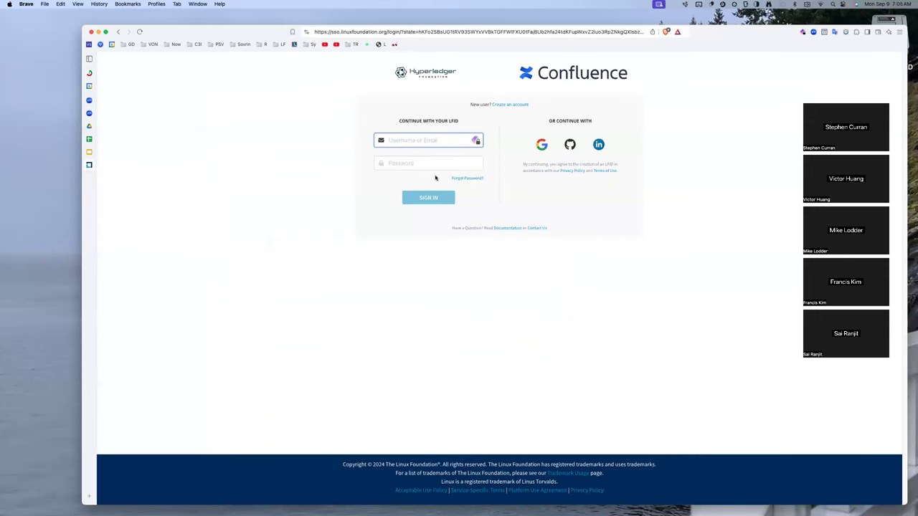
click(476, 141)
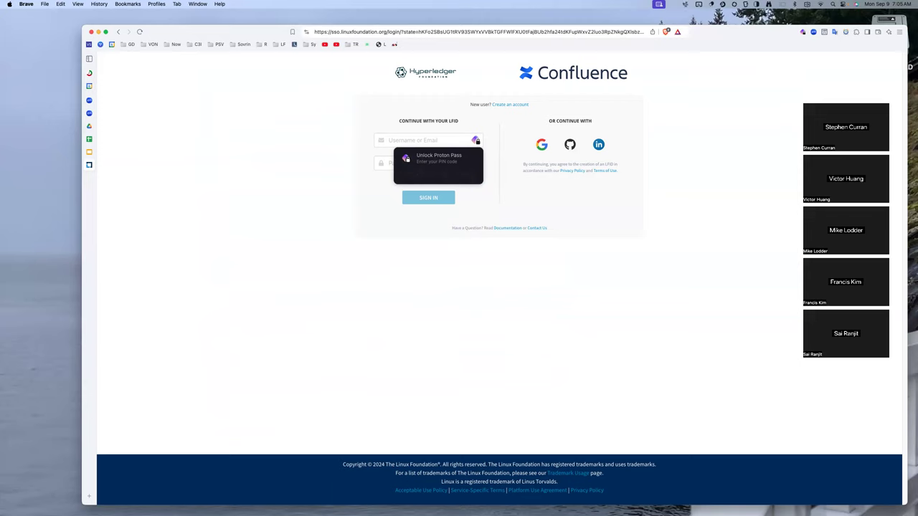
text(939920591)
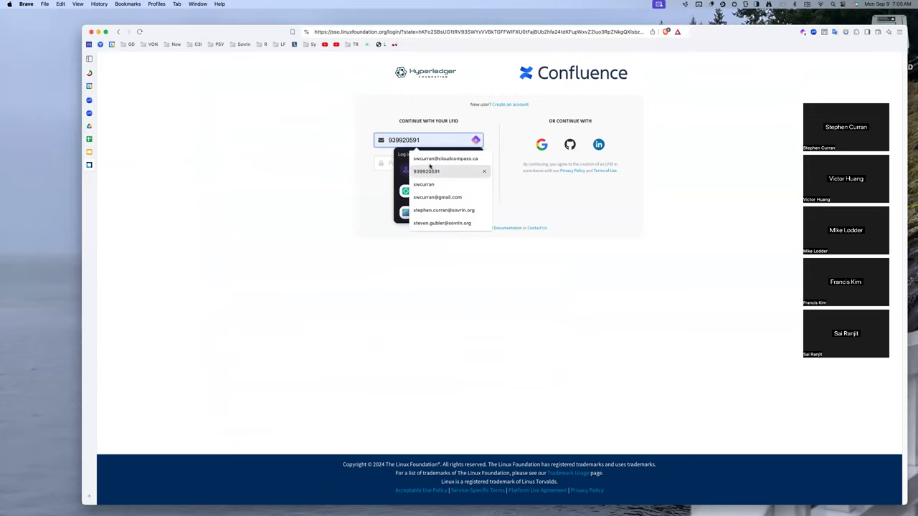
right_click(428, 161)
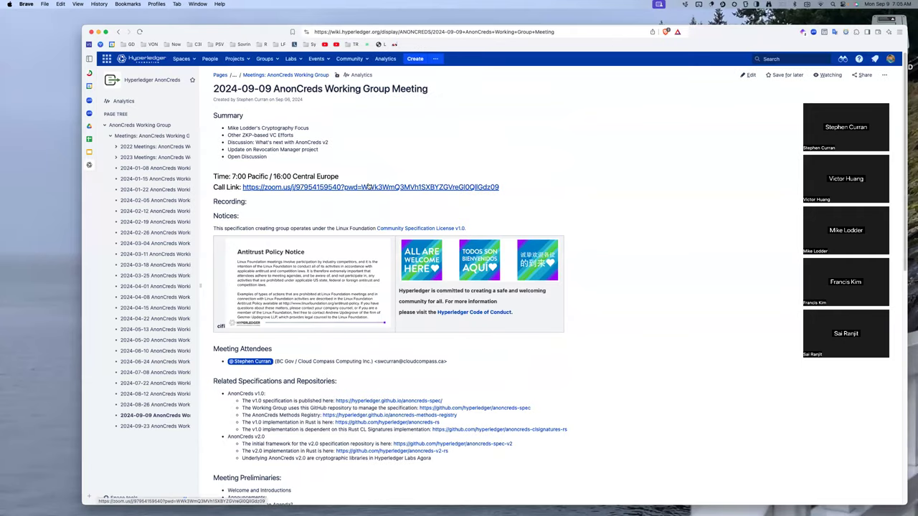
Select the whole 'Update on Revocation Manager project' agenda line in the editor.
scroll(down, 3)
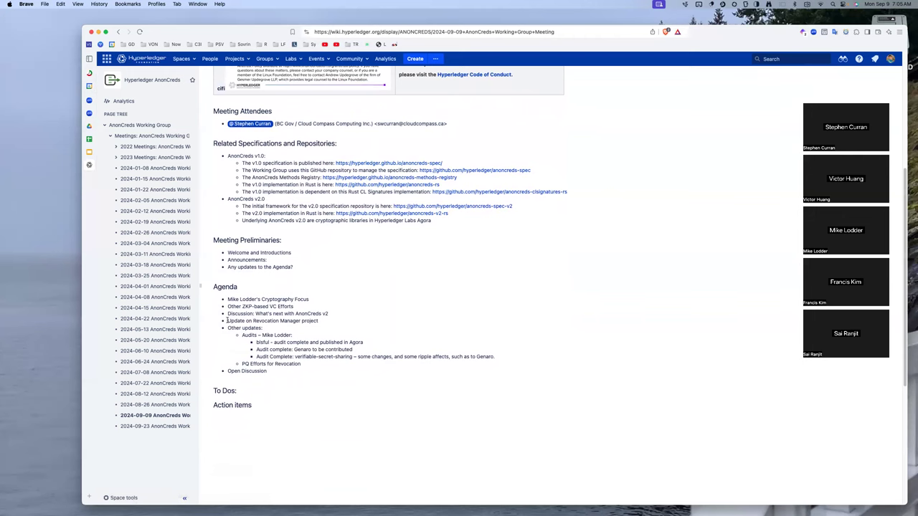
scroll(up, 3)
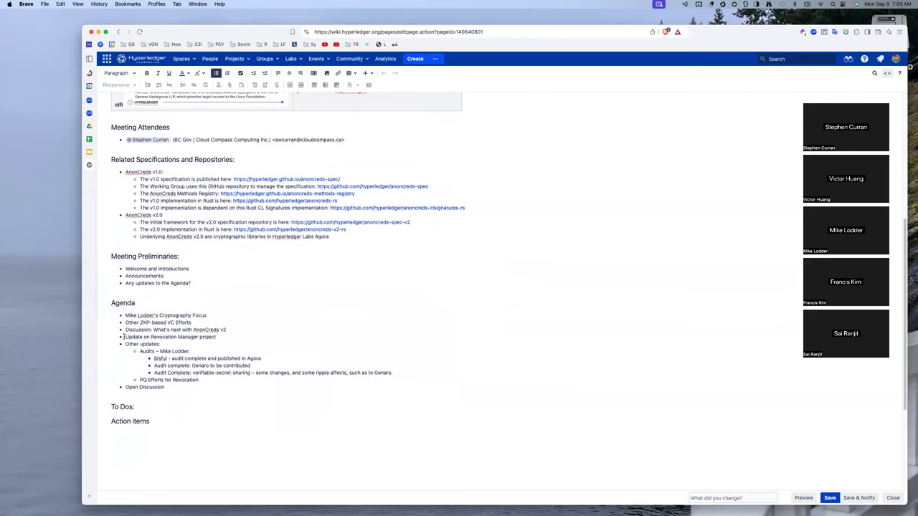
triple_click(170, 337)
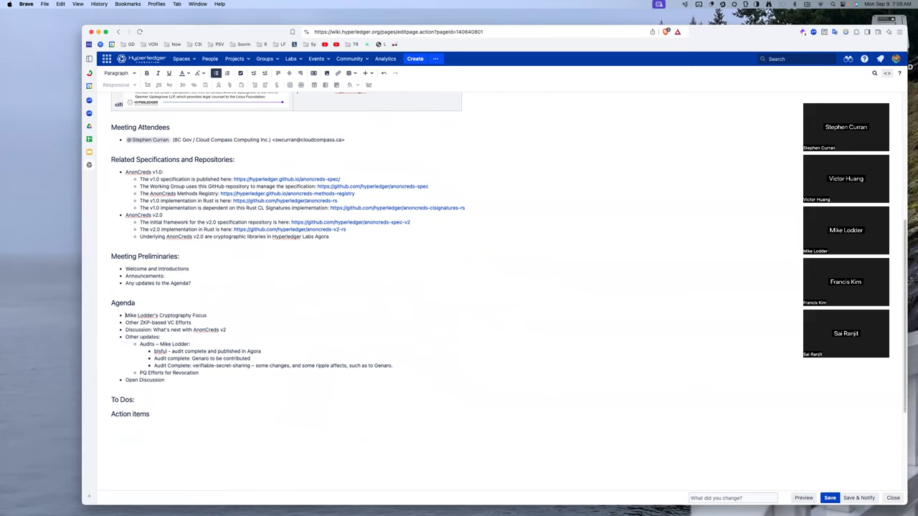
text(Update on Revocation Manager project)
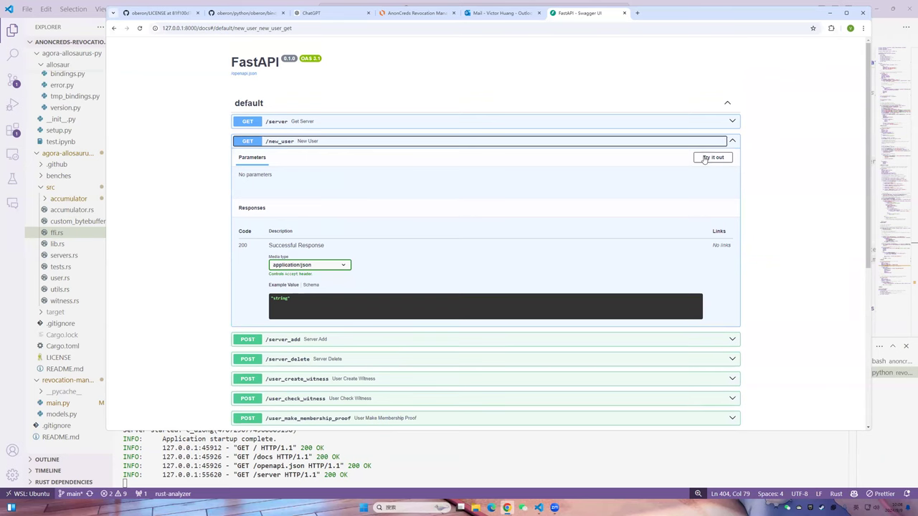
Execute GET /new_user and keep the returned user token in the Notepad window.
click(713, 156)
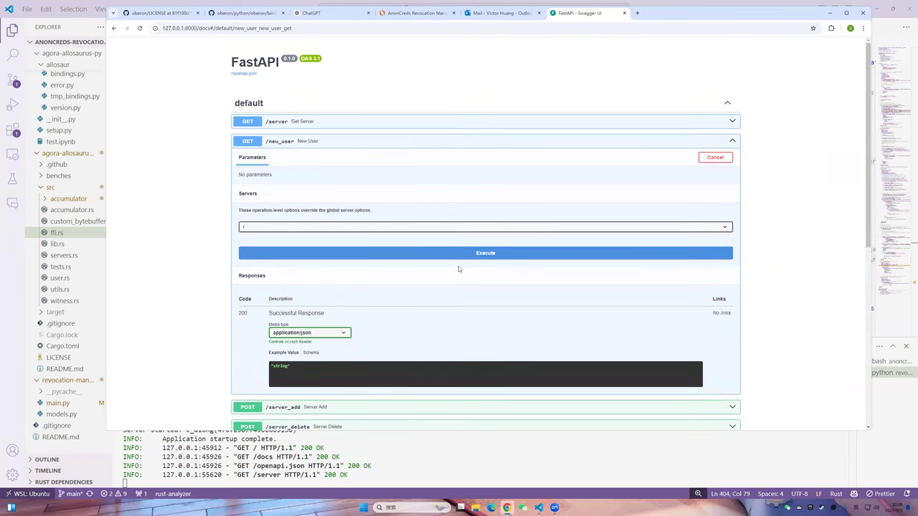
click(484, 253)
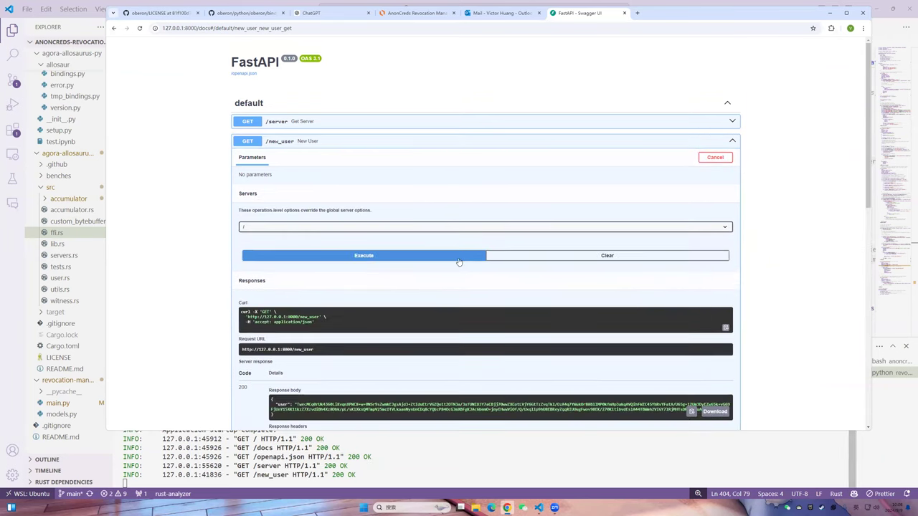
scroll(down, 3)
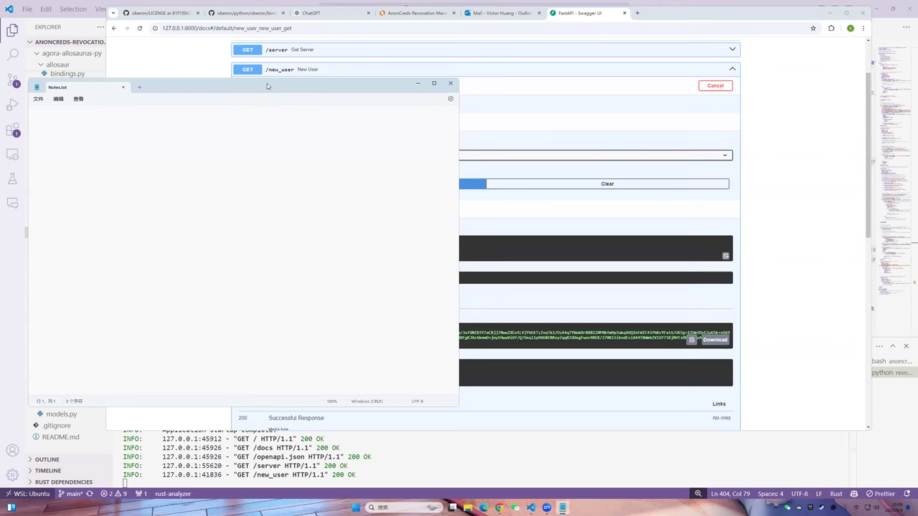
click(450, 83)
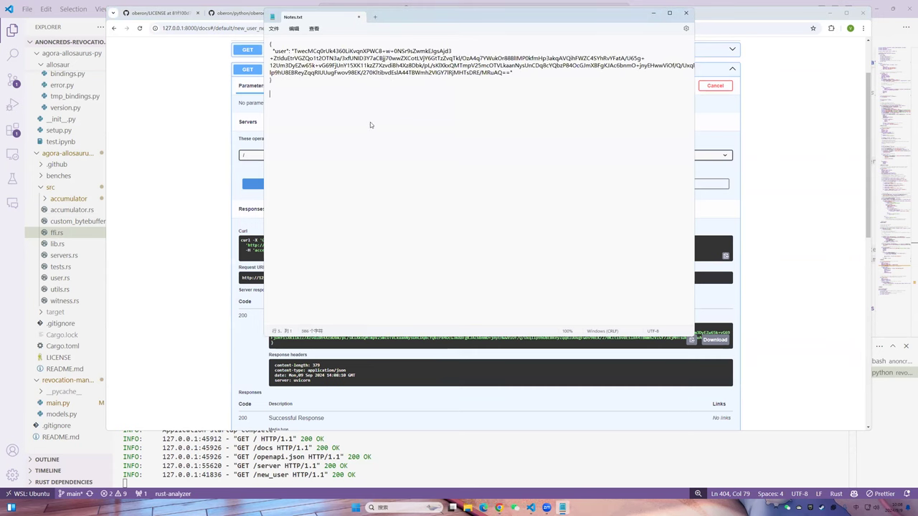
mouse_move(427, 164)
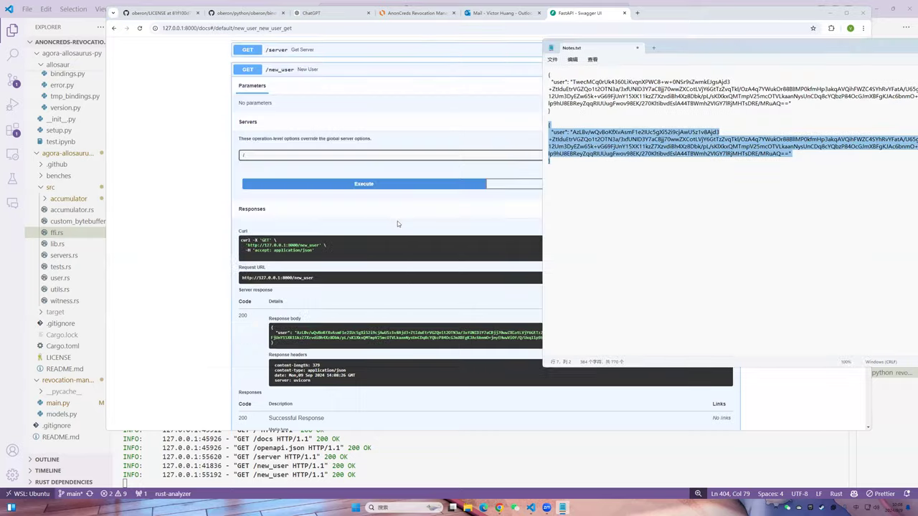
Execute server_add with the second user token so two successful server_add calls are logged.
scroll(up, 3)
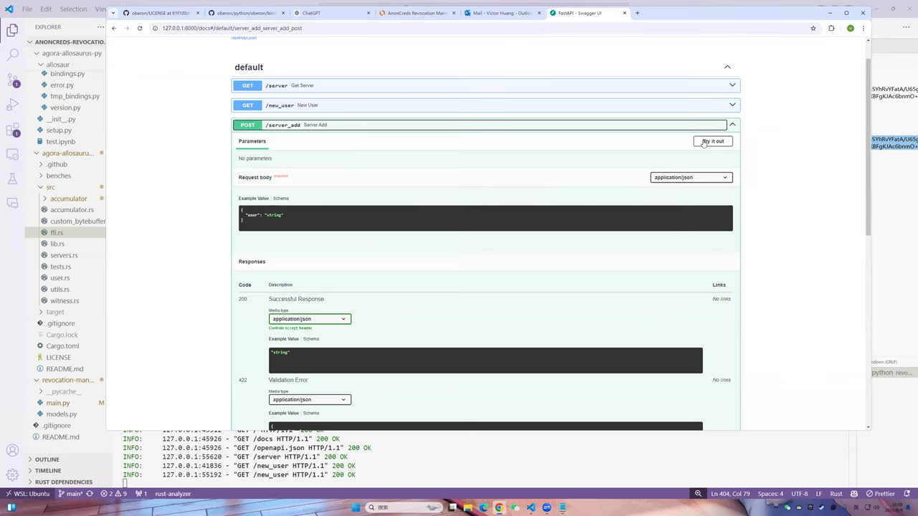
click(713, 142)
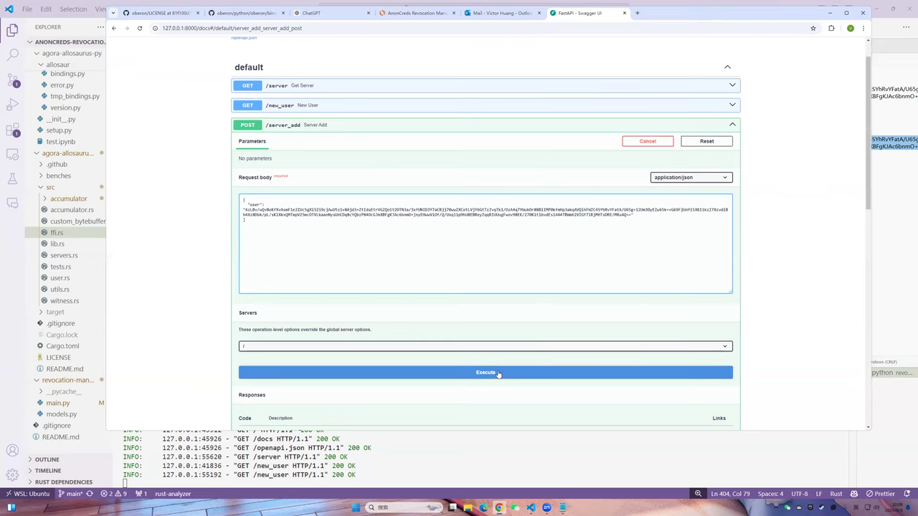
click(484, 373)
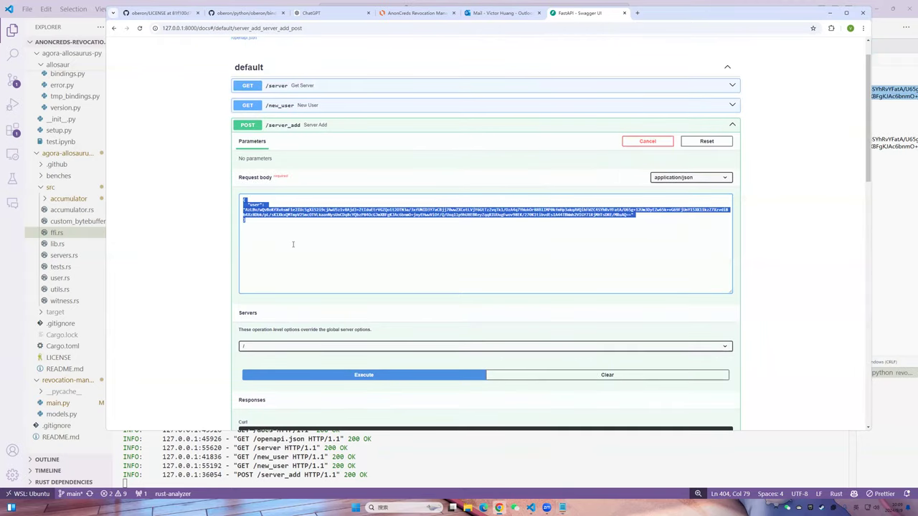
click(364, 375)
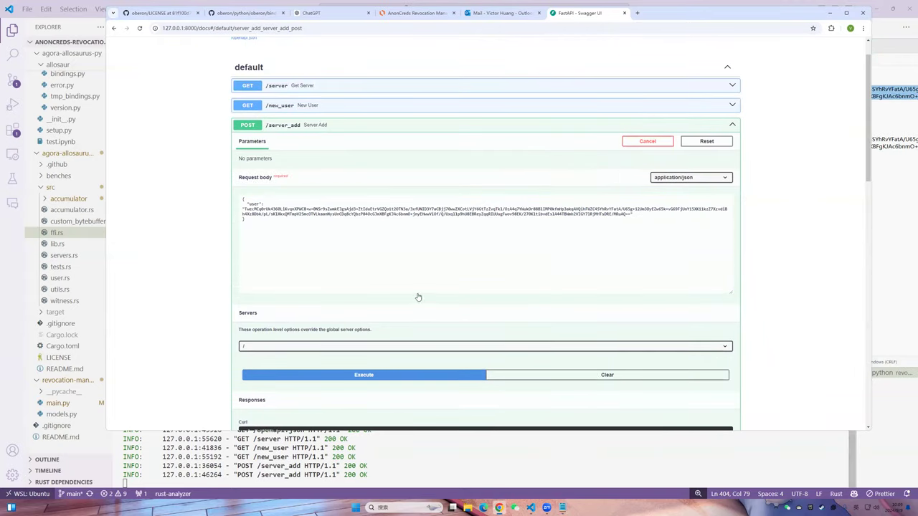
click(364, 375)
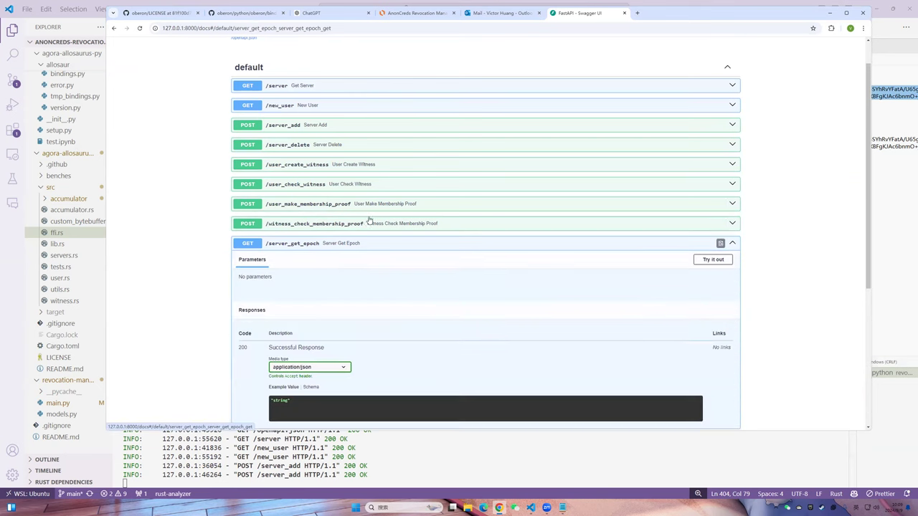
Execute server_get_epoch to fetch the server's current epoch.
scroll(down, 3)
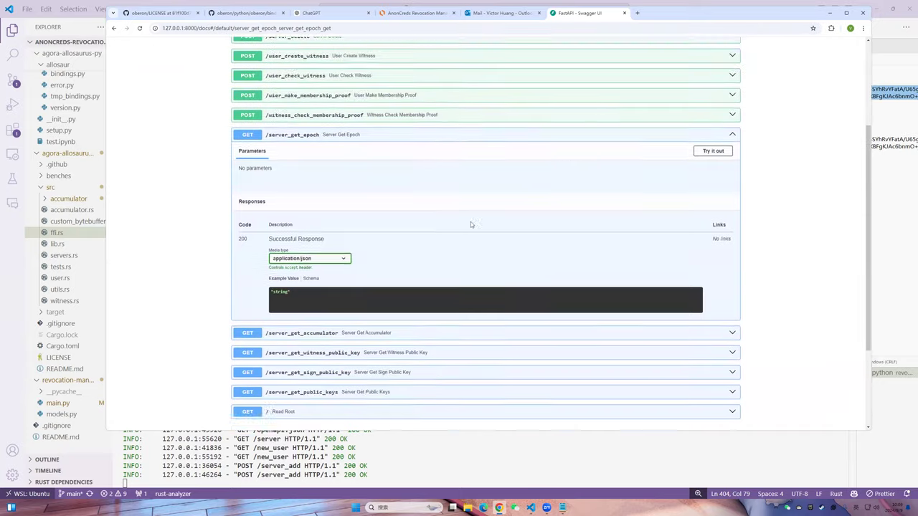
click(711, 151)
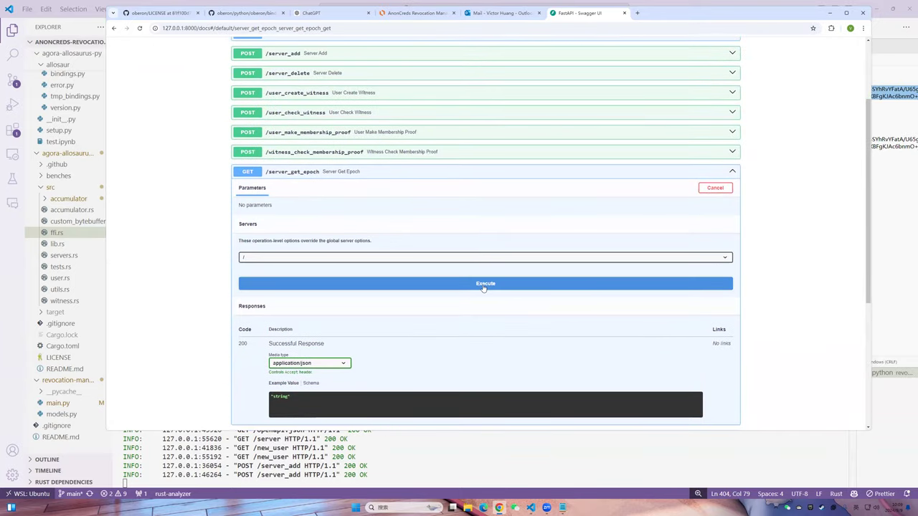
click(485, 283)
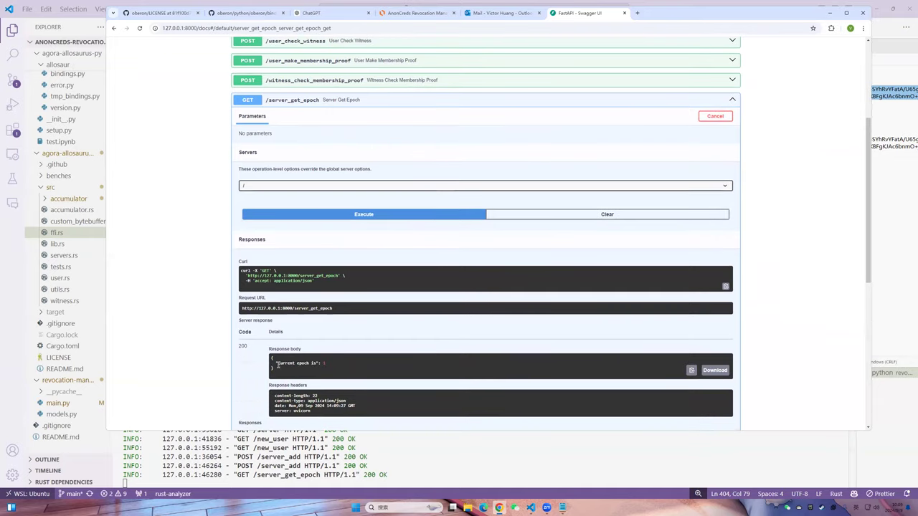
scroll(up, 3)
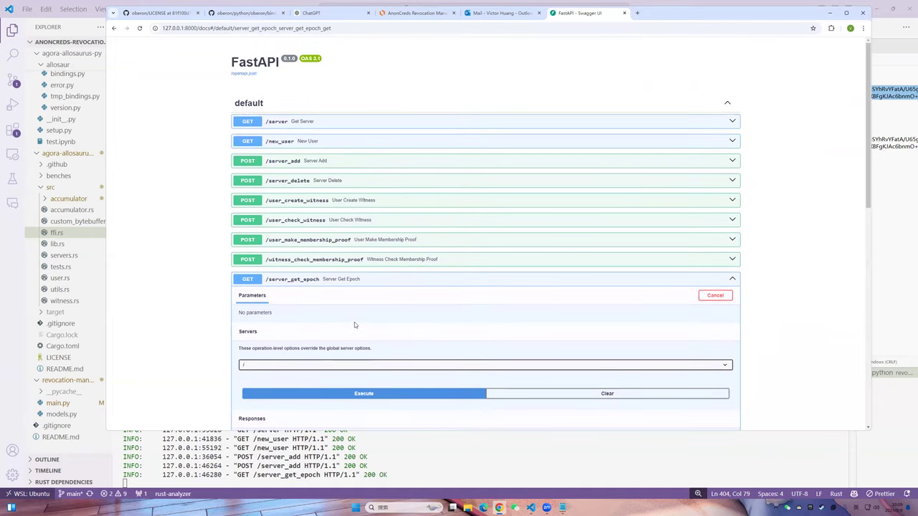
mouse_move(817, 183)
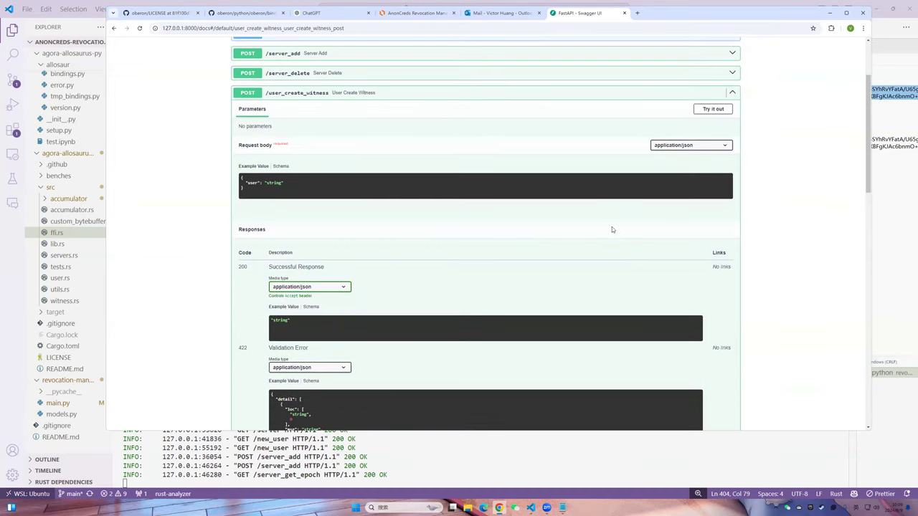
scroll(up, 3)
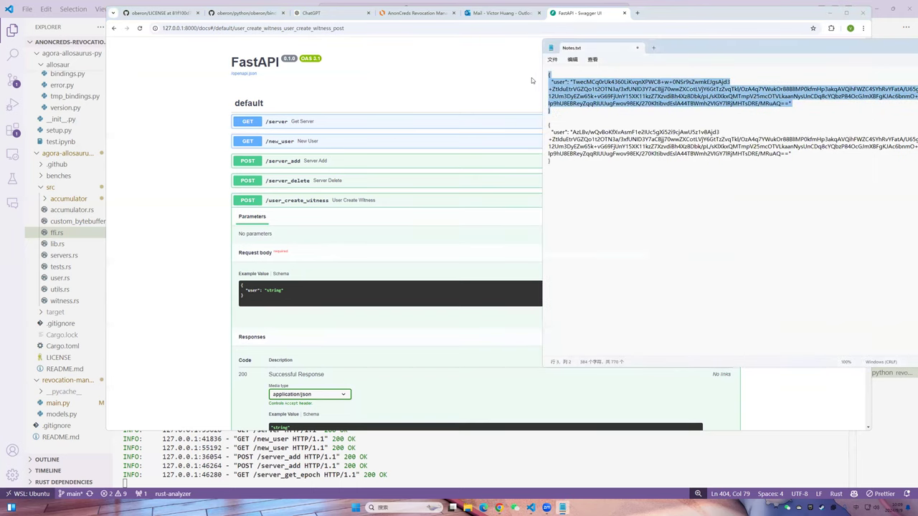
mouse_move(353, 233)
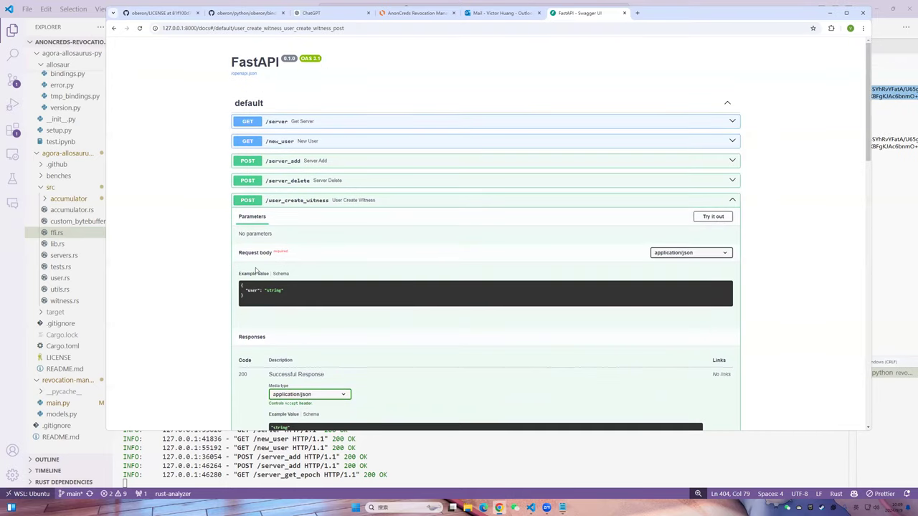
Execute user_create_witness with the pasted user key, returning witness created successfully.
click(713, 215)
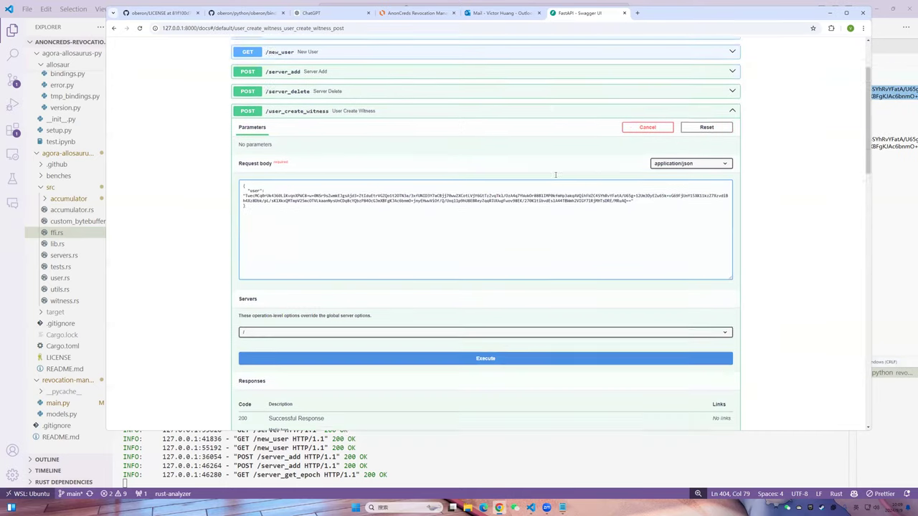
scroll(down, 3)
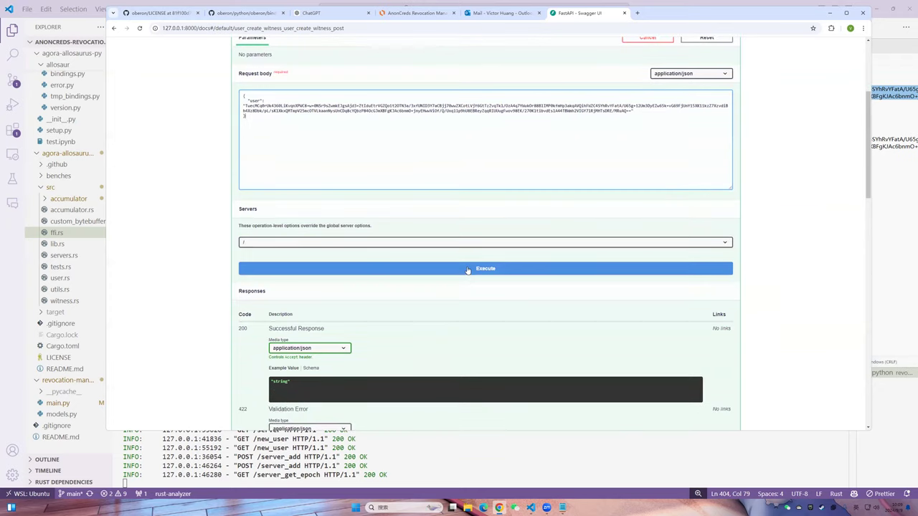
click(485, 268)
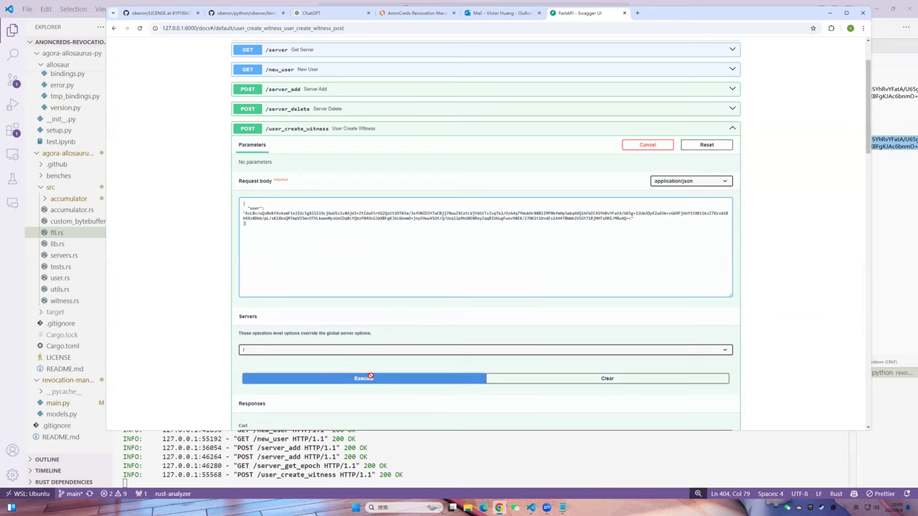
click(364, 379)
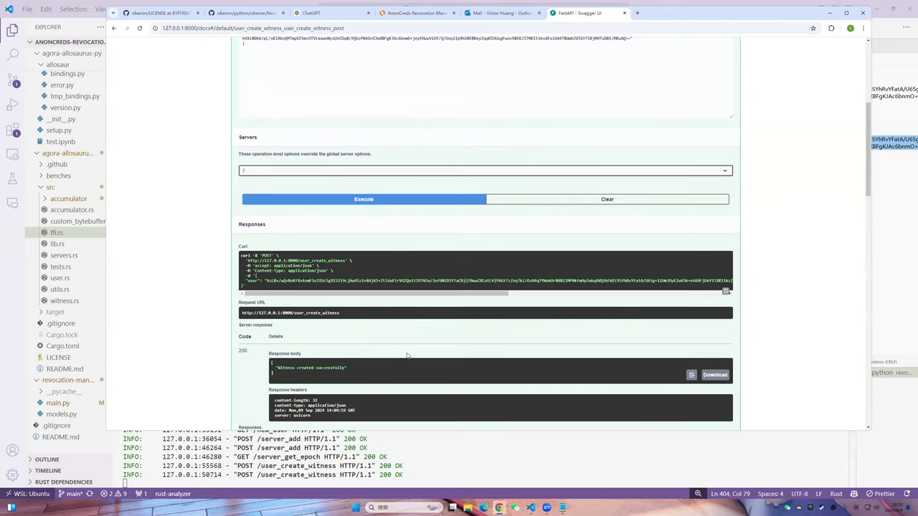
scroll(up, 3)
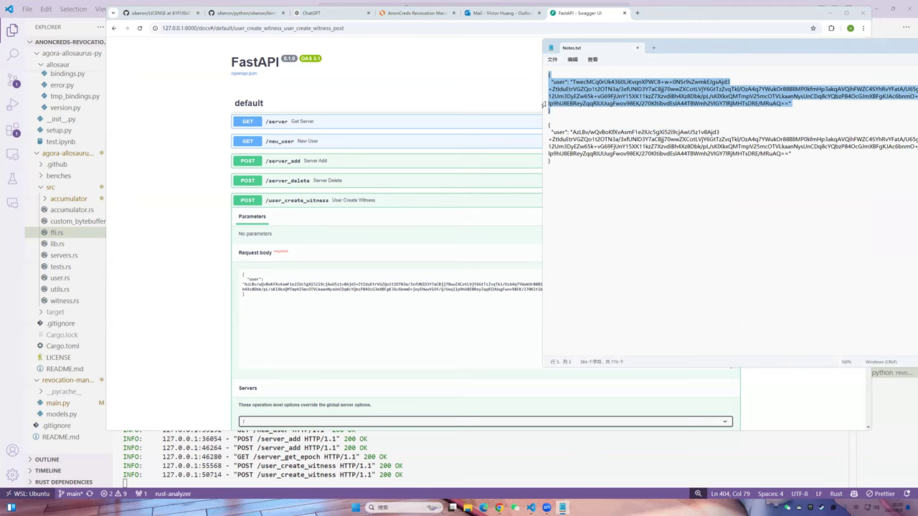
mouse_move(451, 195)
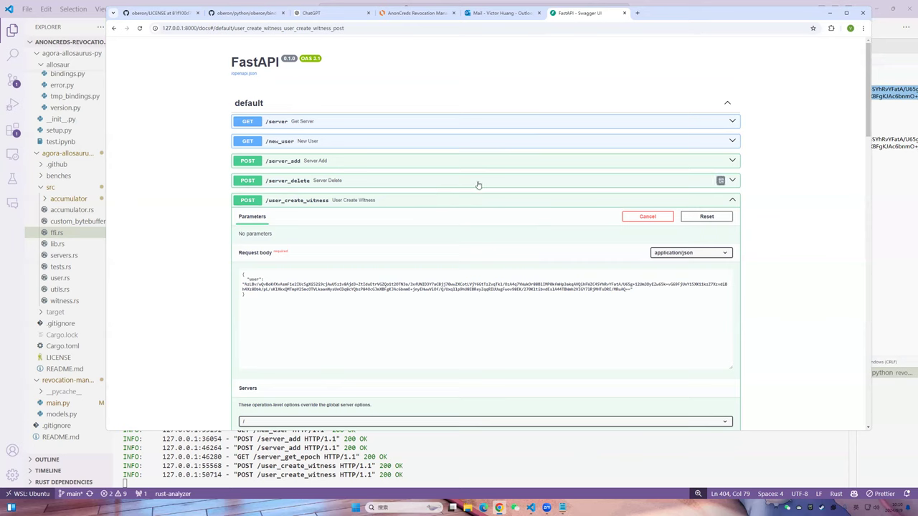
mouse_move(473, 196)
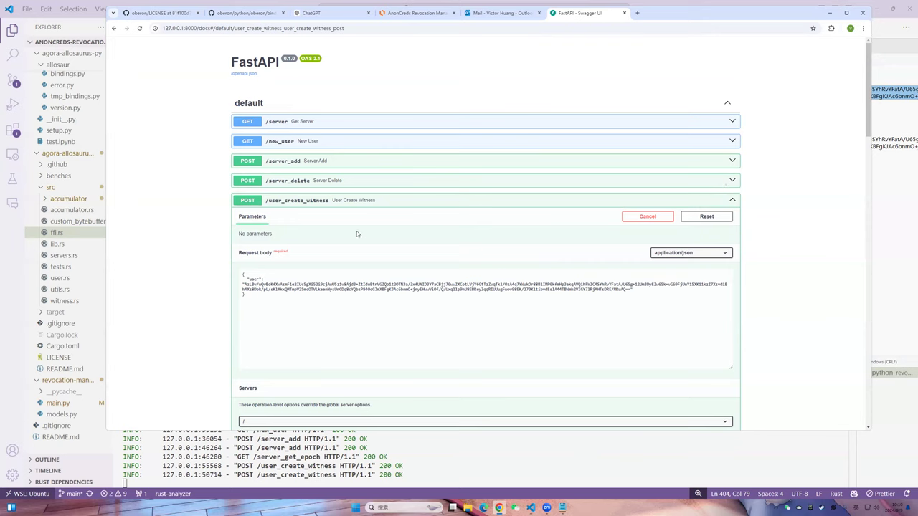
mouse_move(349, 246)
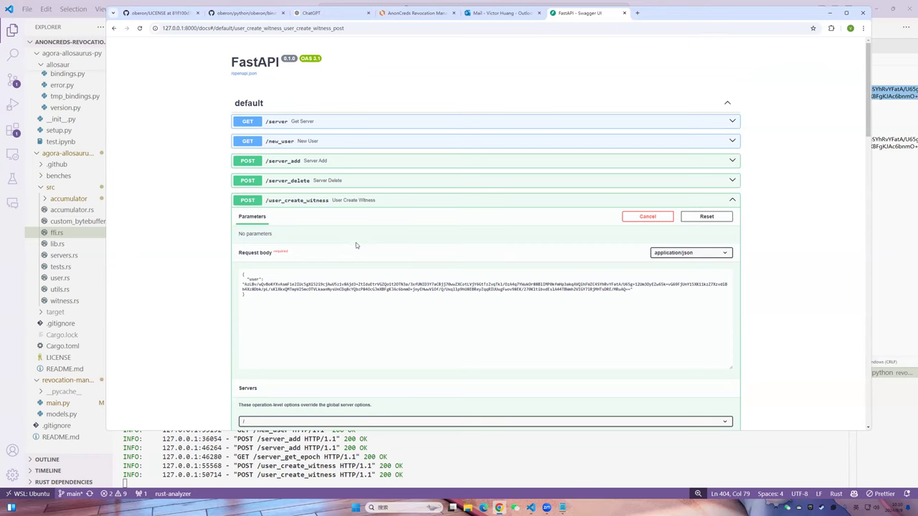
mouse_move(347, 250)
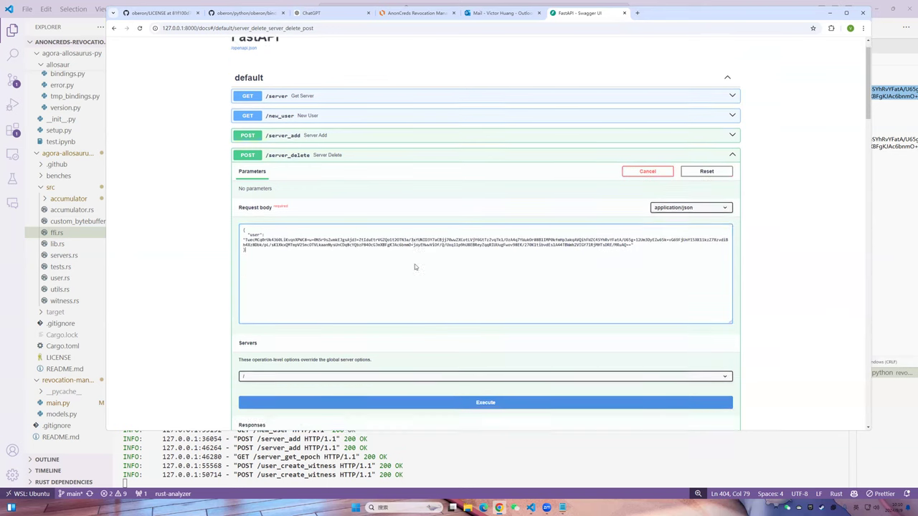
Execute server_delete for the user, returning 'Delete successful' with the updated accumulator.
click(484, 402)
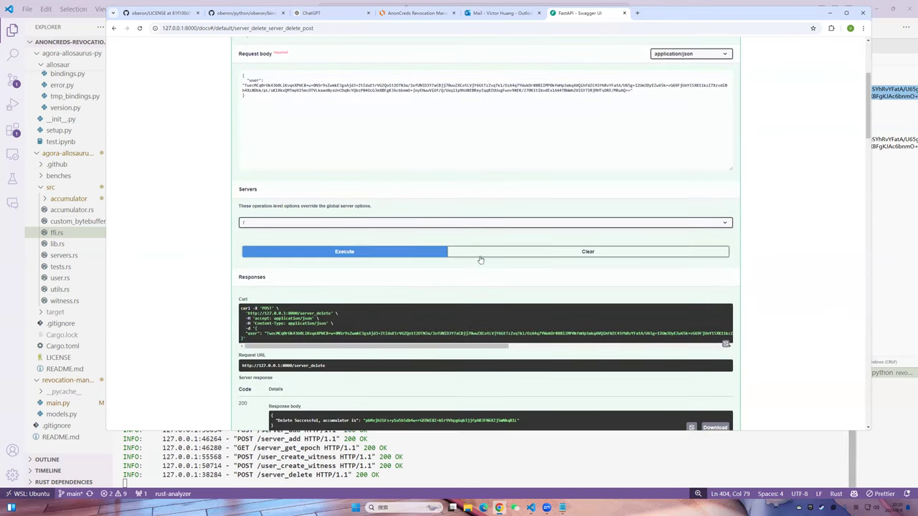
scroll(down, 3)
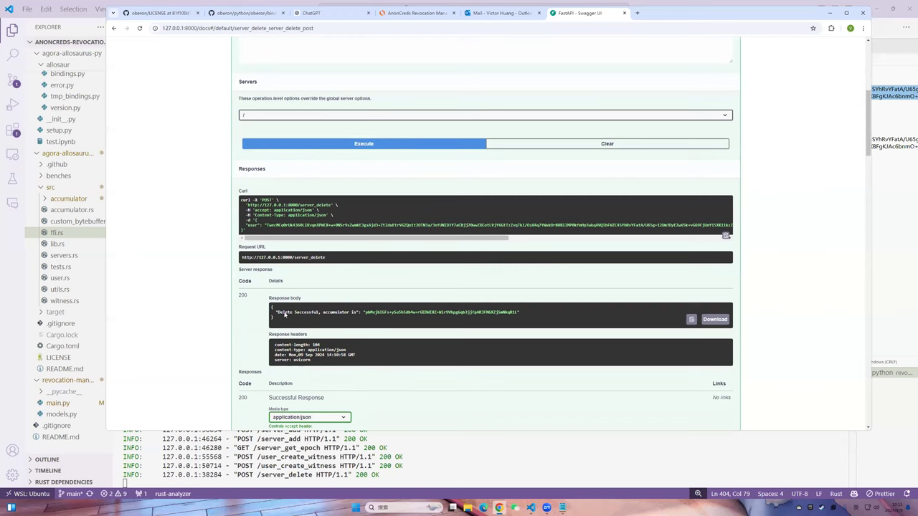
mouse_move(499, 301)
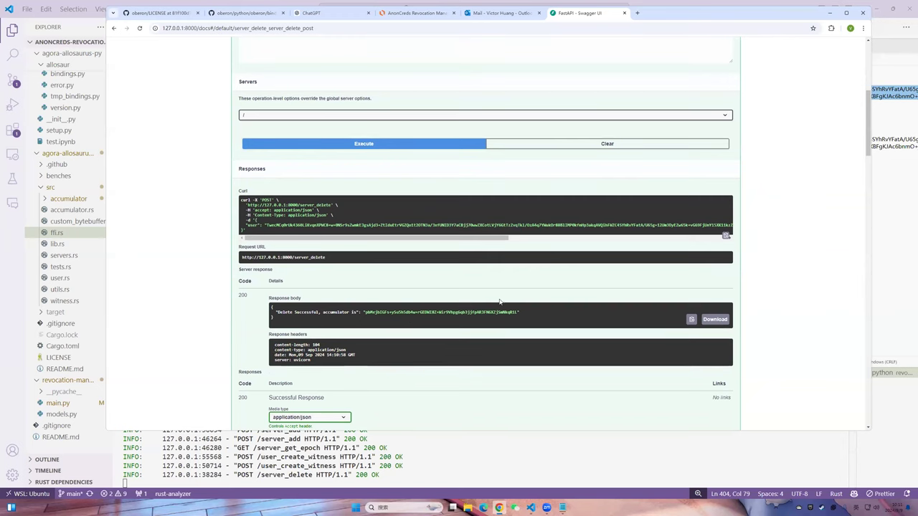
scroll(up, 3)
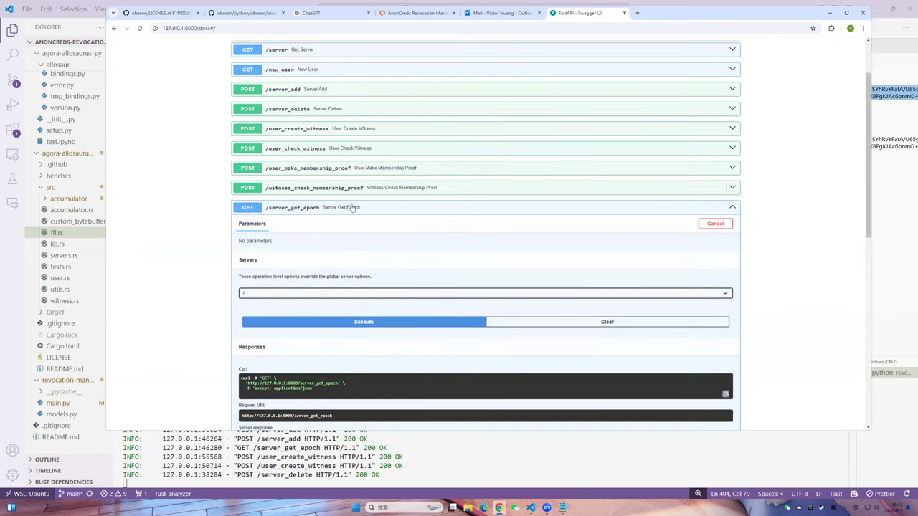
Re-run server_get_epoch after the deletion and return to the collapsed endpoint list.
click(364, 322)
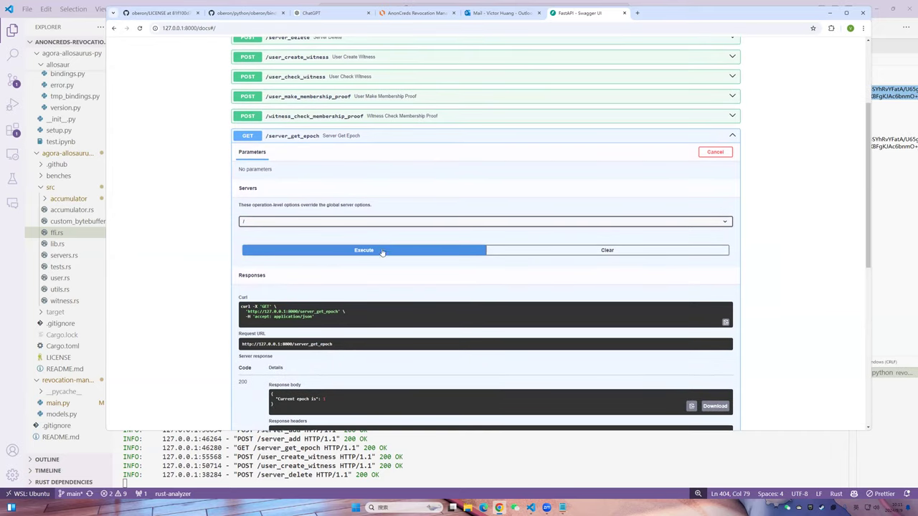
click(365, 249)
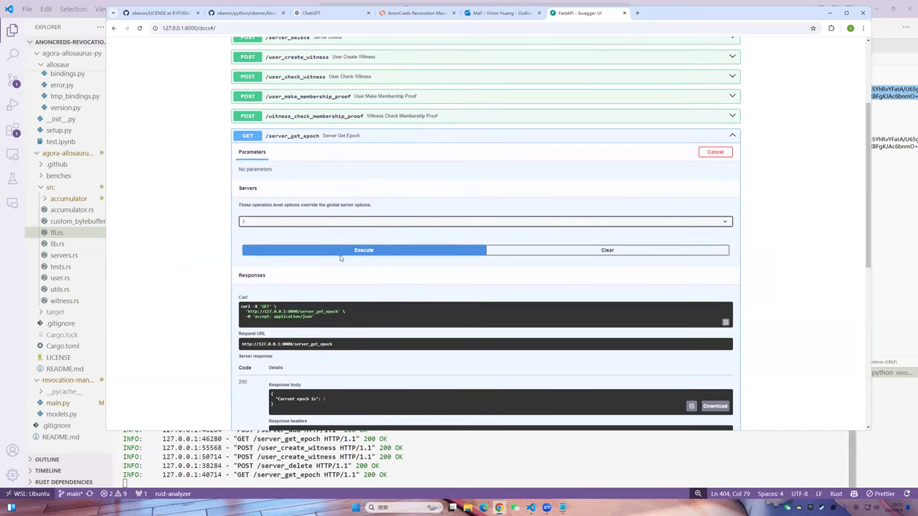
scroll(down, 3)
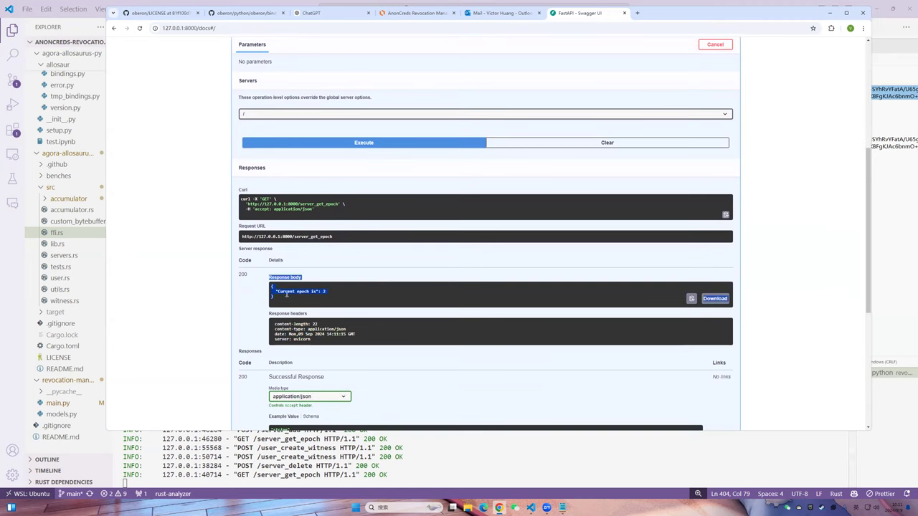
scroll(up, 3)
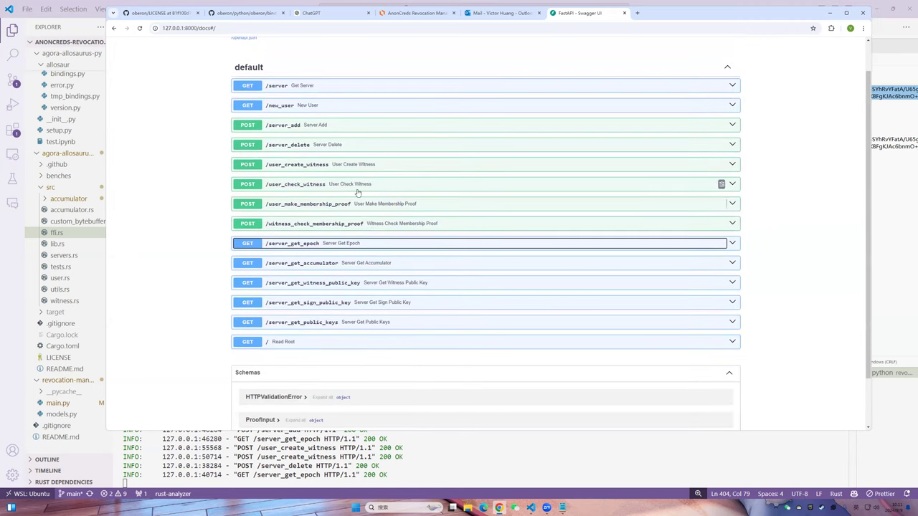
mouse_move(438, 209)
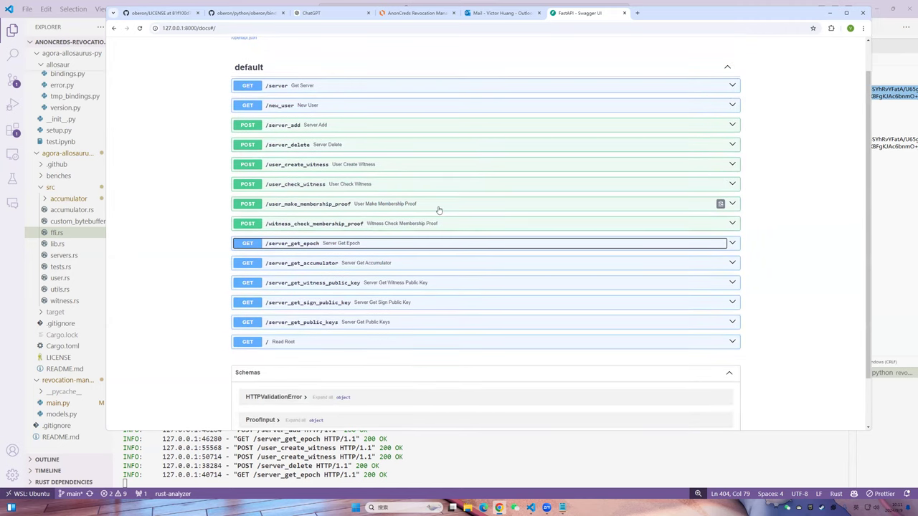
mouse_move(450, 192)
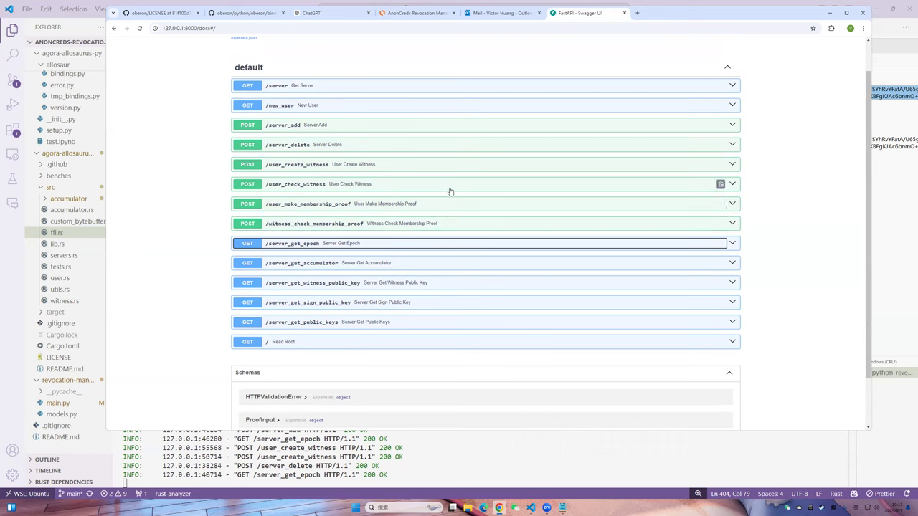
mouse_move(378, 186)
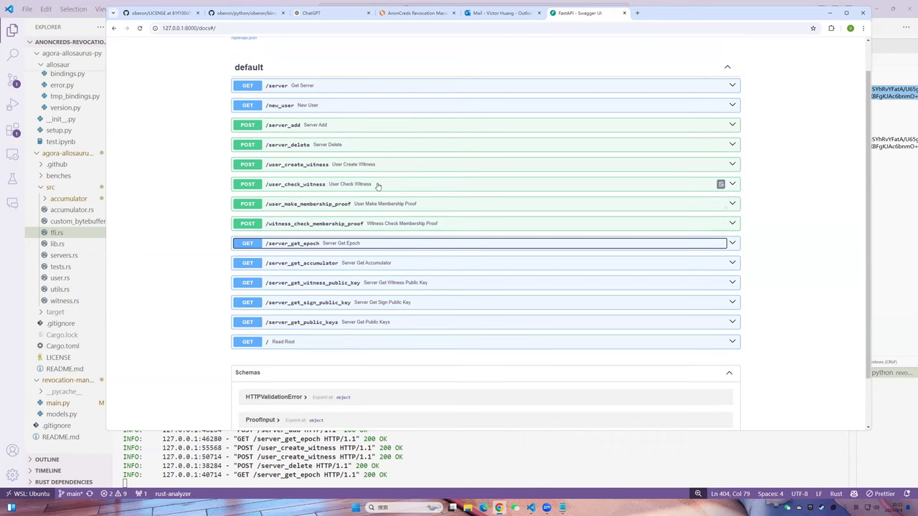
mouse_move(737, 189)
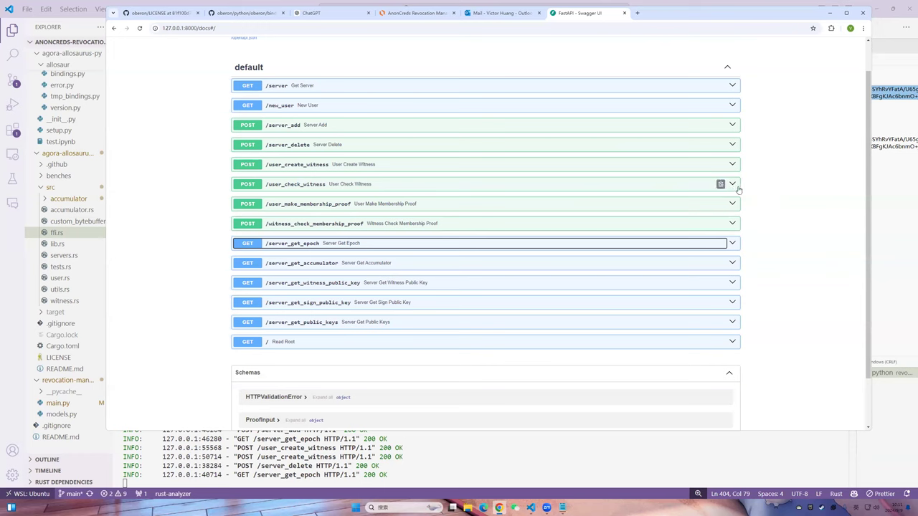
mouse_move(494, 190)
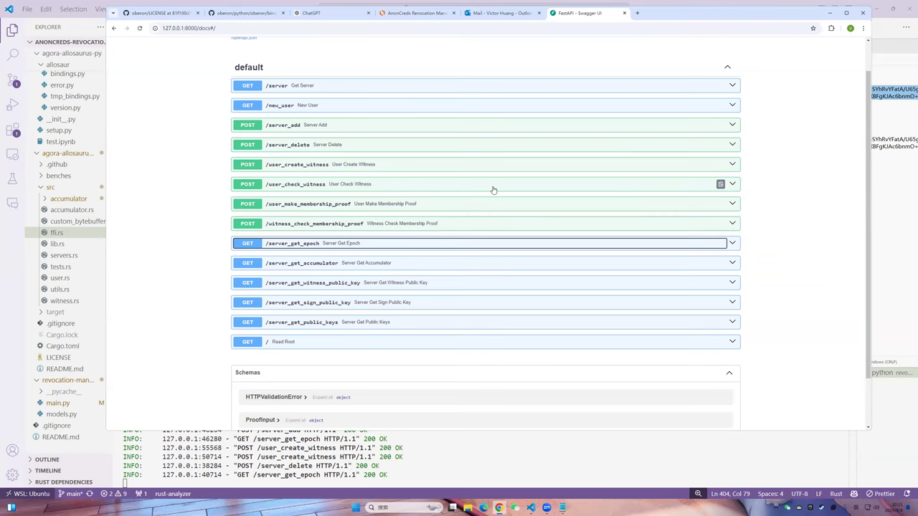
Execute user_check_witness with the pasted witness JSON, which verifies successfully.
click(487, 183)
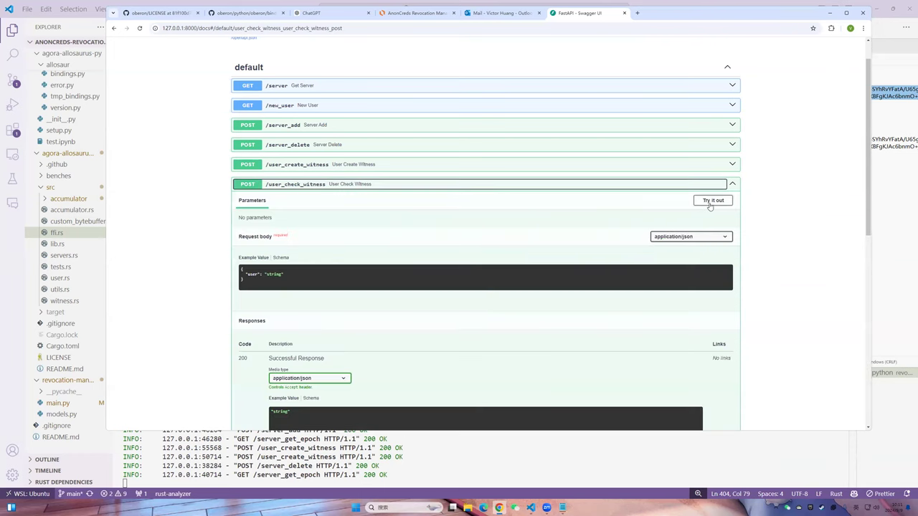
mouse_move(350, 195)
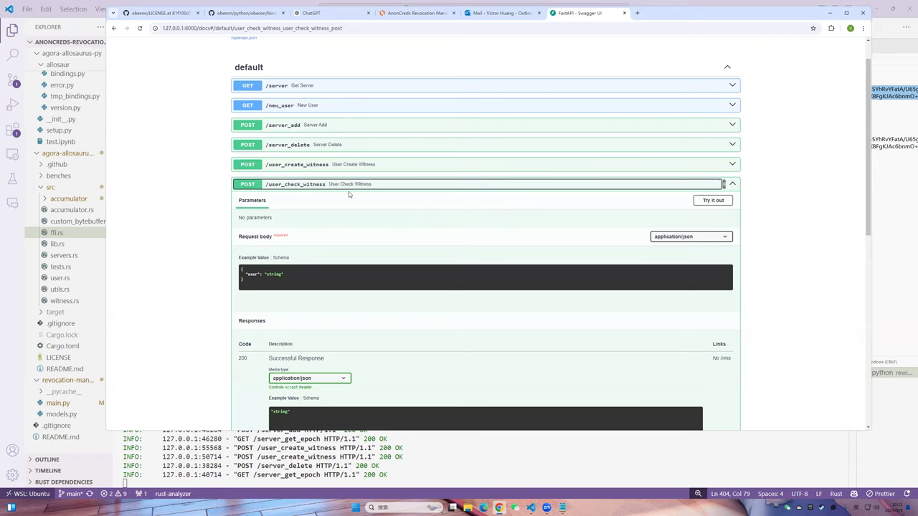
click(713, 201)
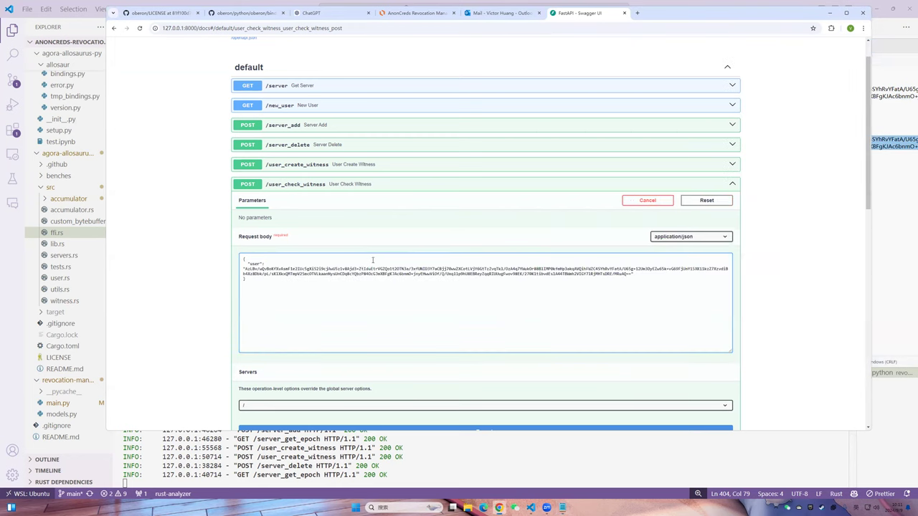
scroll(down, 3)
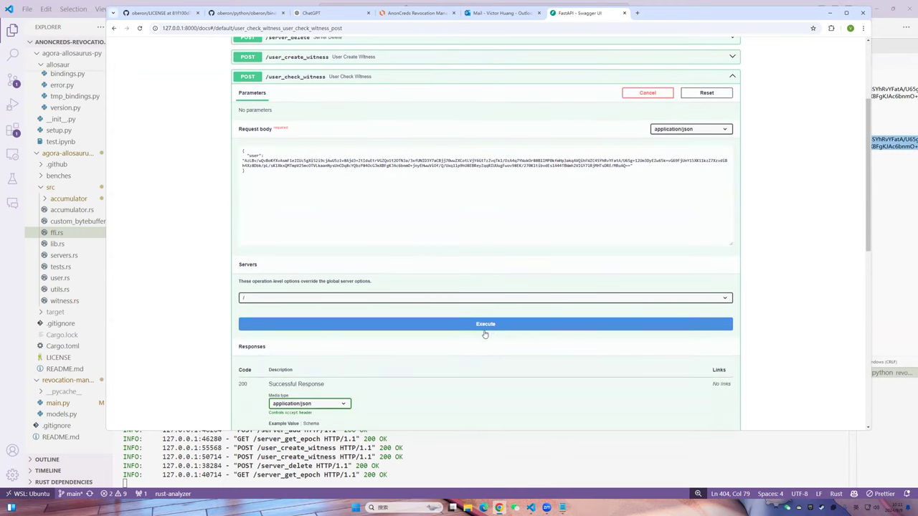
click(485, 324)
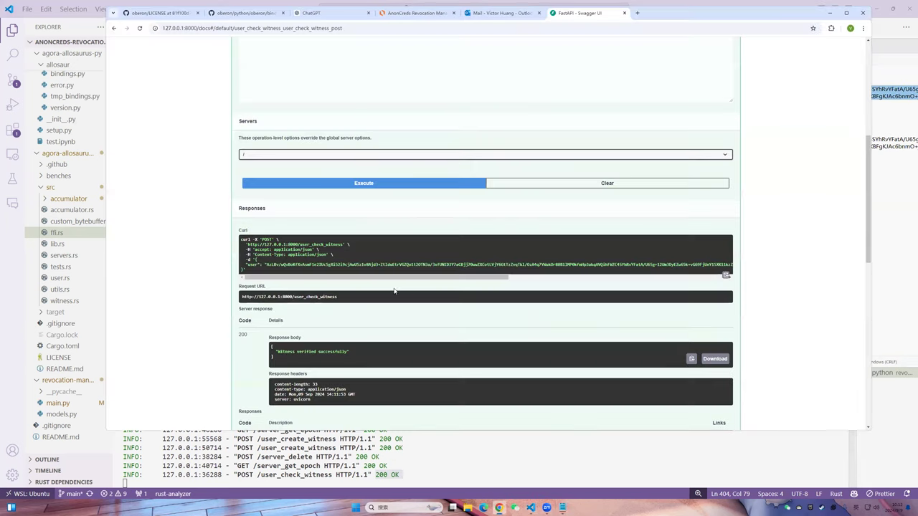
Re-run user_check_witness with an altered witness string, returning 400 witness check failed.
scroll(up, 3)
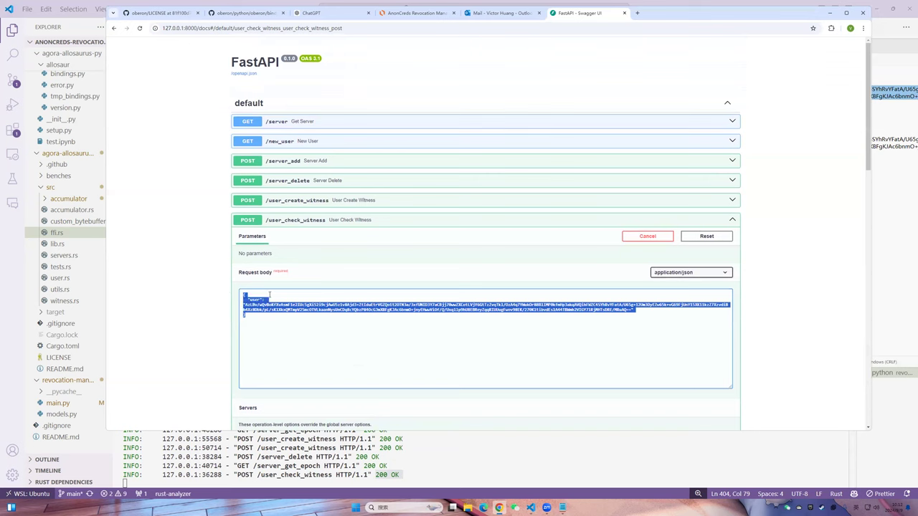
scroll(down, 3)
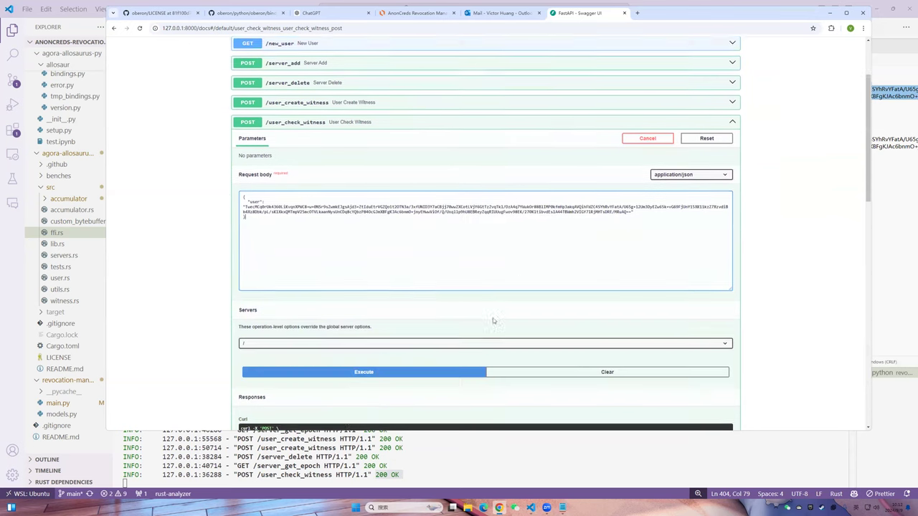
click(364, 361)
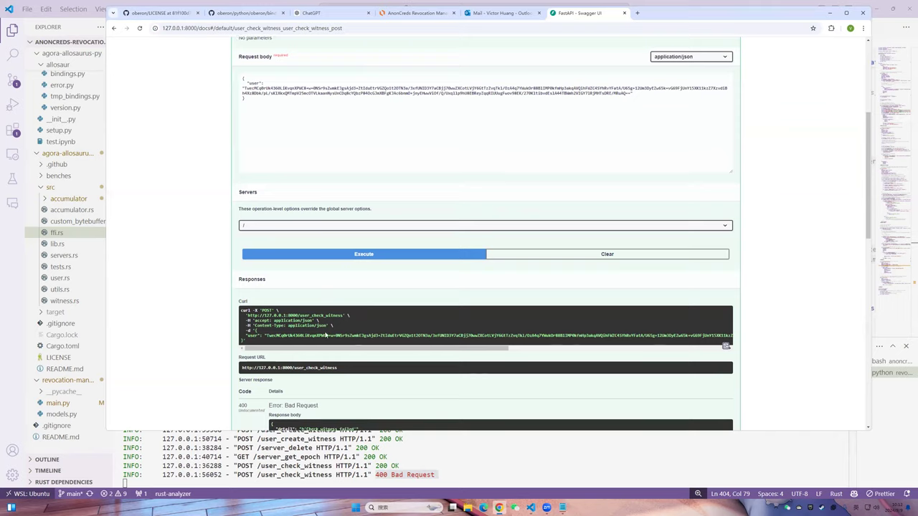
scroll(down, 3)
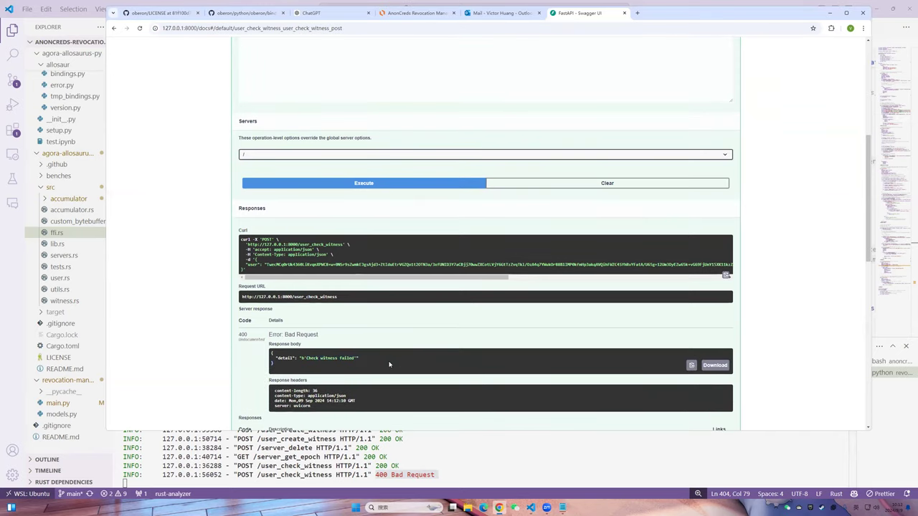
mouse_move(479, 310)
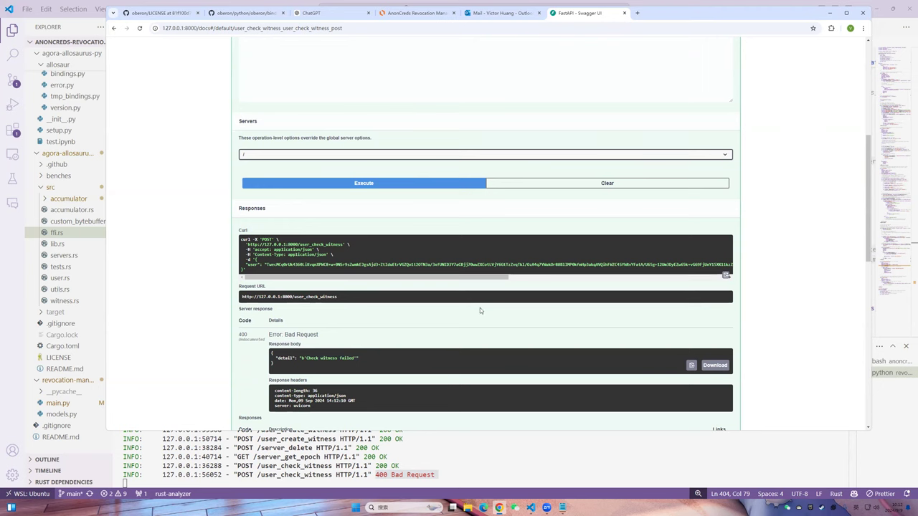
mouse_move(422, 221)
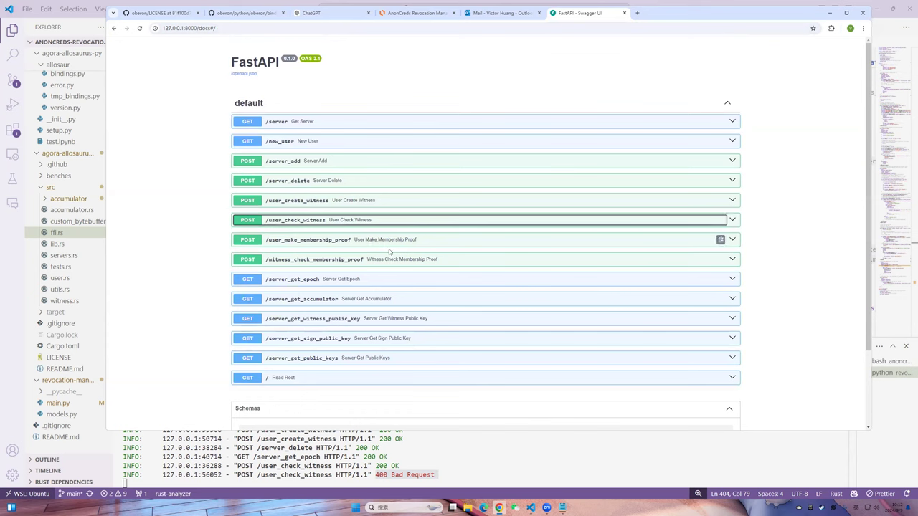
mouse_move(430, 272)
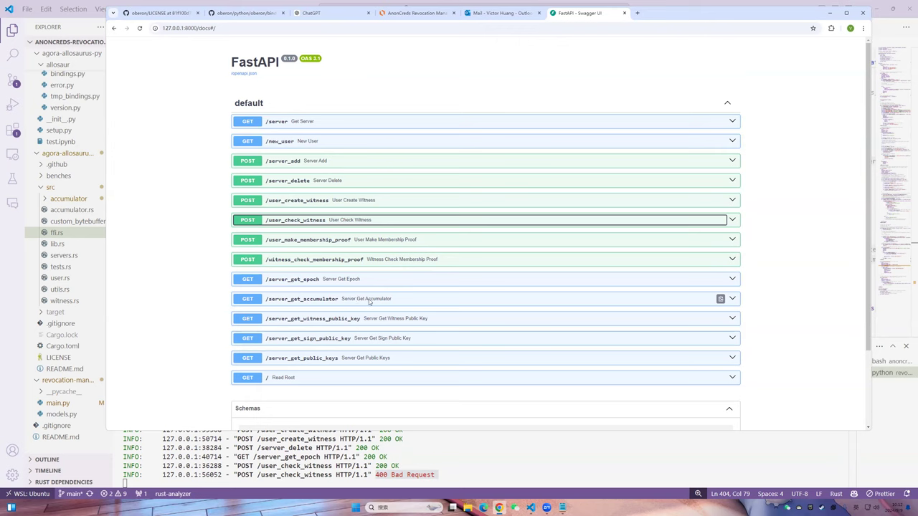
mouse_move(321, 279)
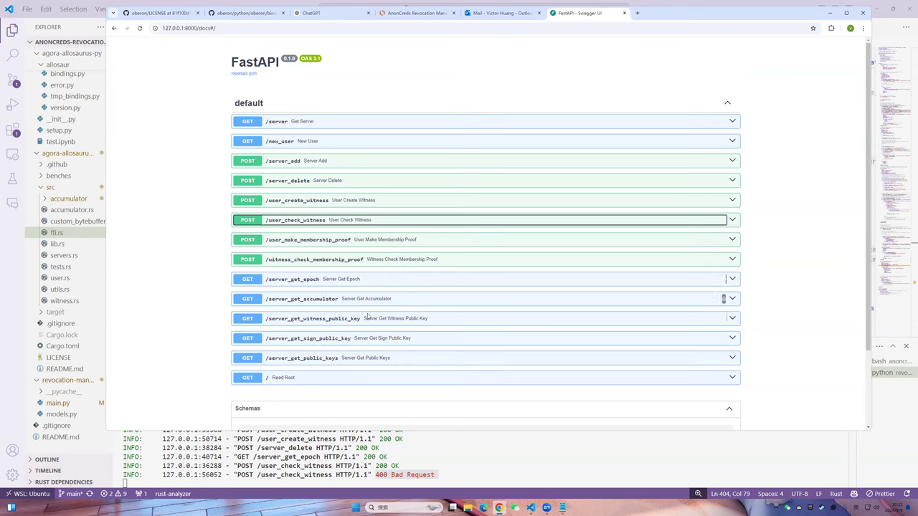
mouse_move(315, 280)
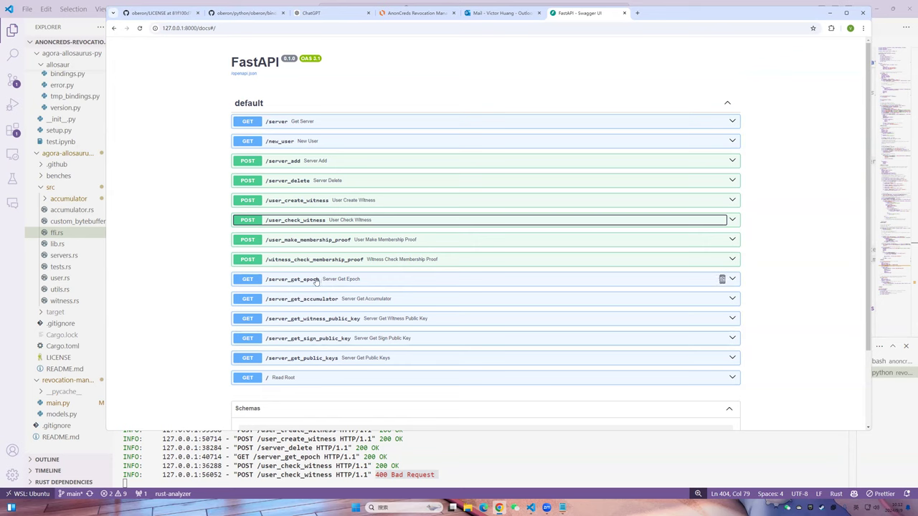
mouse_move(347, 339)
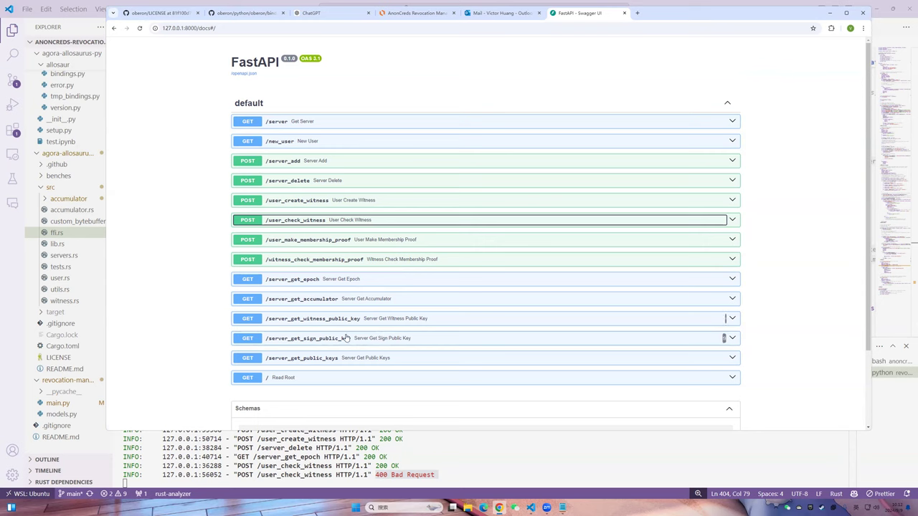
mouse_move(385, 367)
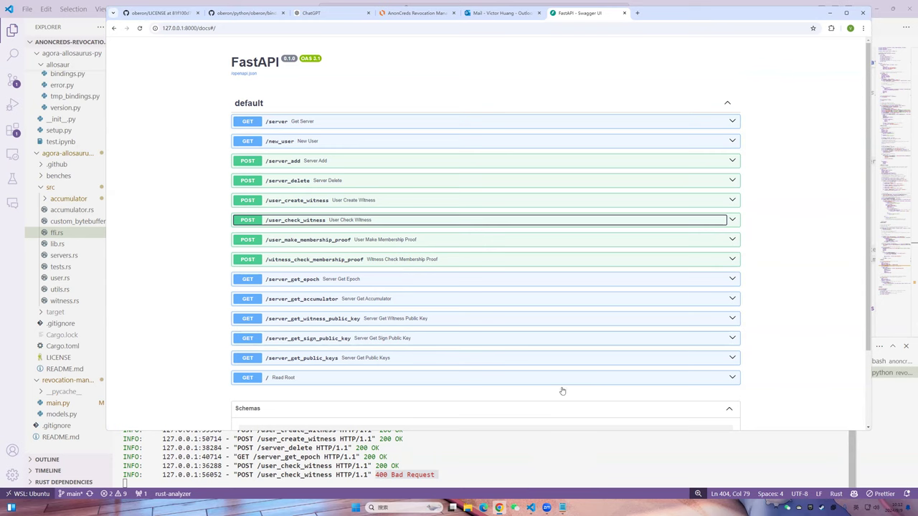
mouse_move(562, 508)
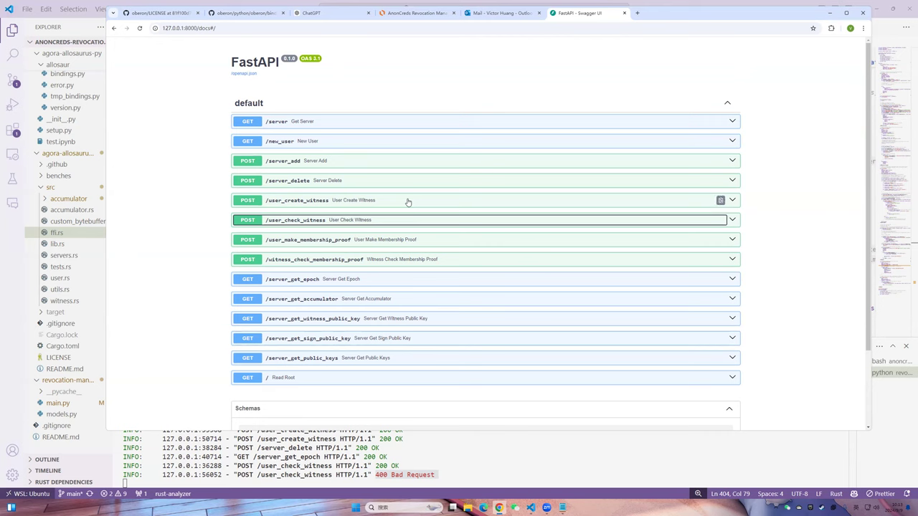
mouse_move(440, 244)
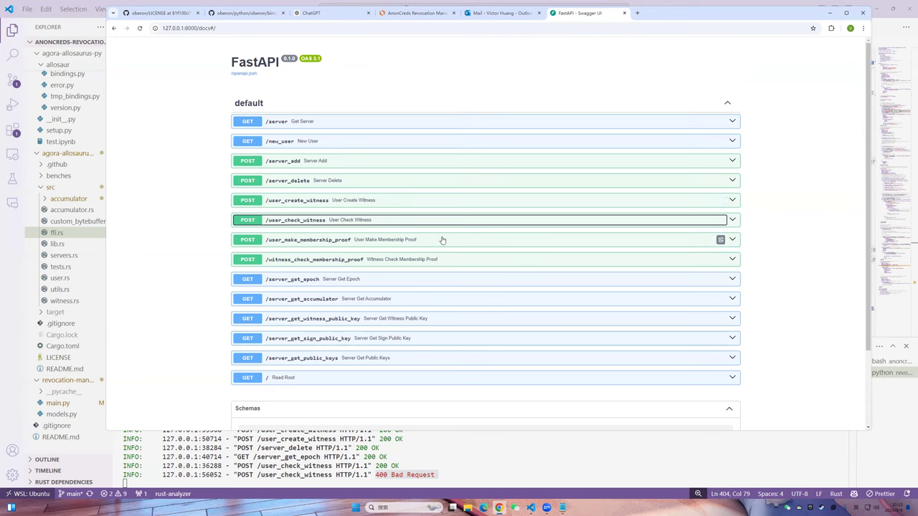
mouse_move(548, 215)
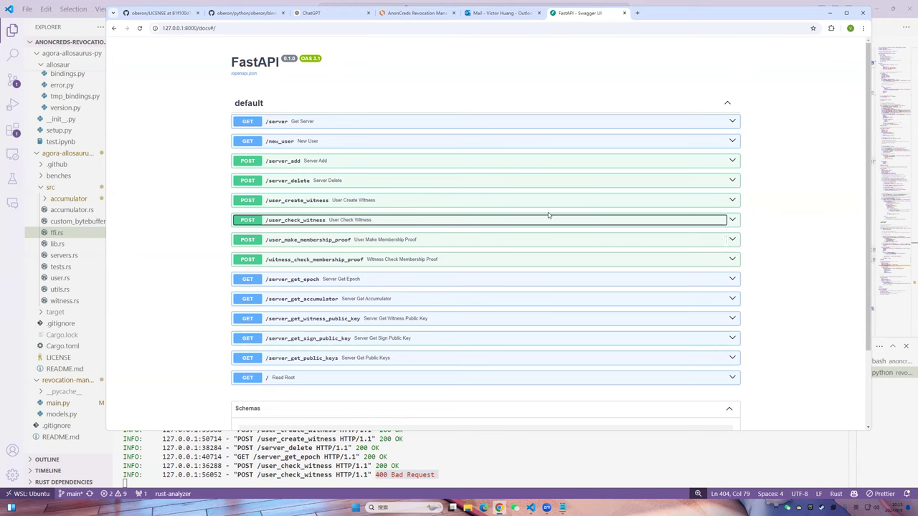
mouse_move(588, 210)
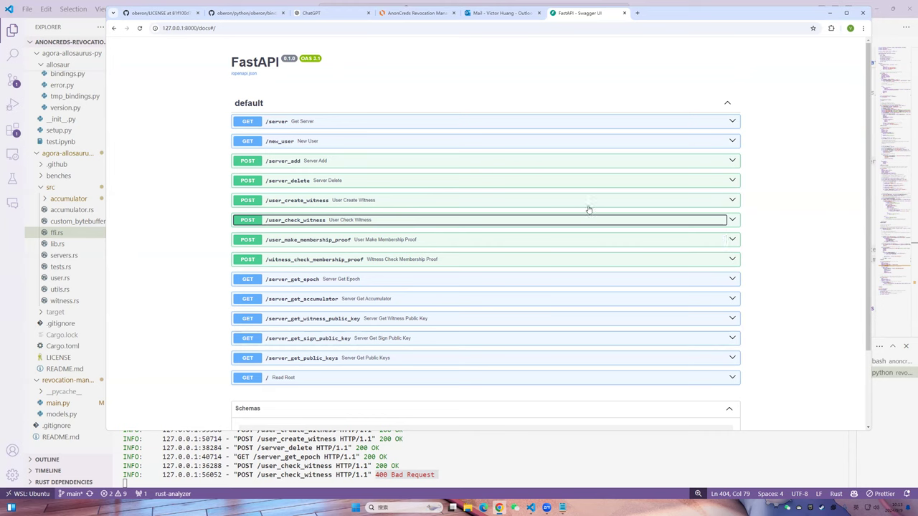
mouse_move(723, 190)
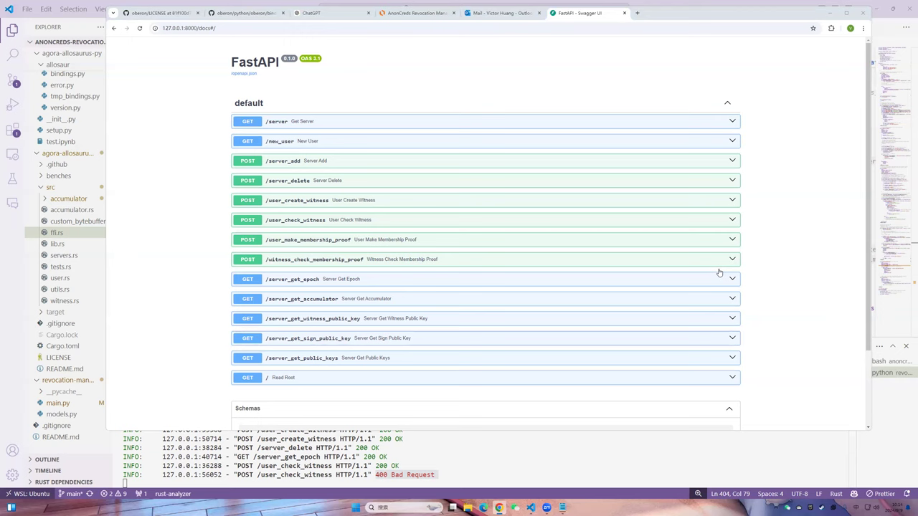
mouse_move(787, 238)
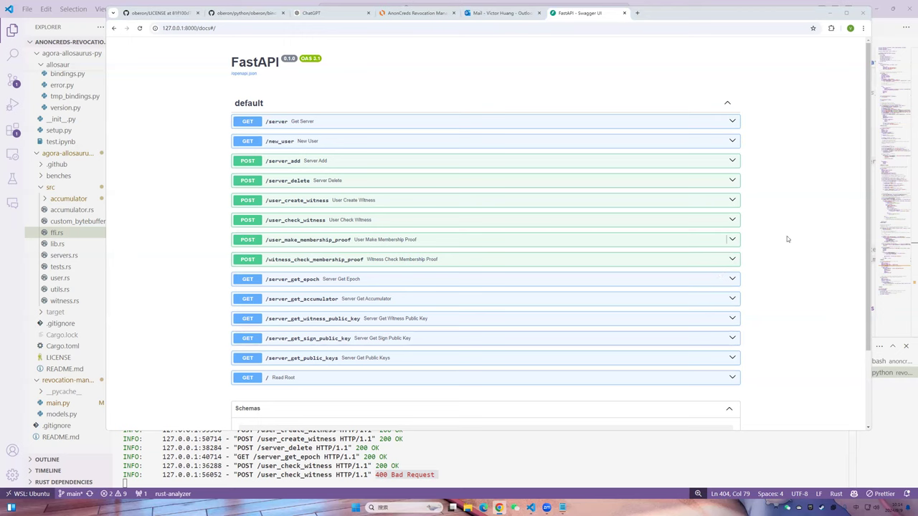
mouse_move(800, 268)
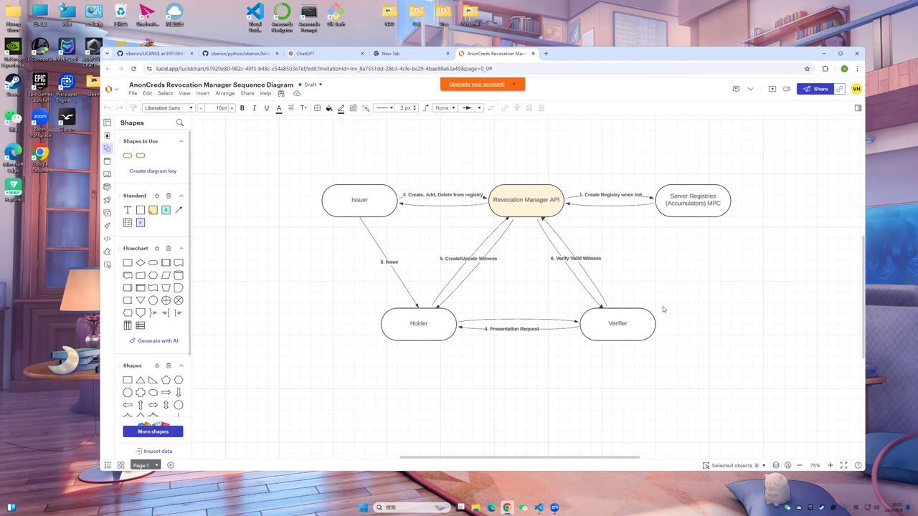
mouse_move(307, 360)
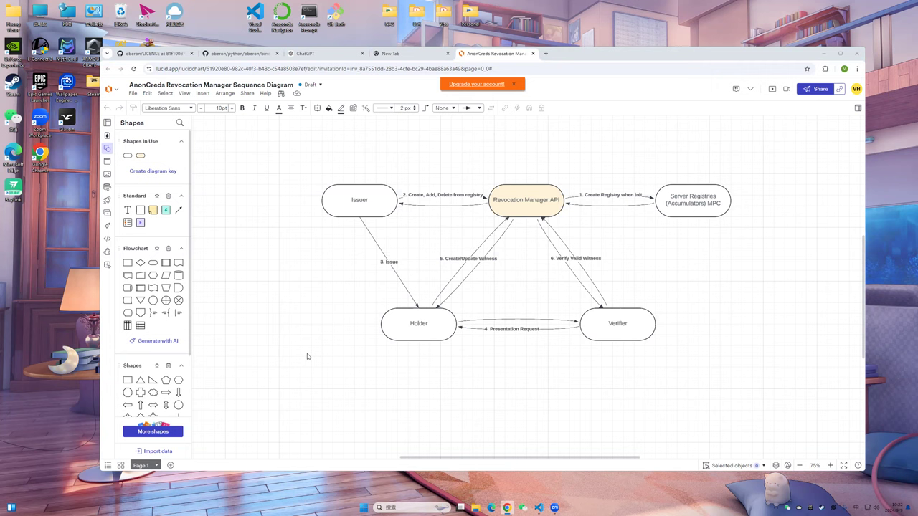
mouse_move(398, 350)
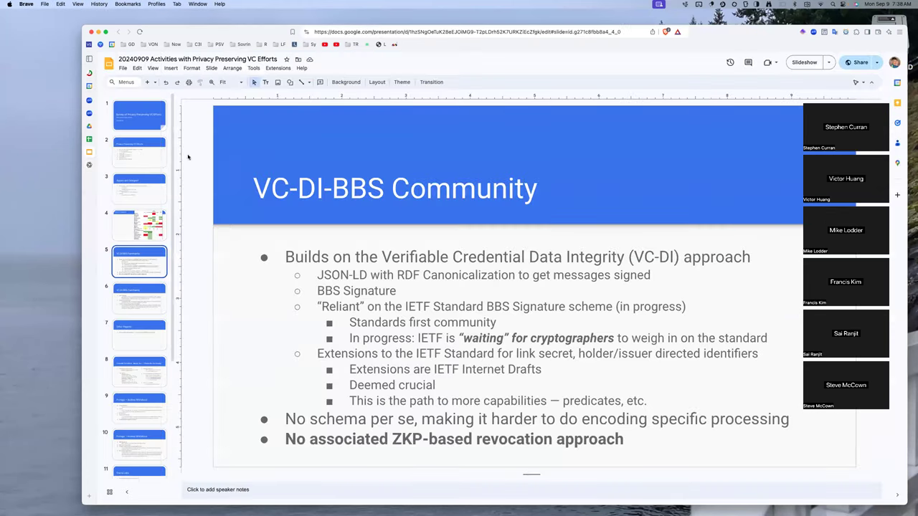
Copy the share link to the deck from its title slide.
click(139, 114)
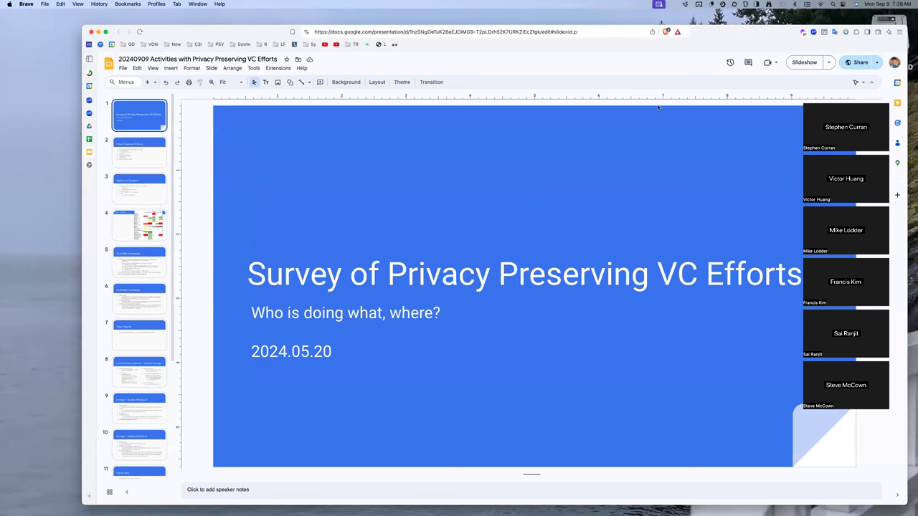
mouse_move(803, 63)
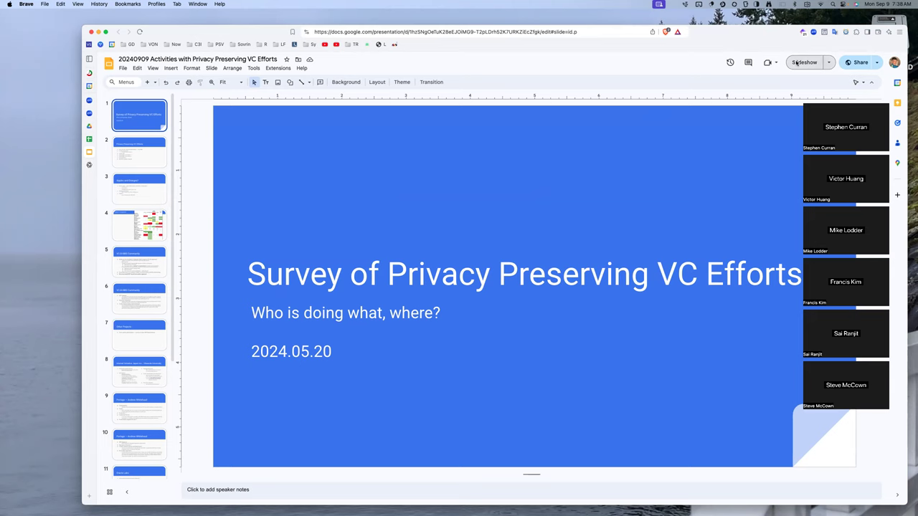
mouse_move(772, 125)
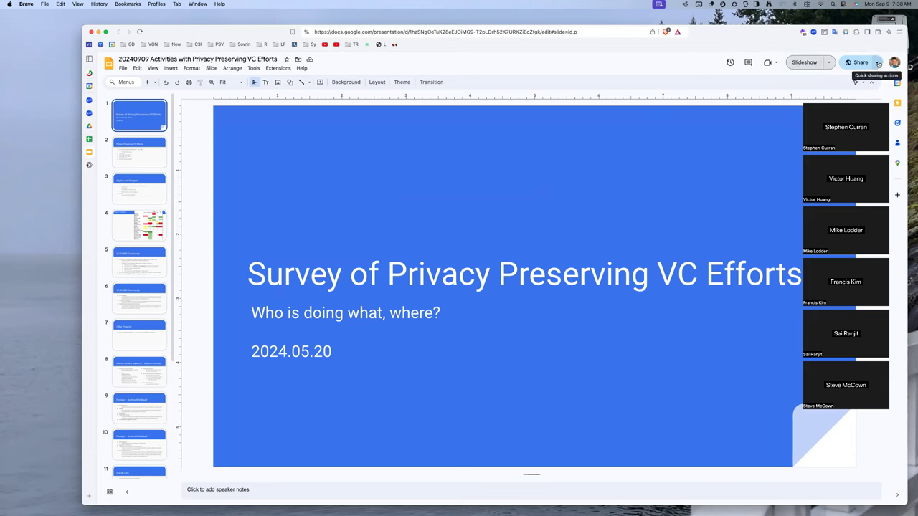
click(877, 63)
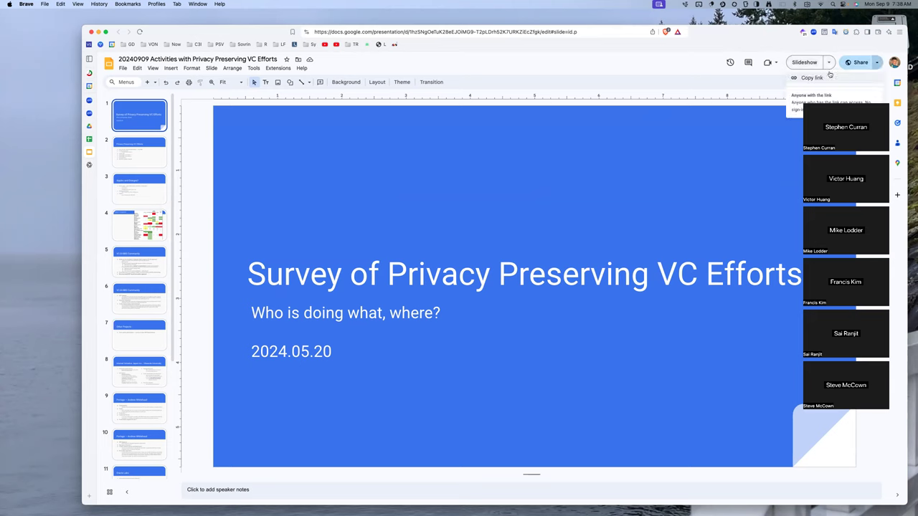
click(811, 78)
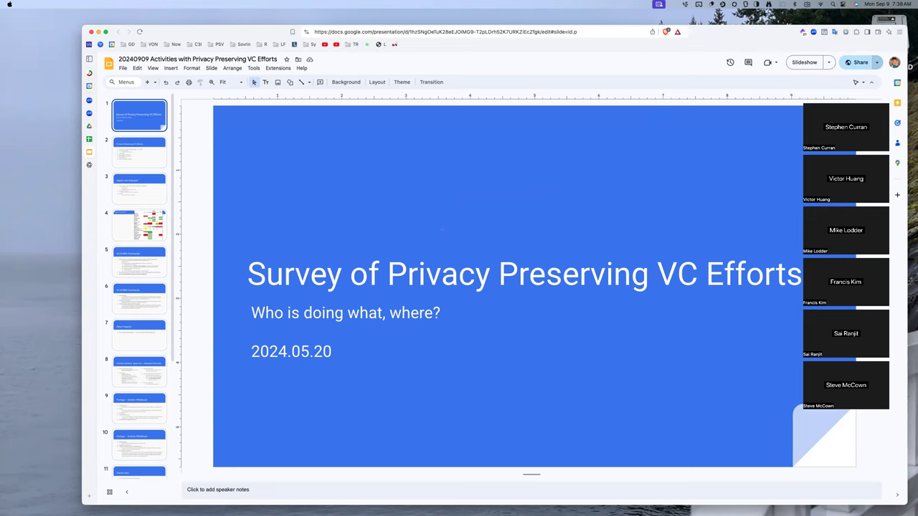
mouse_move(398, 104)
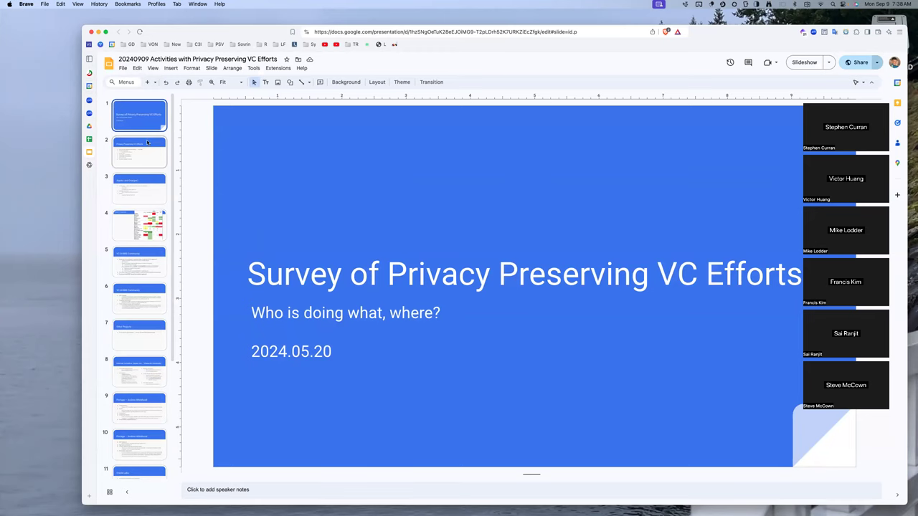
Present the deck full screen from the Privacy Preserving VC Efforts slide.
click(139, 152)
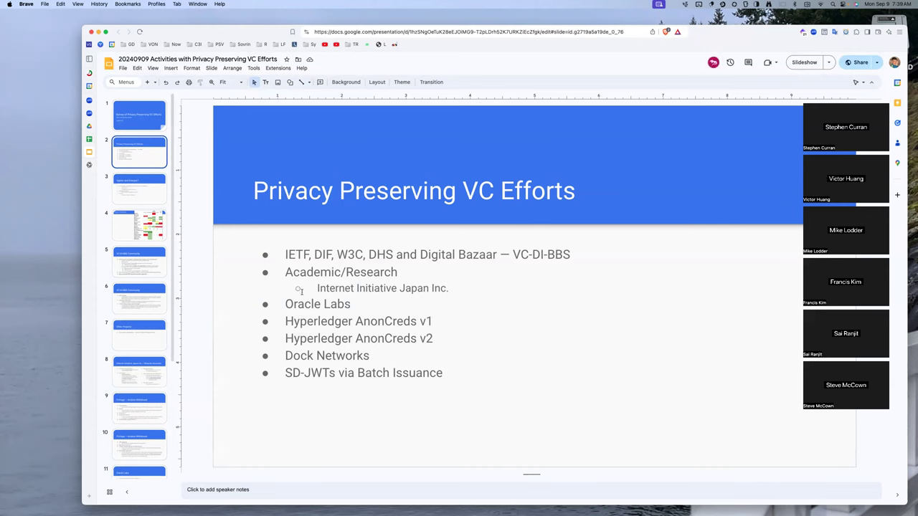
click(139, 336)
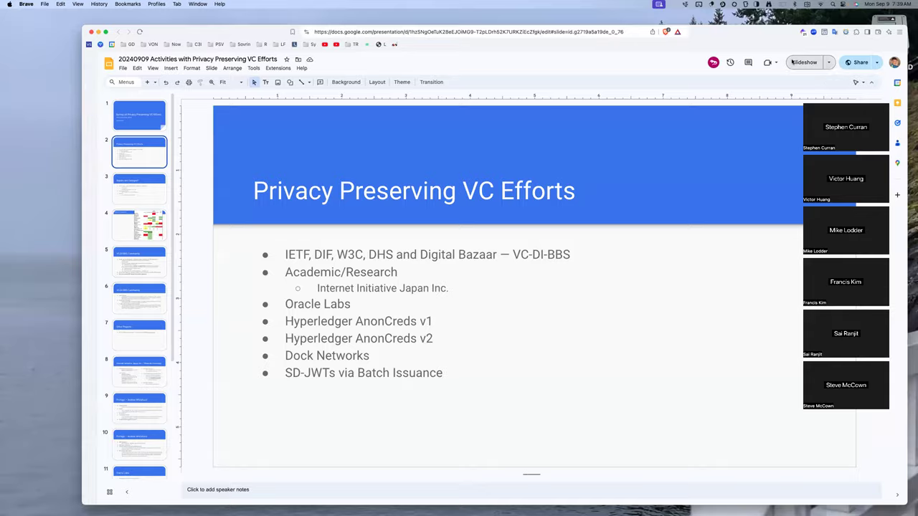
click(803, 63)
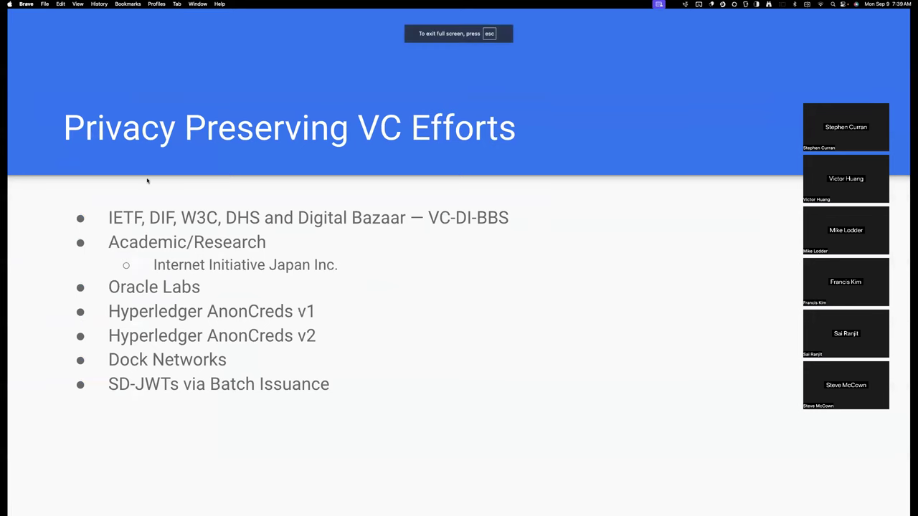
mouse_move(345, 225)
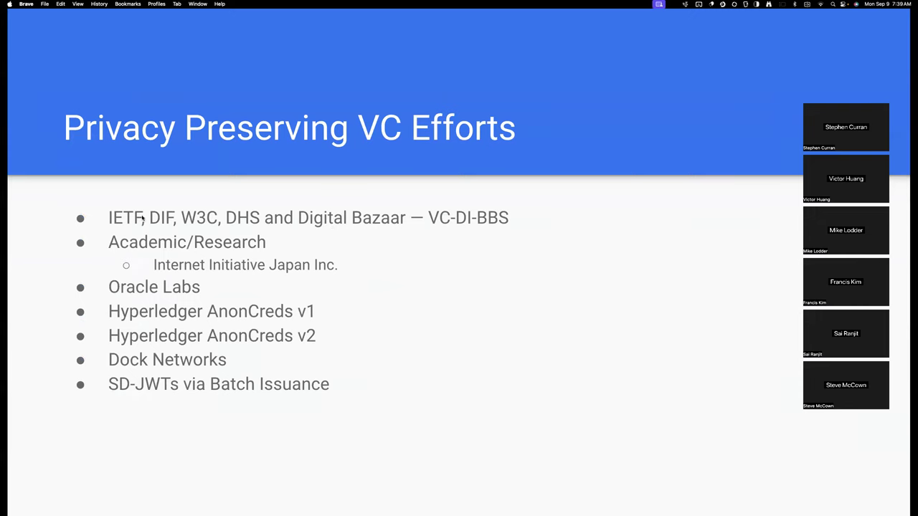
mouse_move(159, 220)
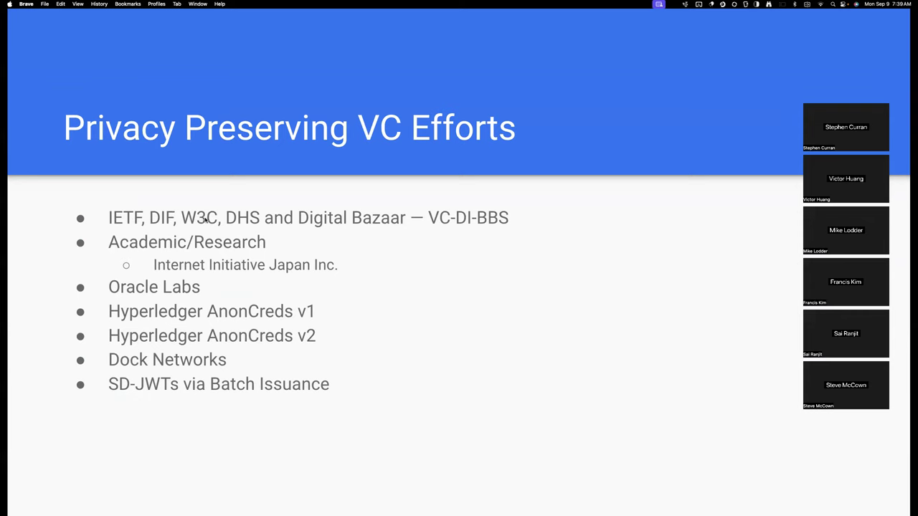
mouse_move(298, 222)
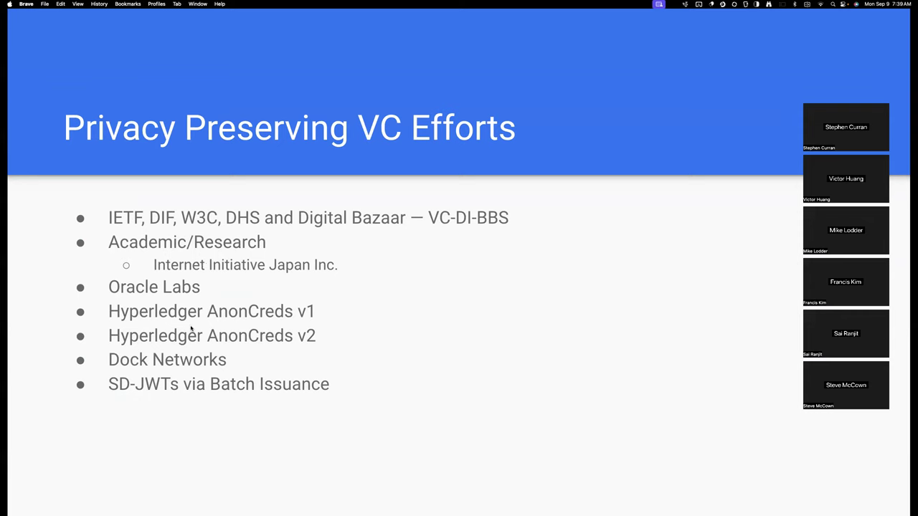
mouse_move(198, 379)
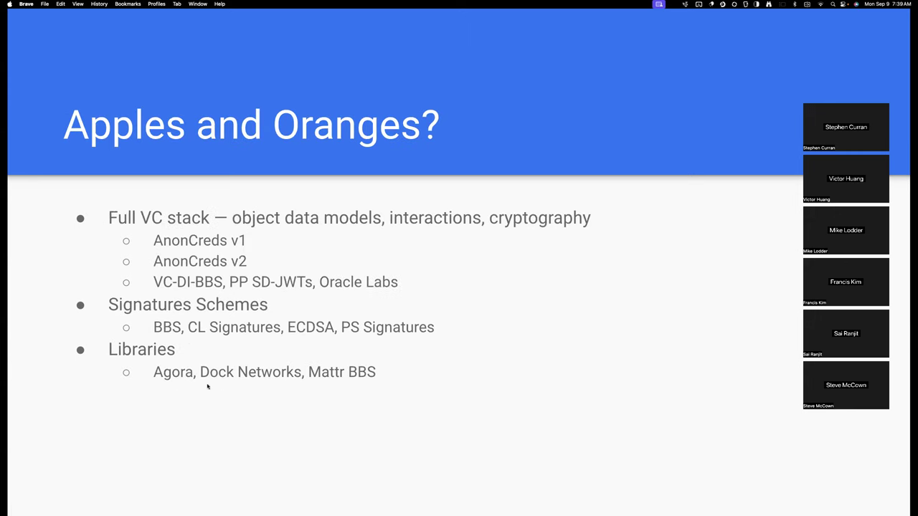
mouse_move(208, 387)
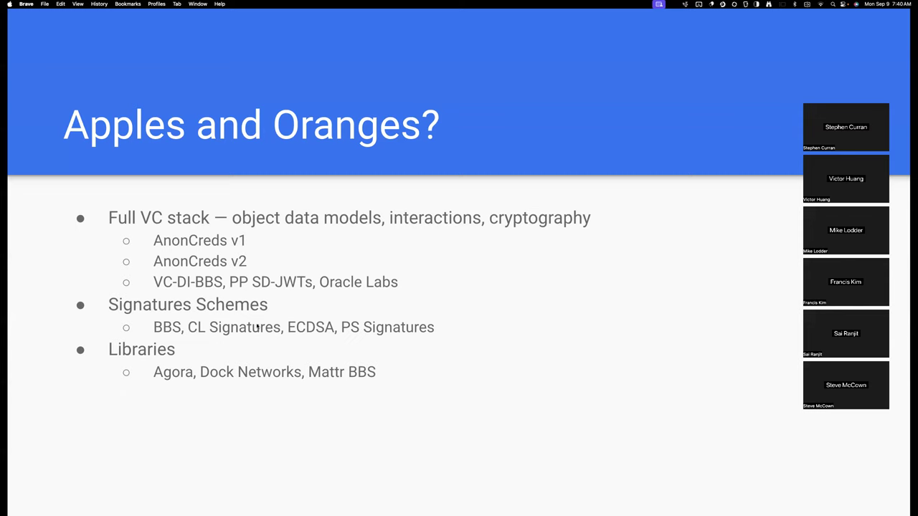
mouse_move(314, 329)
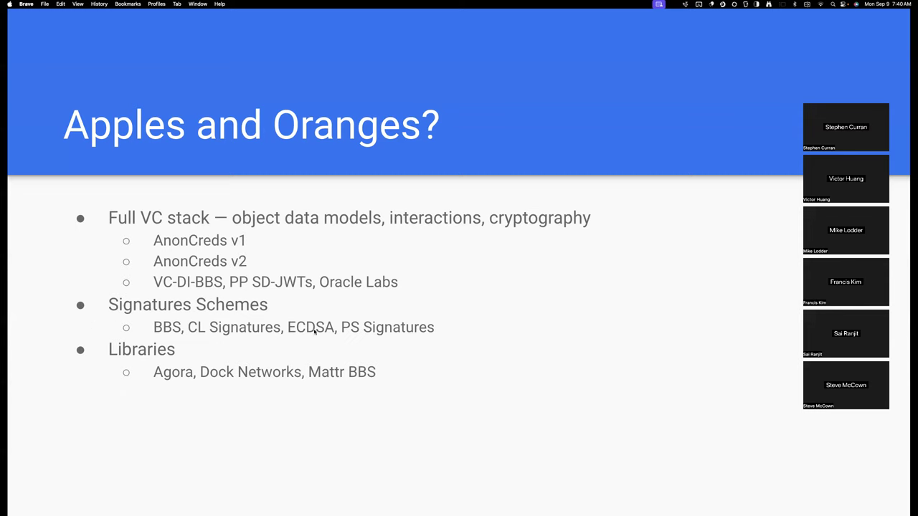
mouse_move(182, 247)
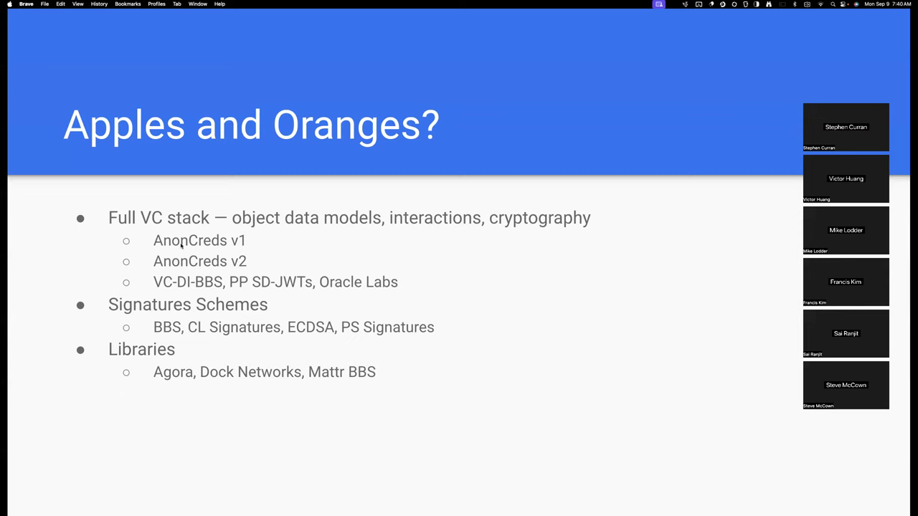
mouse_move(180, 267)
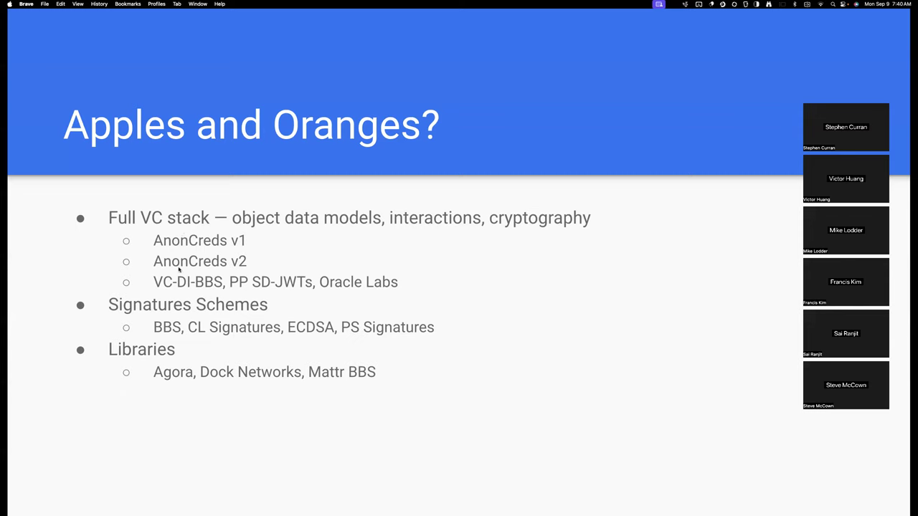
mouse_move(184, 285)
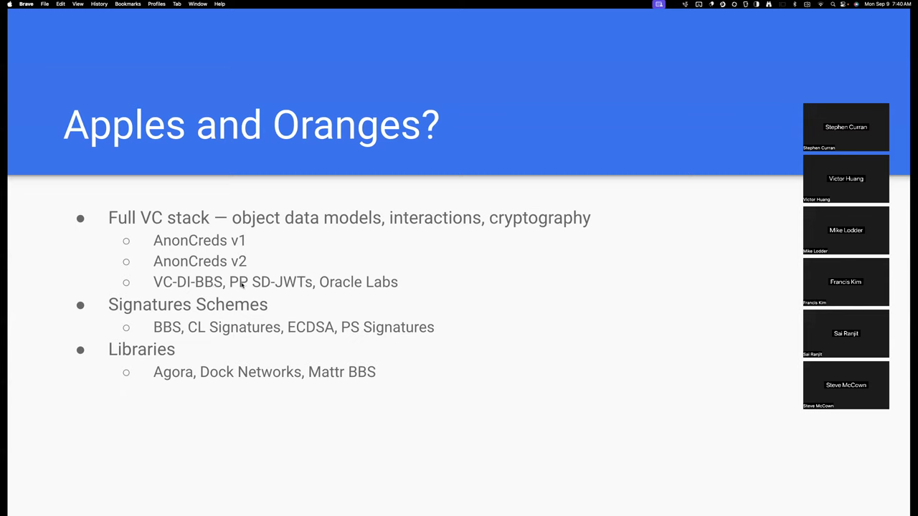
mouse_move(284, 284)
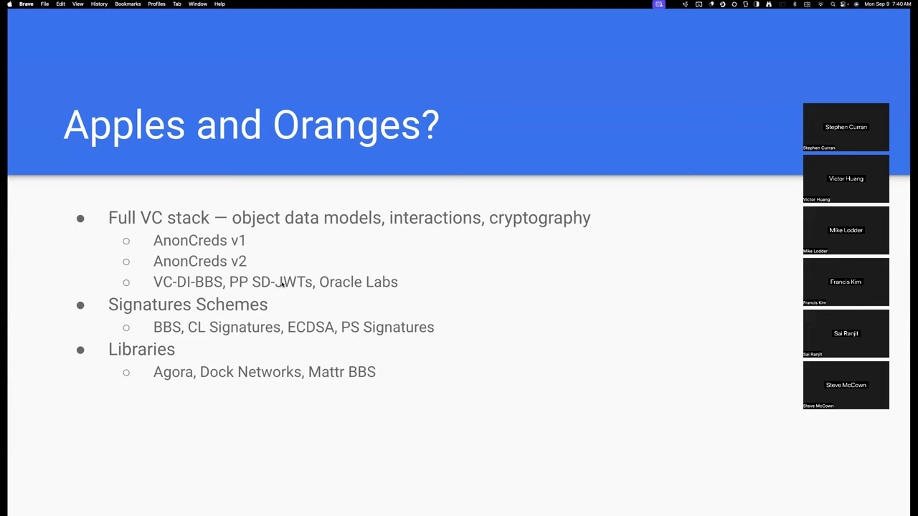
mouse_move(294, 282)
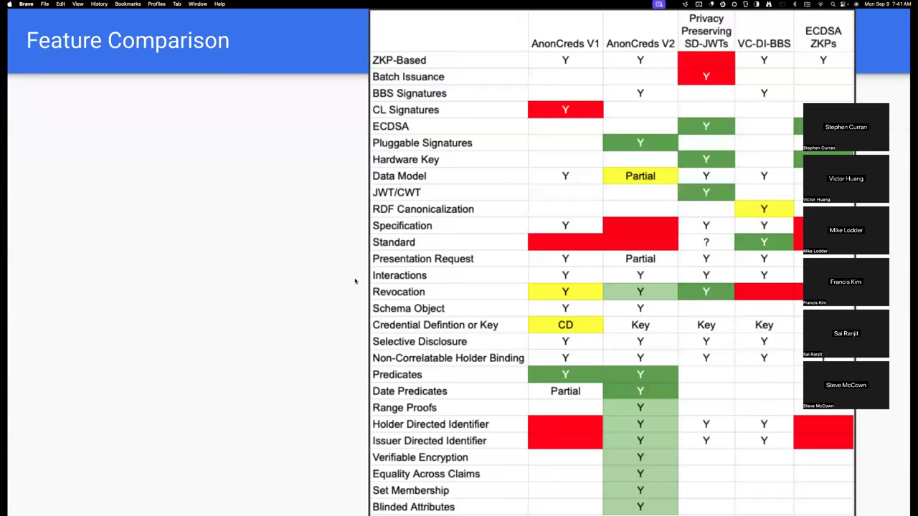
mouse_move(356, 281)
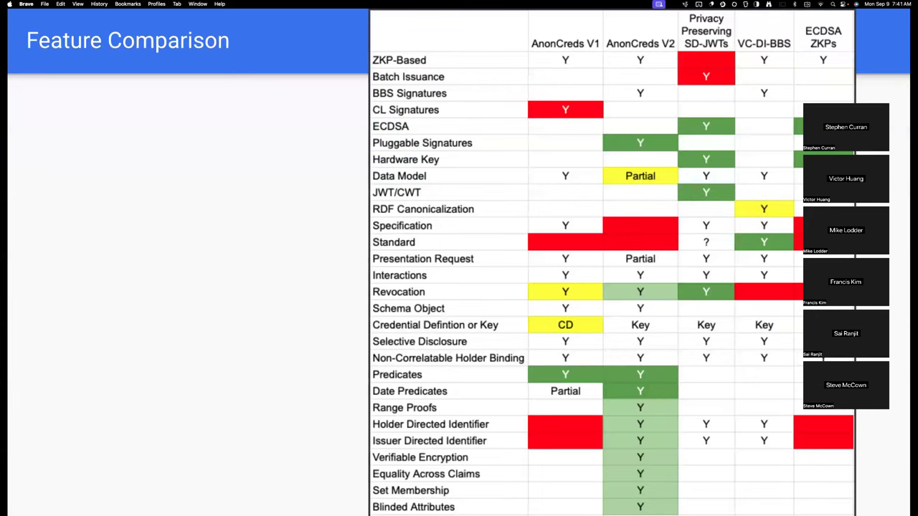
mouse_move(628, 109)
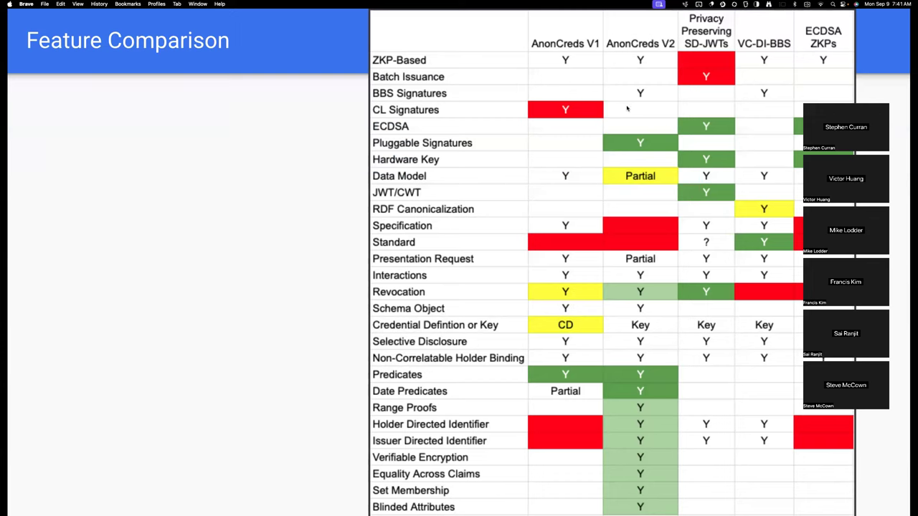
mouse_move(60, 77)
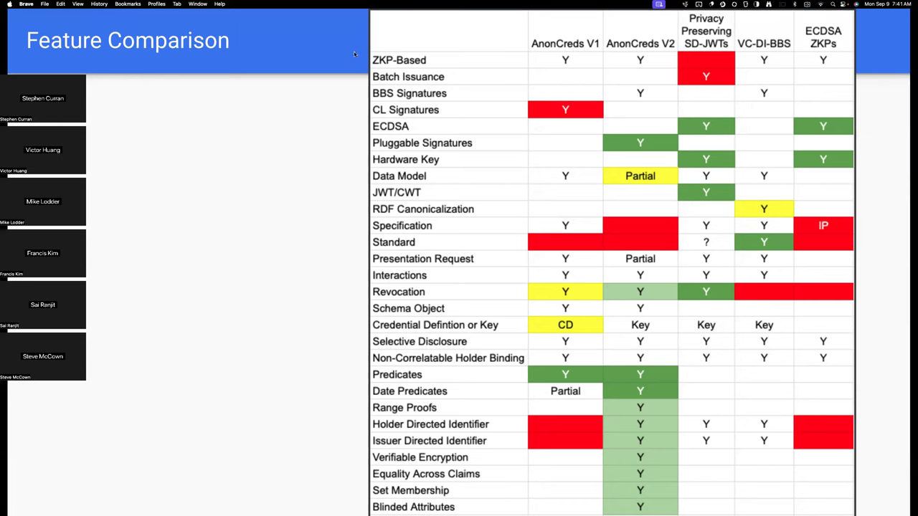
mouse_move(634, 82)
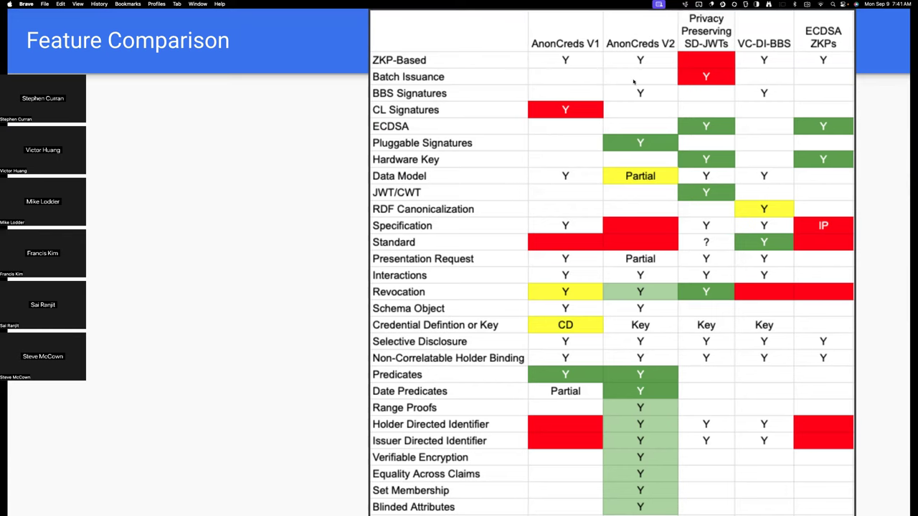
mouse_move(616, 151)
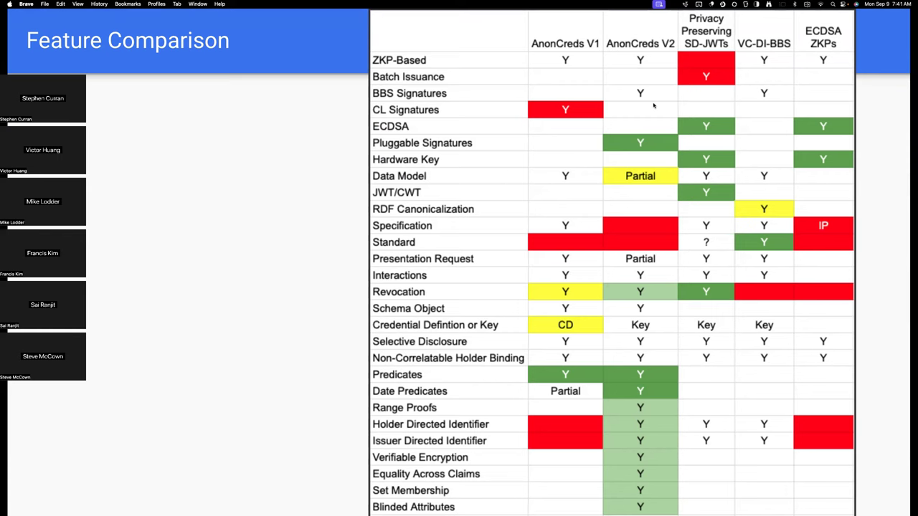
mouse_move(565, 117)
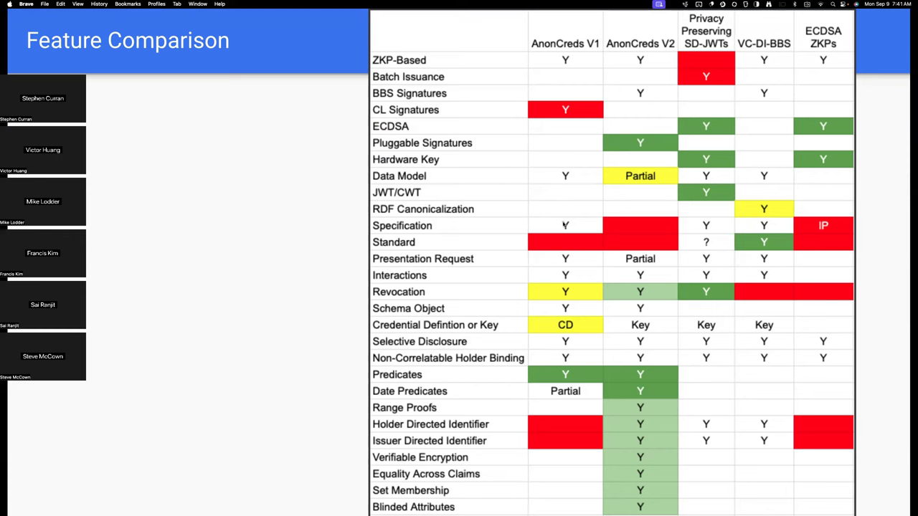
mouse_move(559, 244)
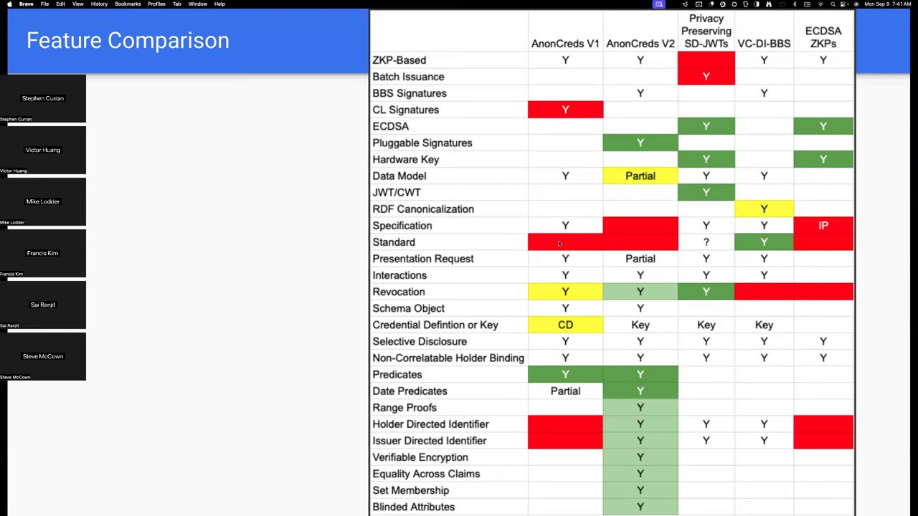
mouse_move(559, 155)
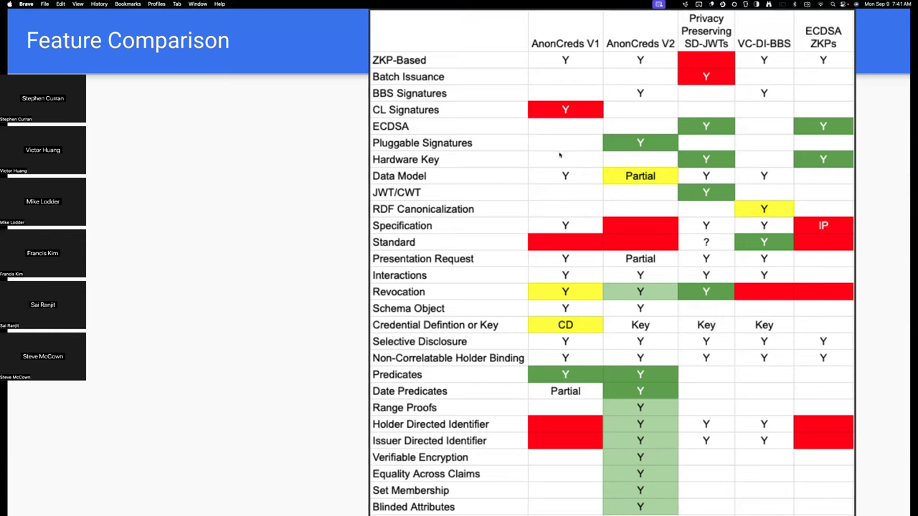
mouse_move(562, 229)
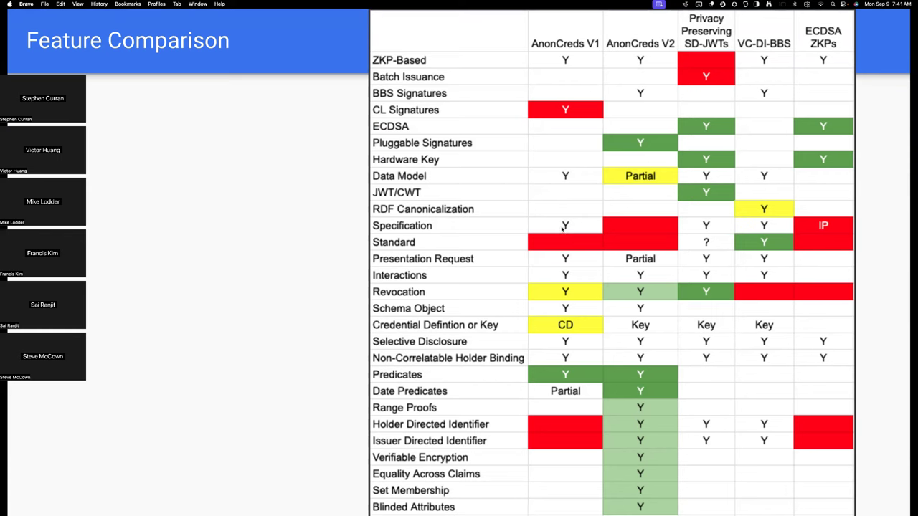
mouse_move(618, 233)
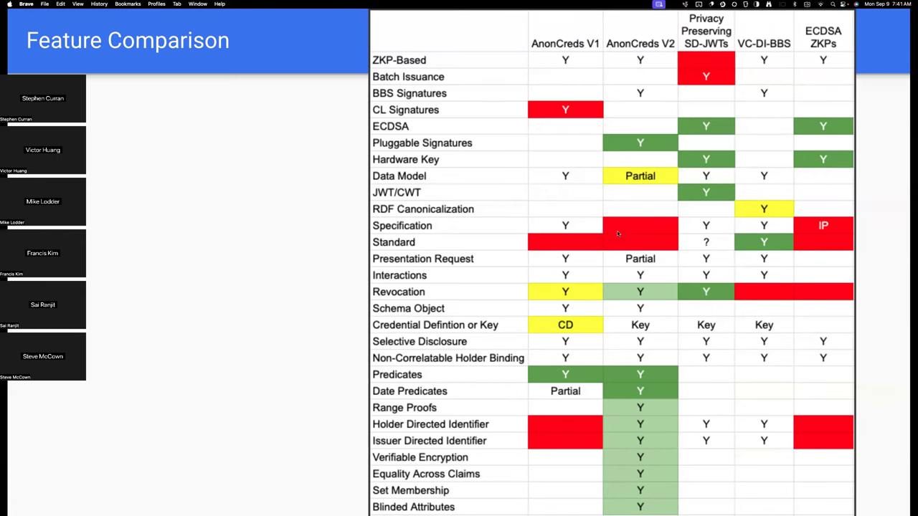
mouse_move(577, 226)
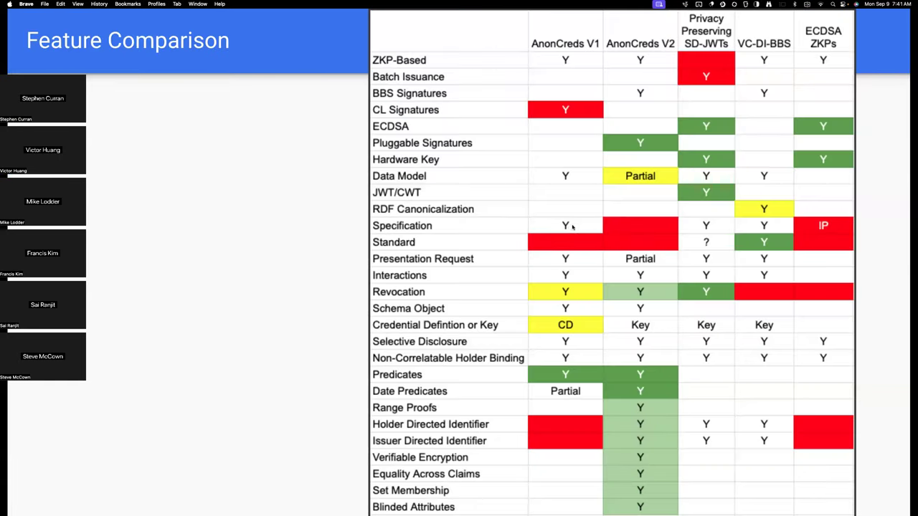
mouse_move(622, 178)
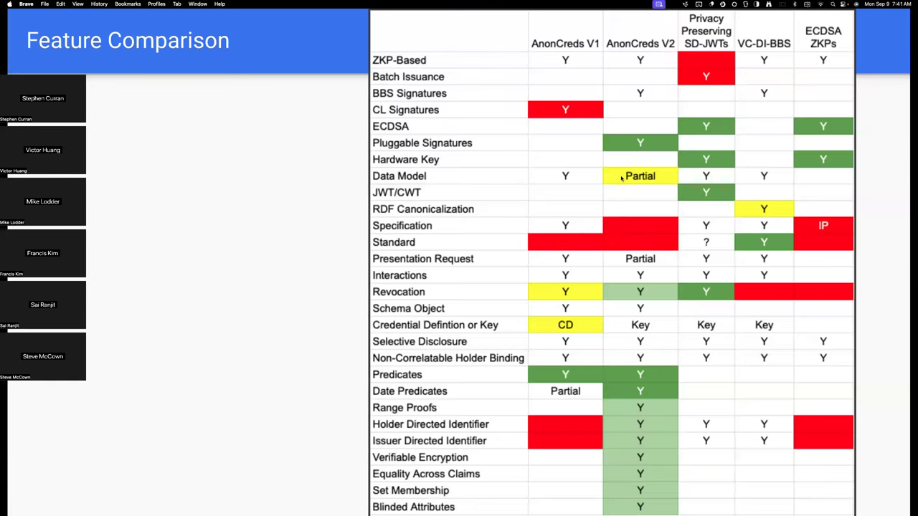
mouse_move(619, 164)
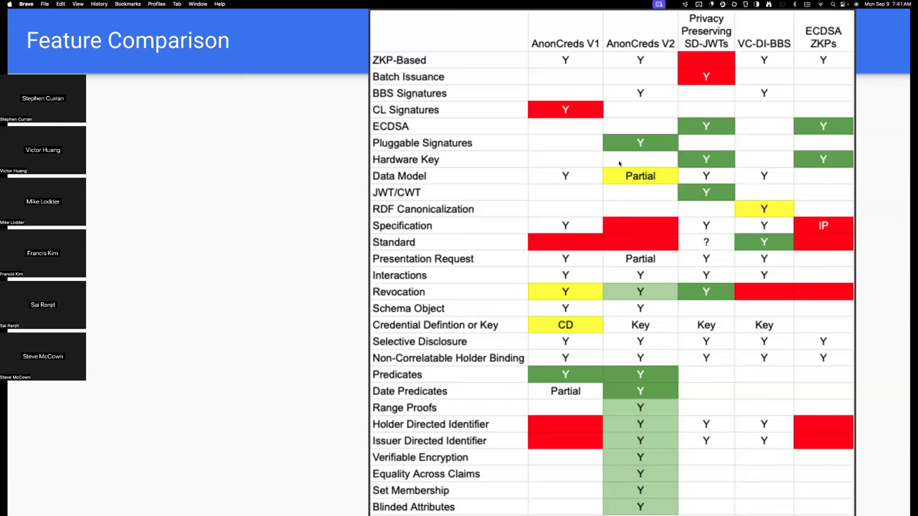
mouse_move(673, 119)
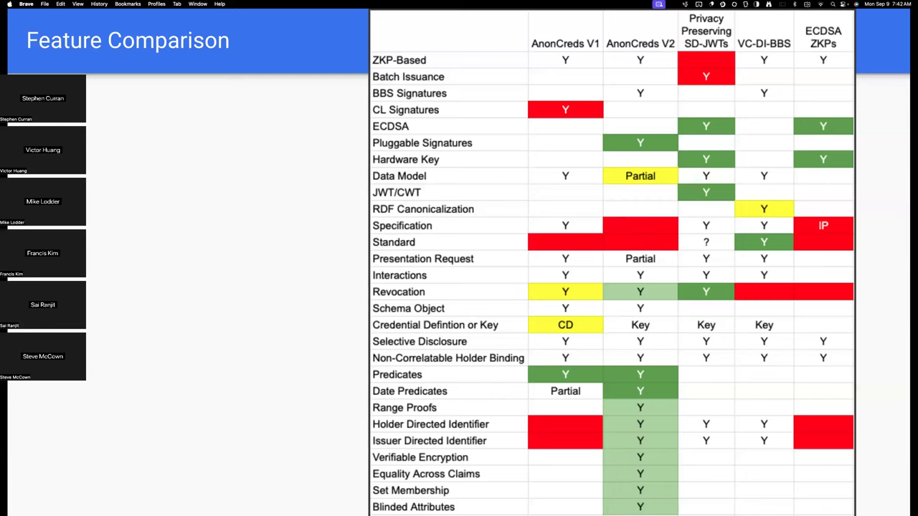
mouse_move(582, 267)
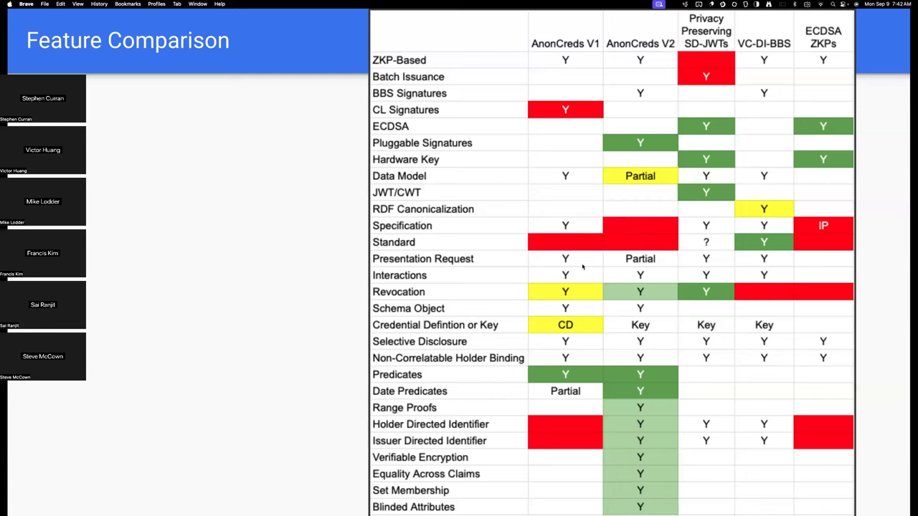
mouse_move(579, 166)
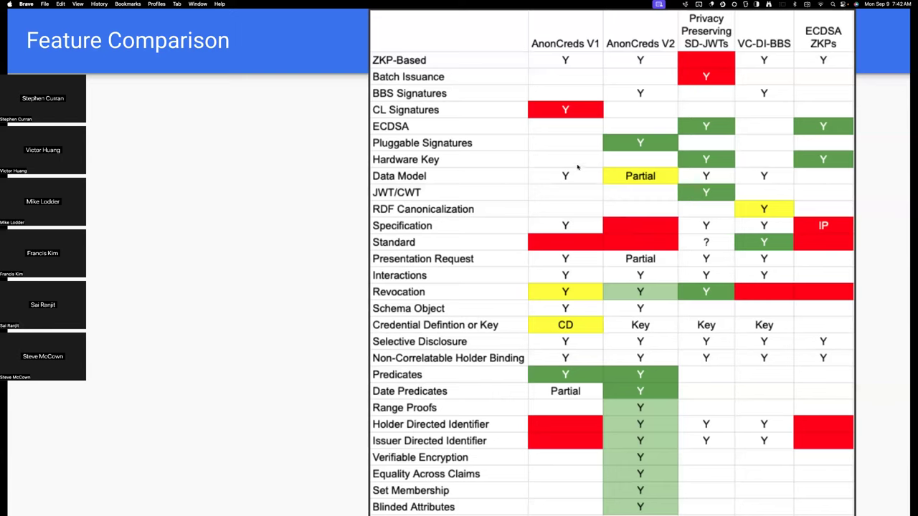
mouse_move(582, 113)
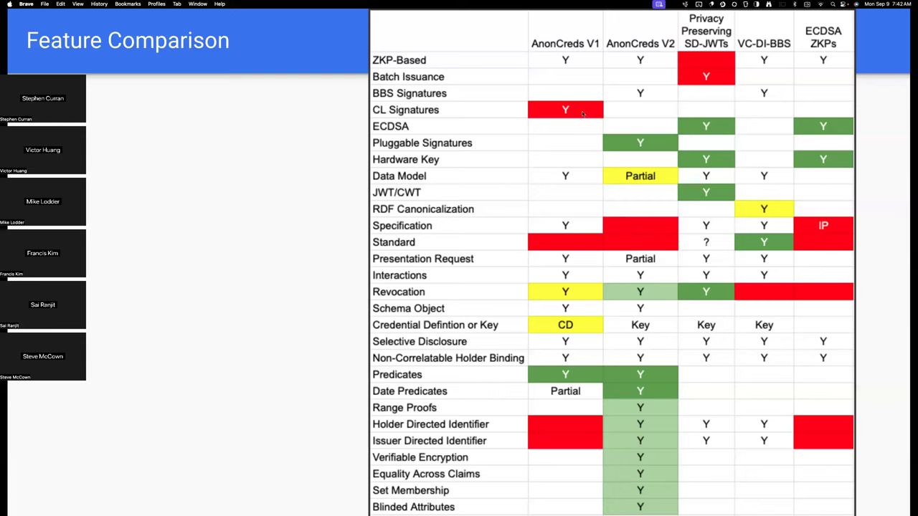
mouse_move(562, 186)
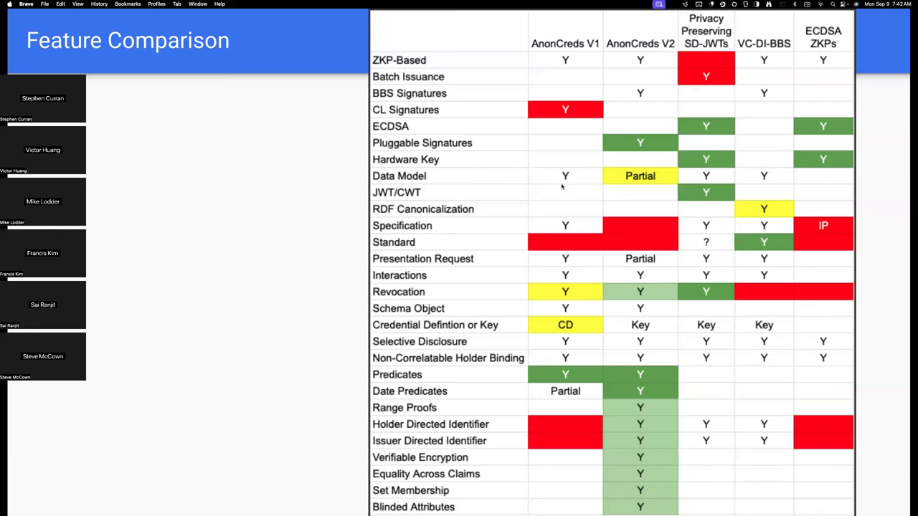
mouse_move(630, 182)
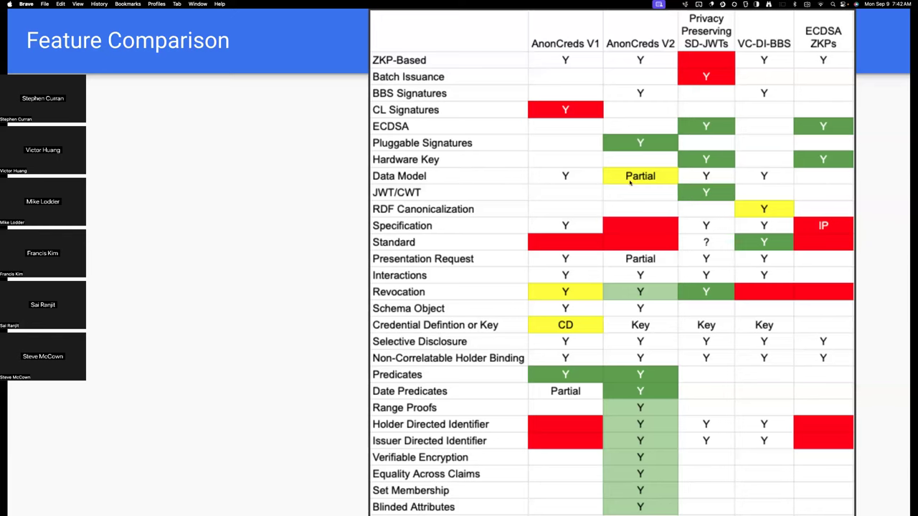
mouse_move(653, 188)
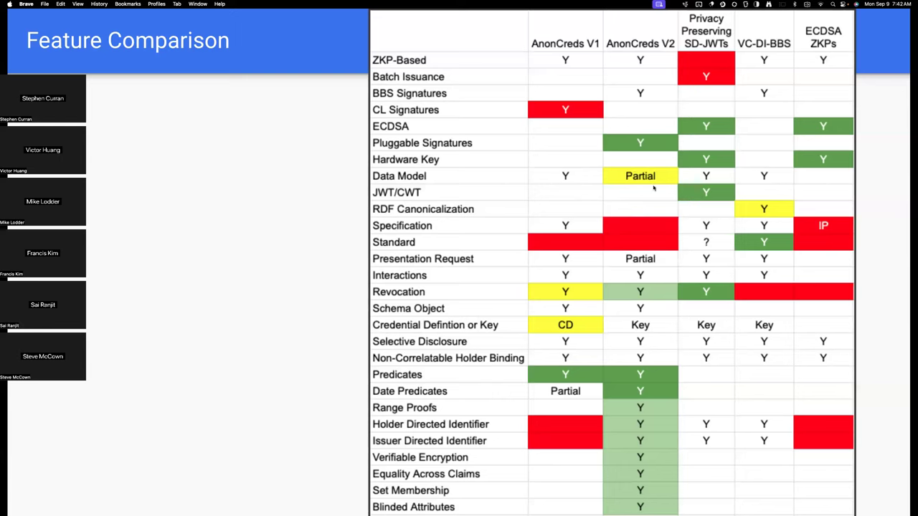
mouse_move(628, 243)
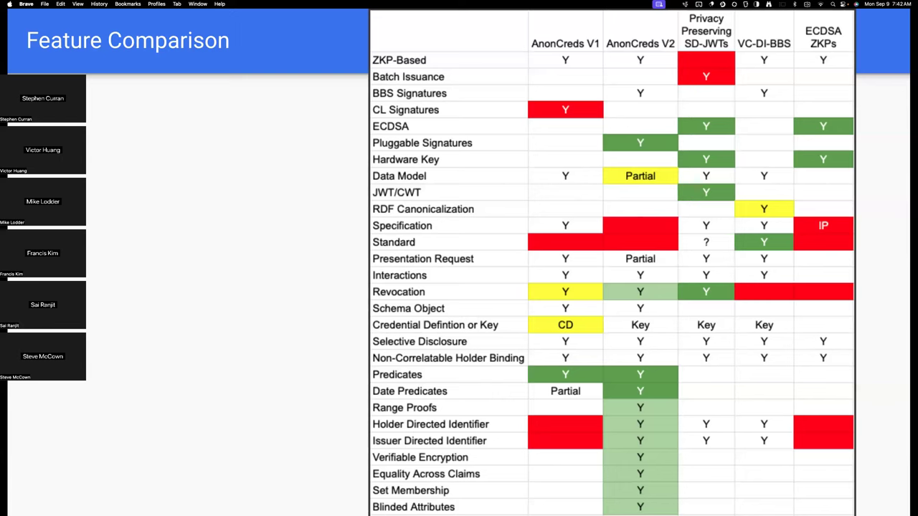
mouse_move(717, 243)
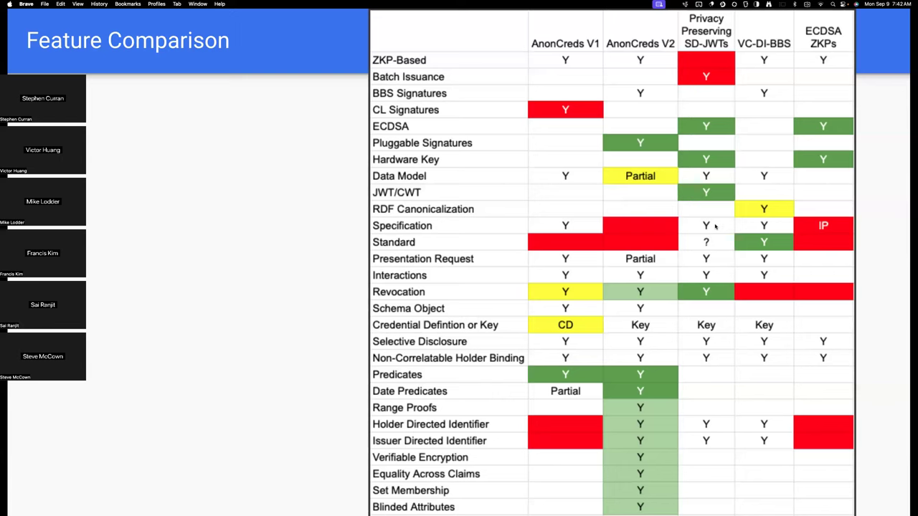
mouse_move(714, 215)
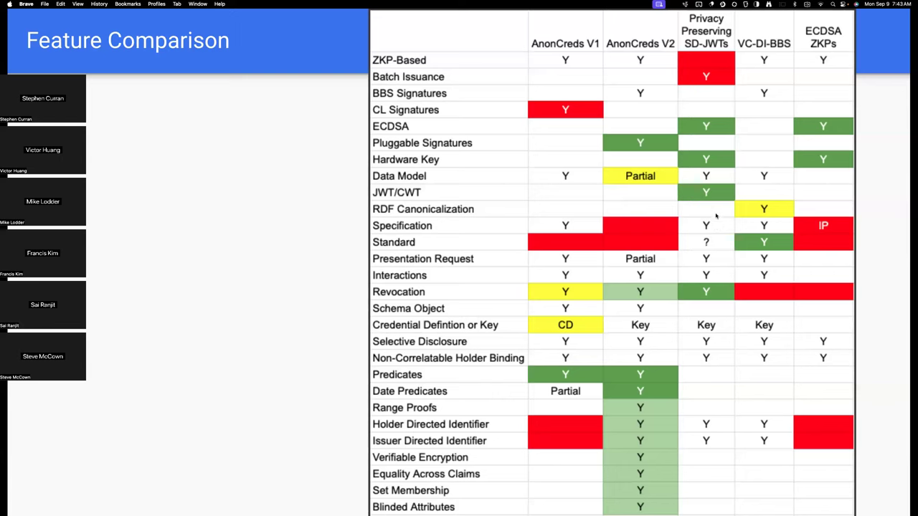
mouse_move(706, 72)
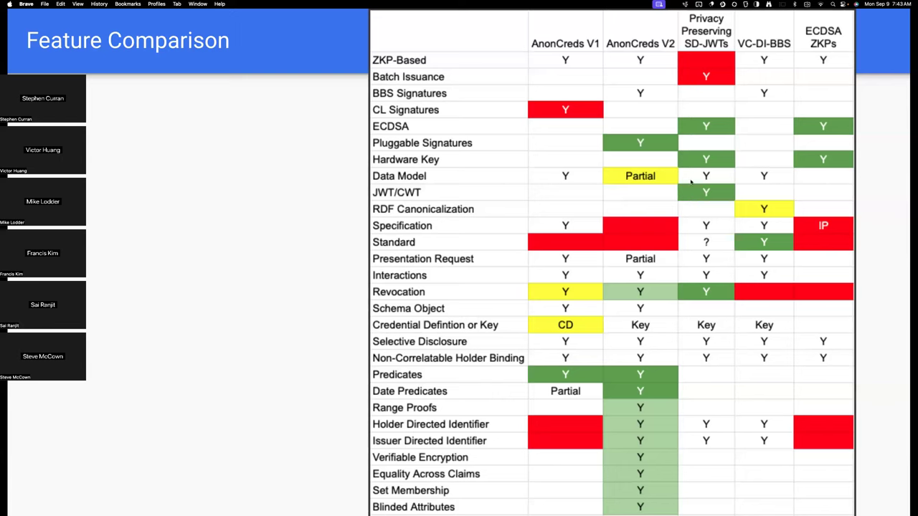
mouse_move(704, 50)
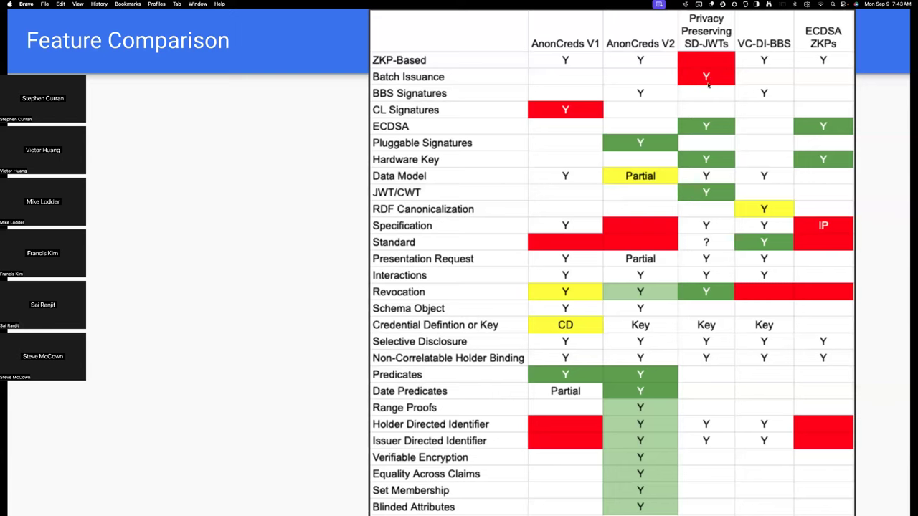
mouse_move(700, 277)
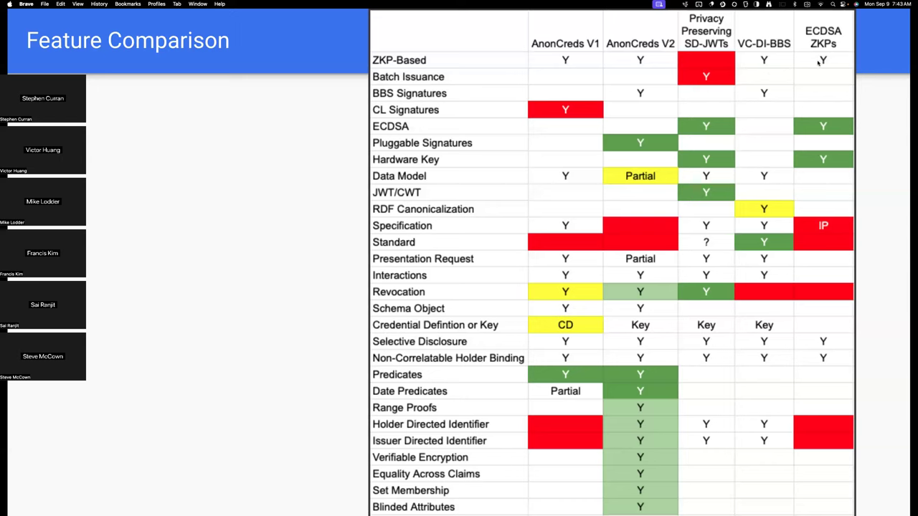
mouse_move(823, 61)
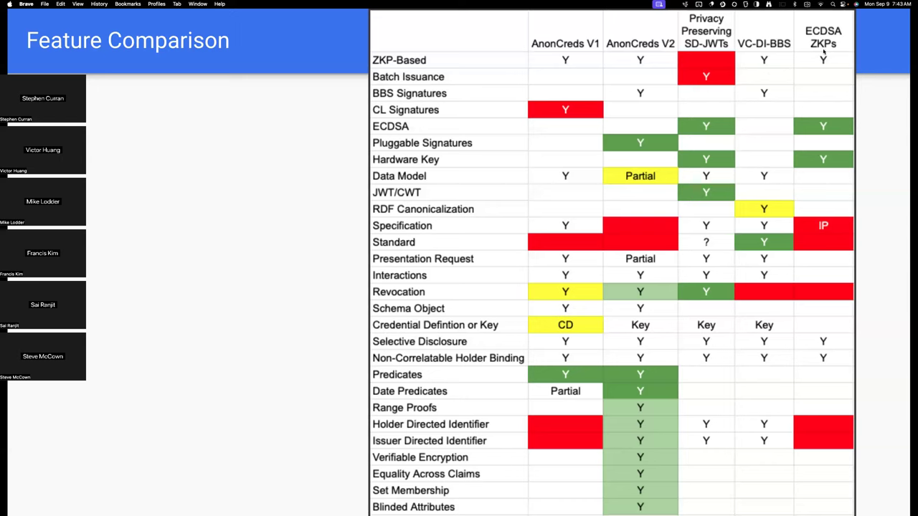
mouse_move(823, 56)
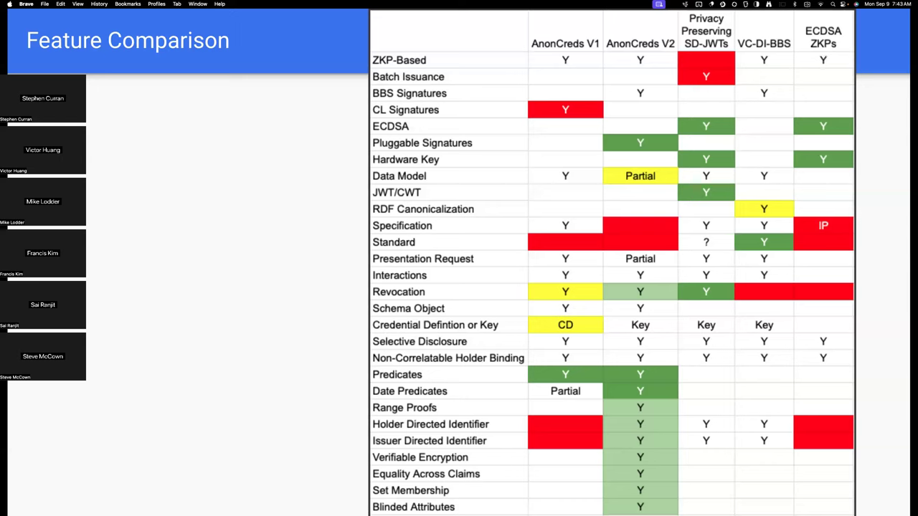
mouse_move(846, 204)
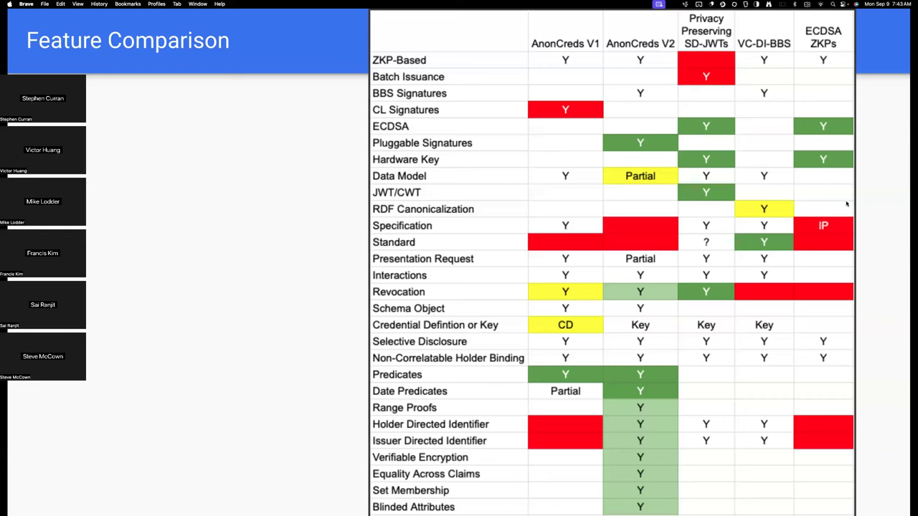
mouse_move(823, 193)
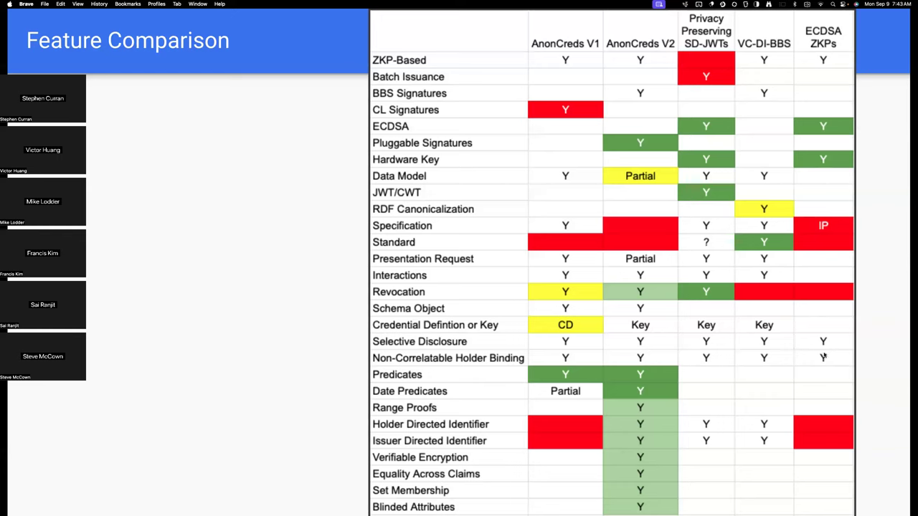
mouse_move(829, 373)
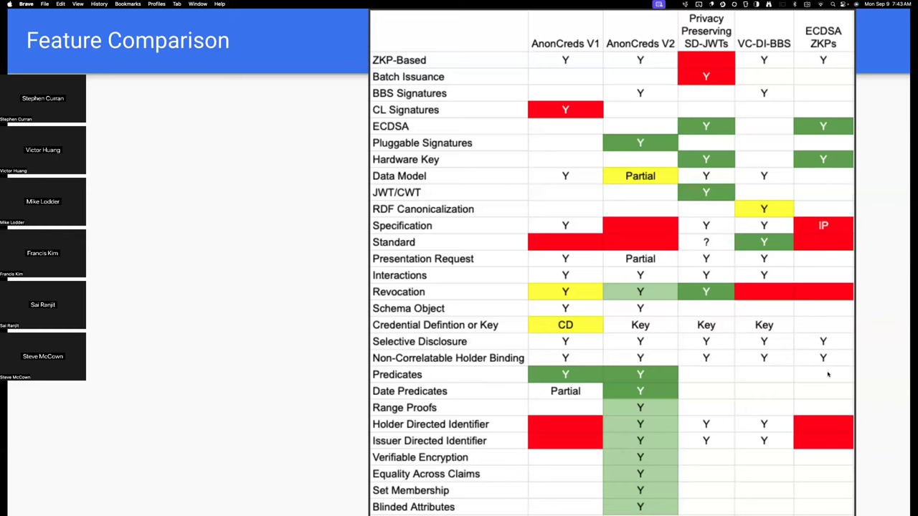
mouse_move(820, 422)
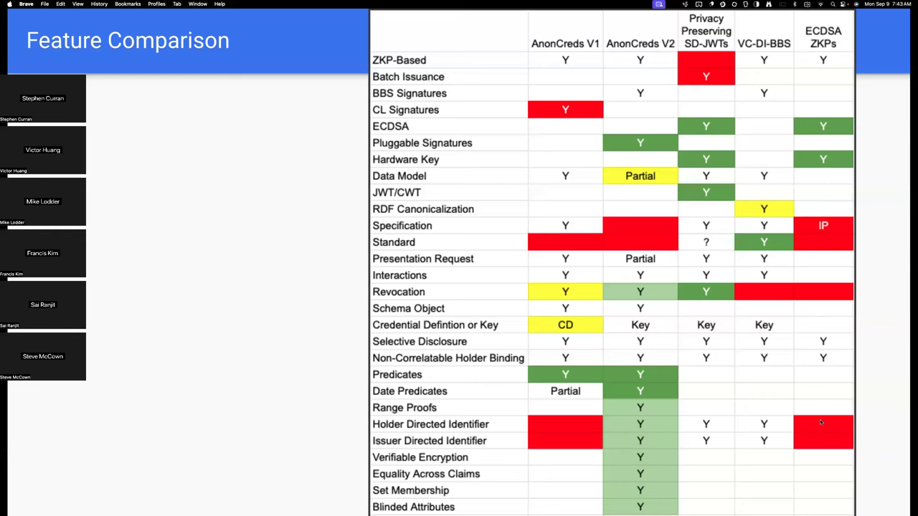
mouse_move(742, 436)
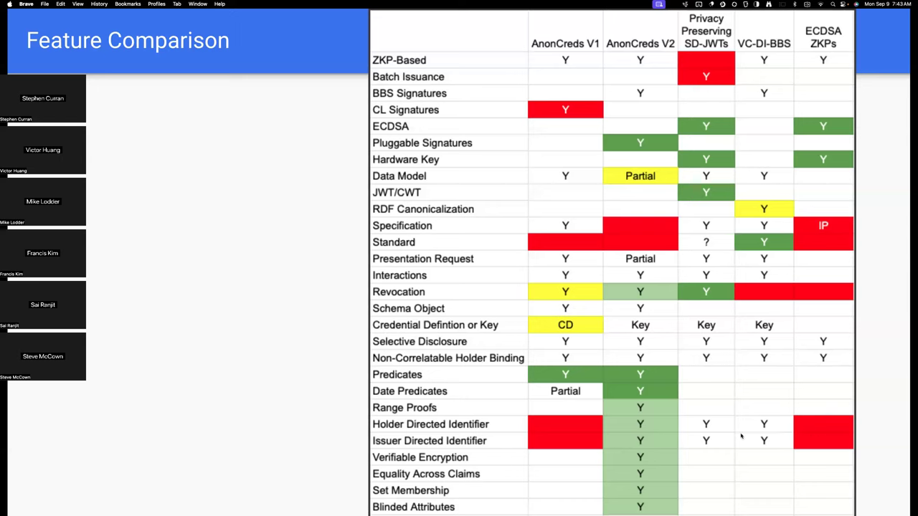
mouse_move(452, 437)
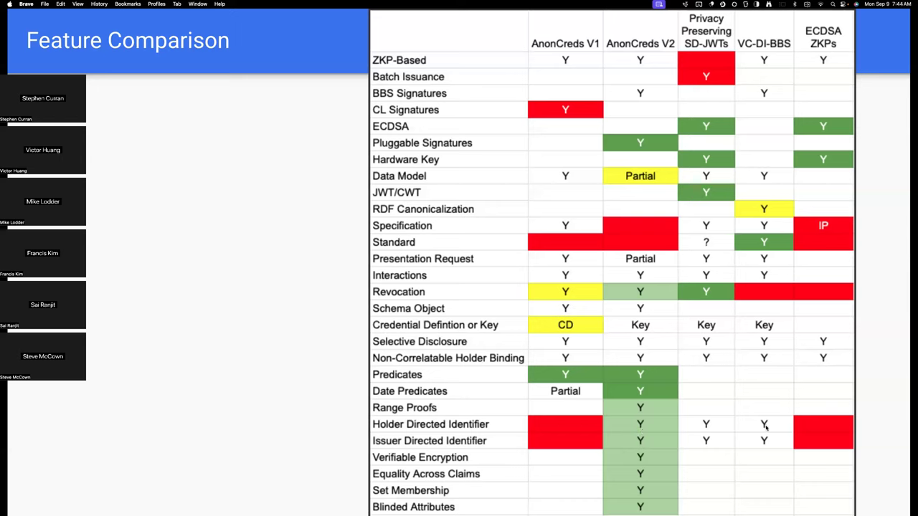
mouse_move(680, 381)
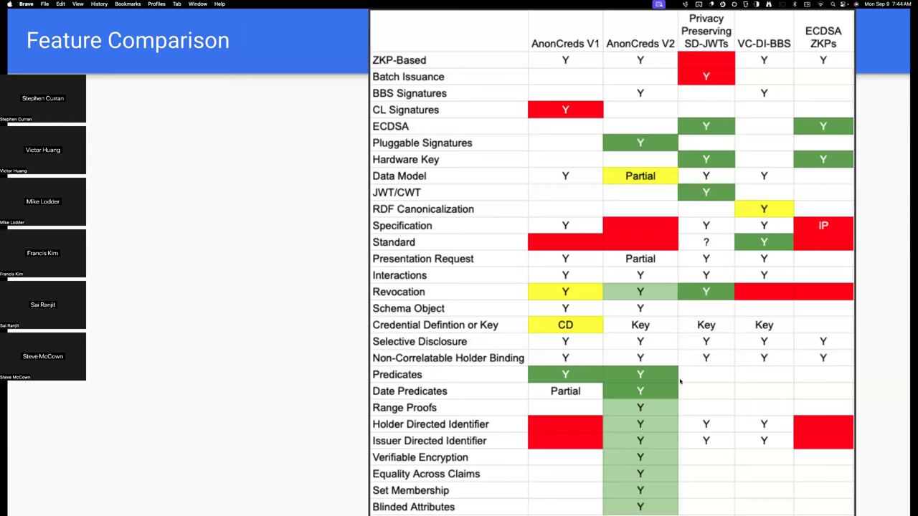
mouse_move(651, 333)
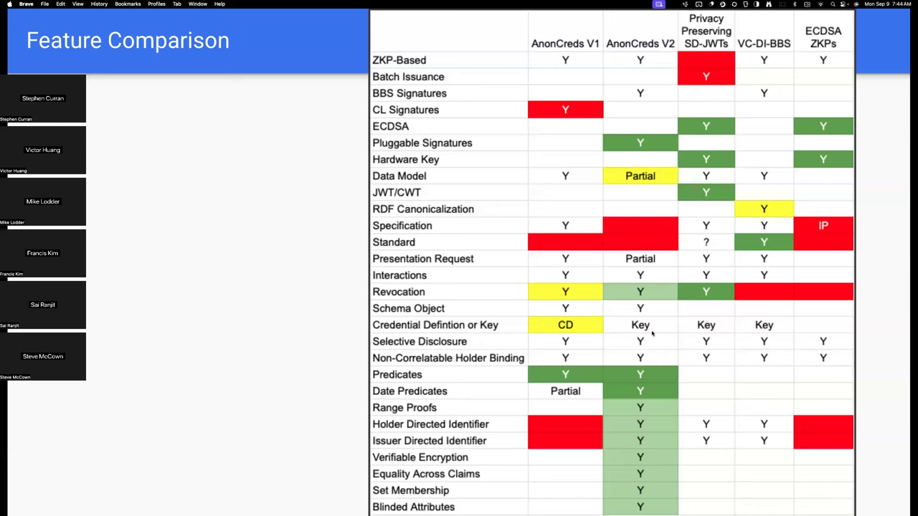
mouse_move(651, 333)
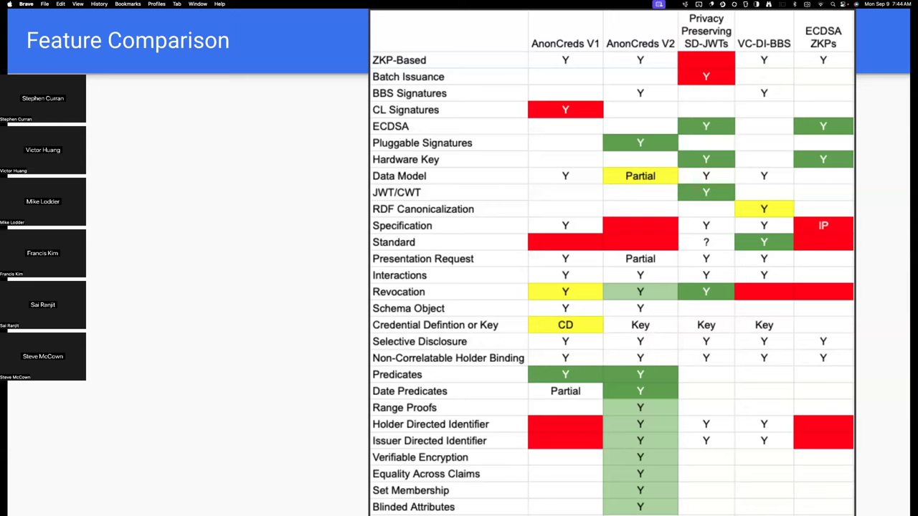
mouse_move(651, 330)
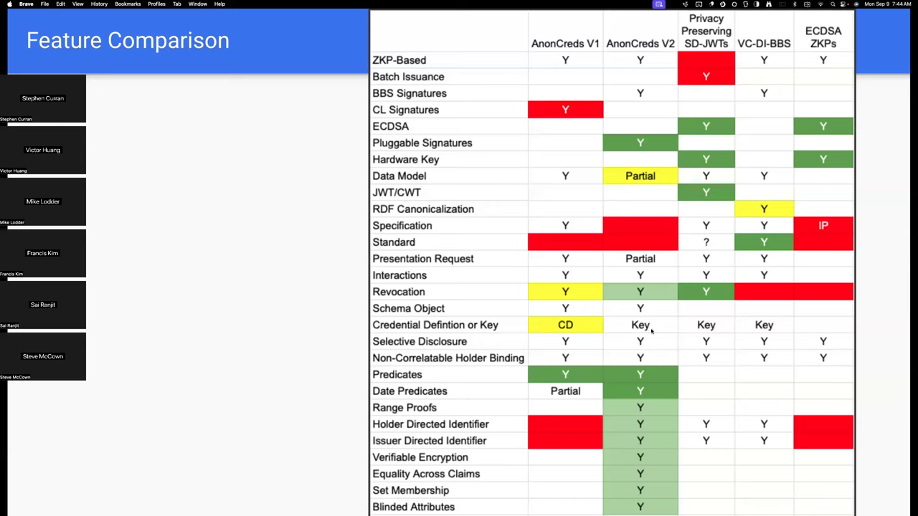
mouse_move(629, 275)
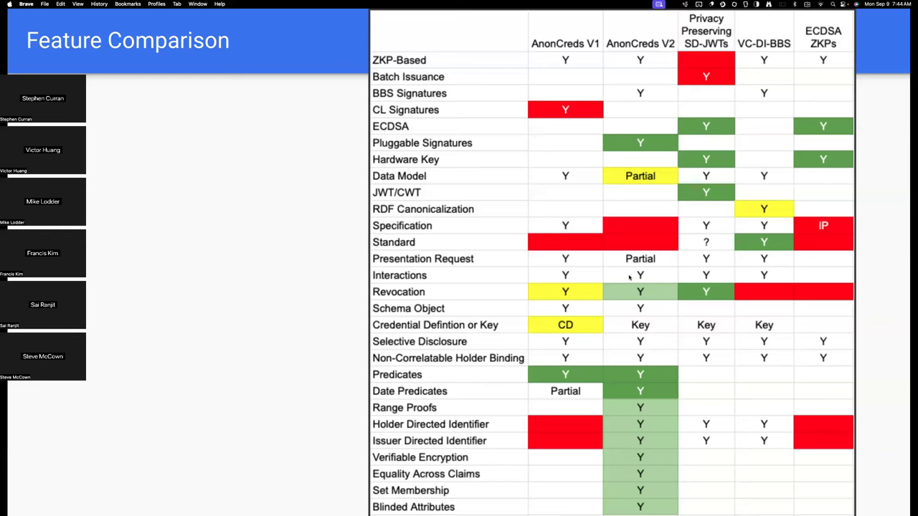
mouse_move(631, 180)
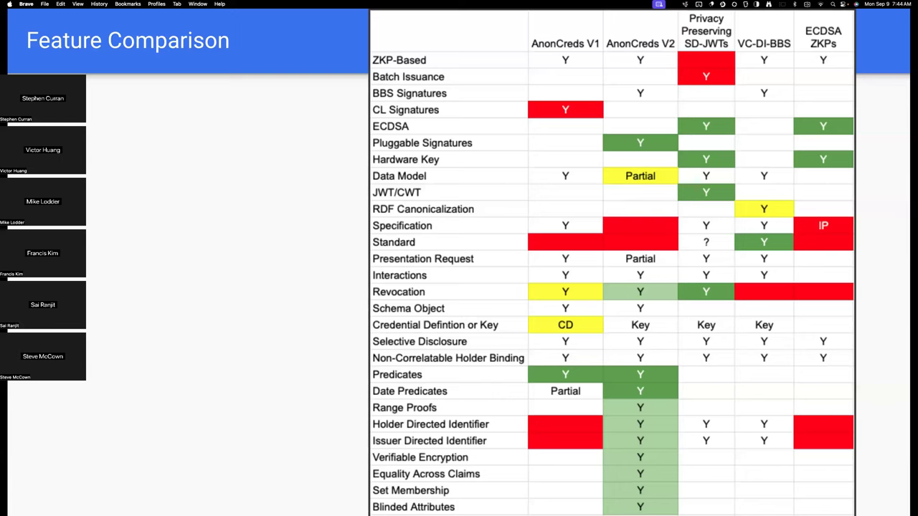
mouse_move(637, 192)
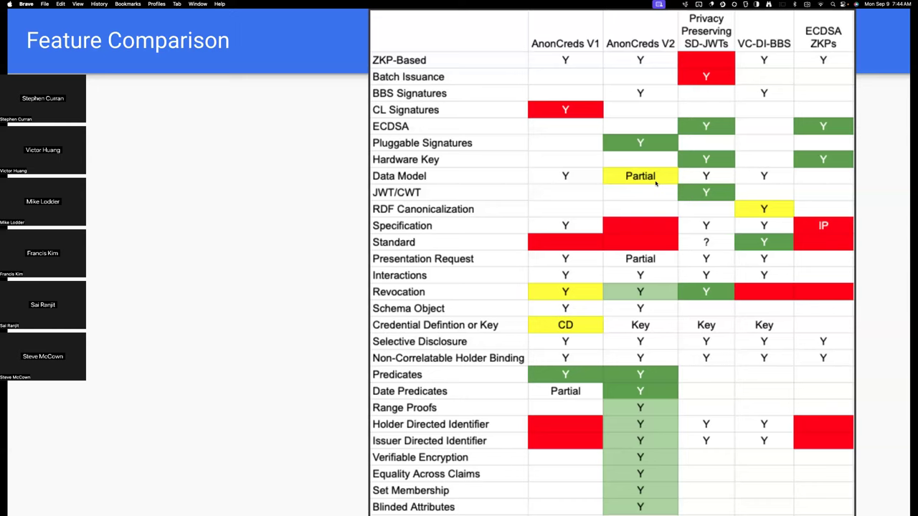
mouse_move(654, 184)
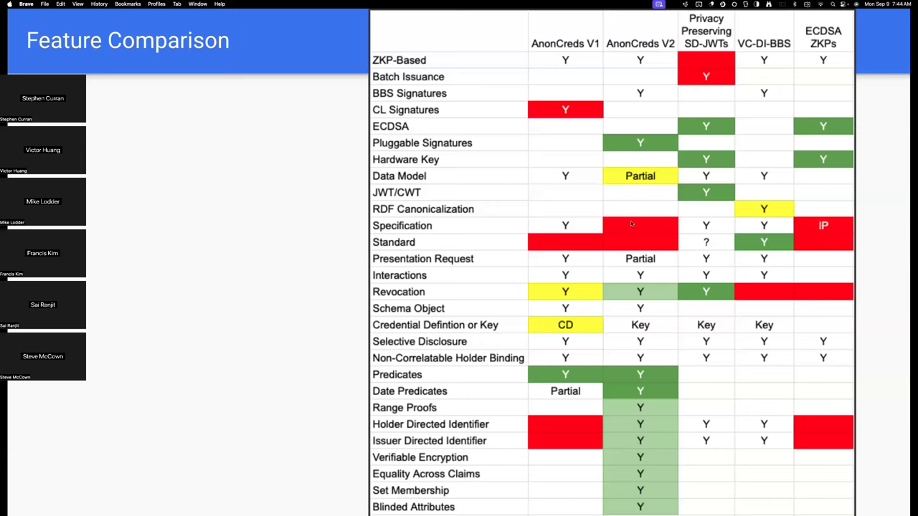
mouse_move(648, 228)
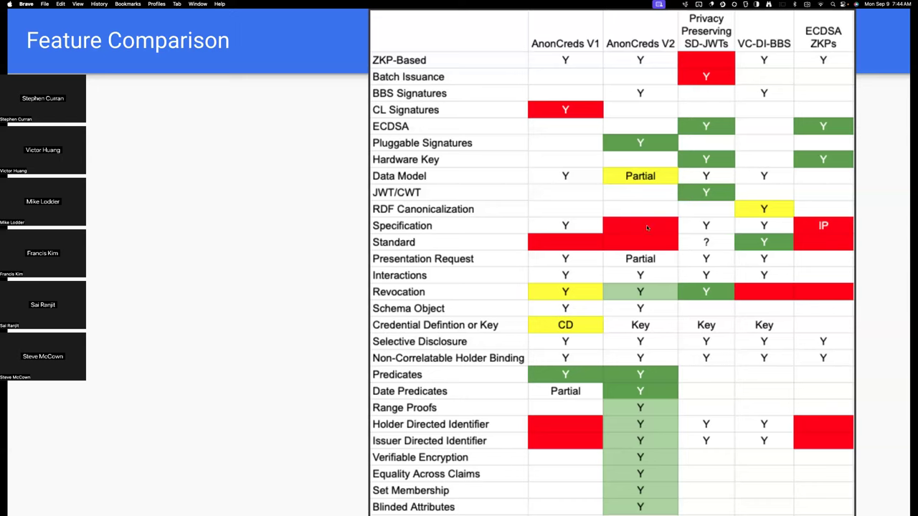
mouse_move(759, 231)
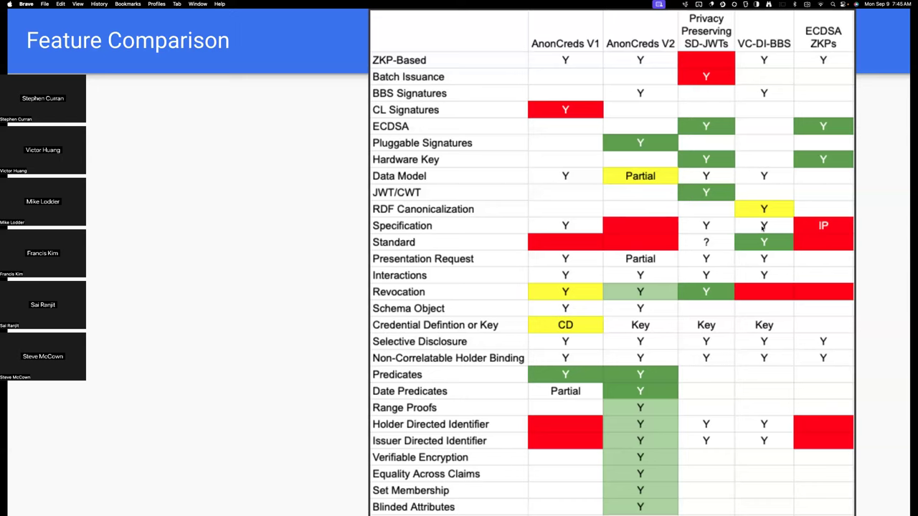
mouse_move(761, 240)
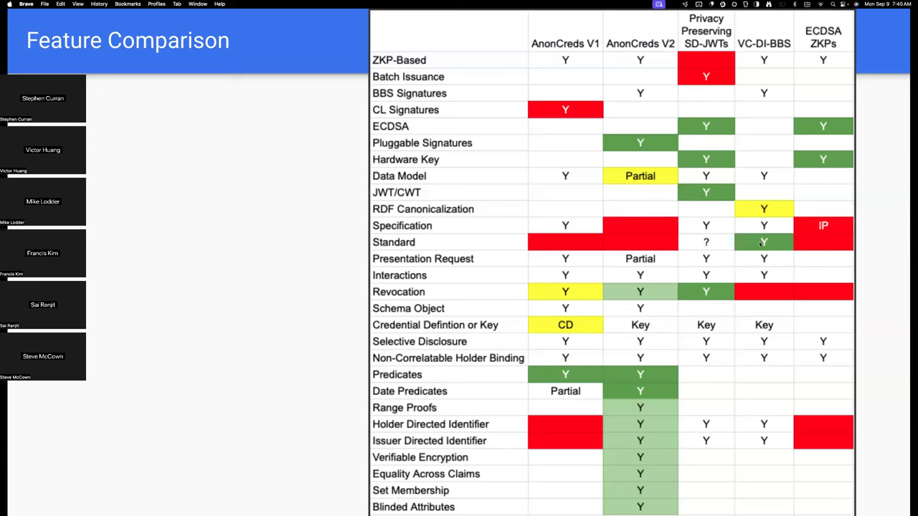
mouse_move(763, 168)
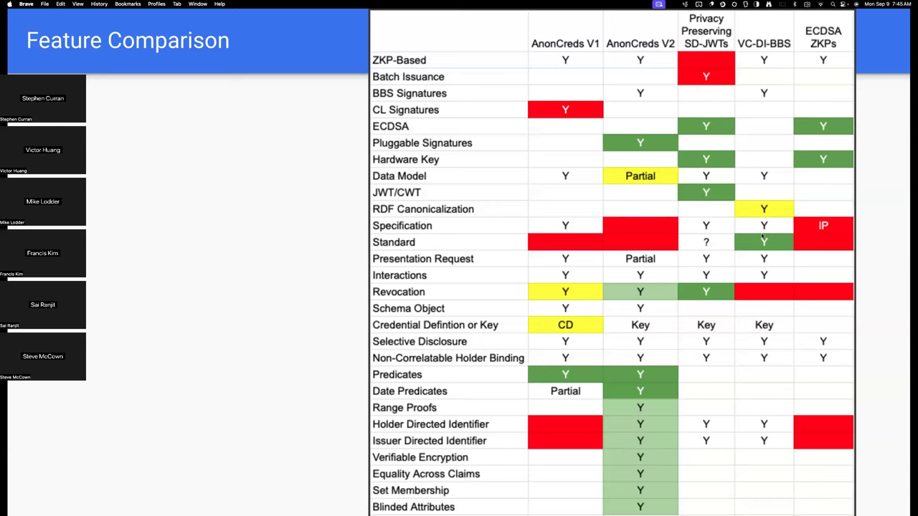
mouse_move(496, 95)
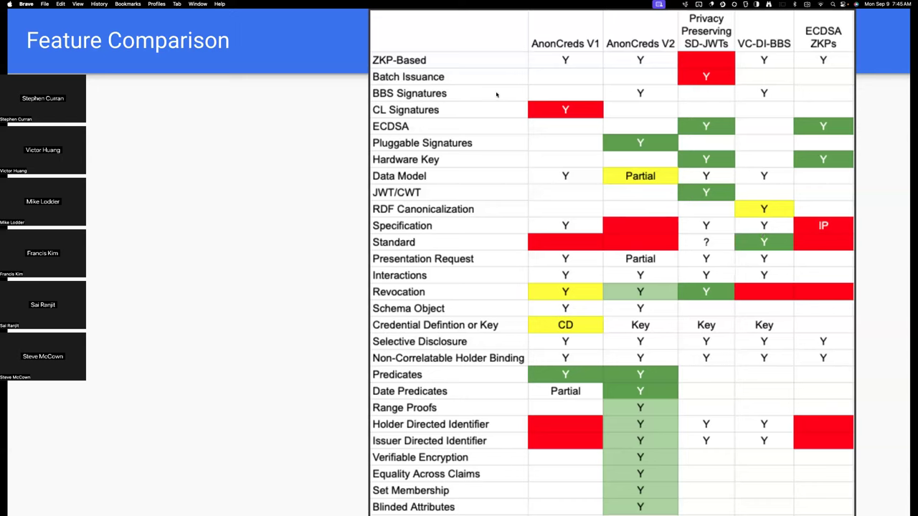
mouse_move(755, 91)
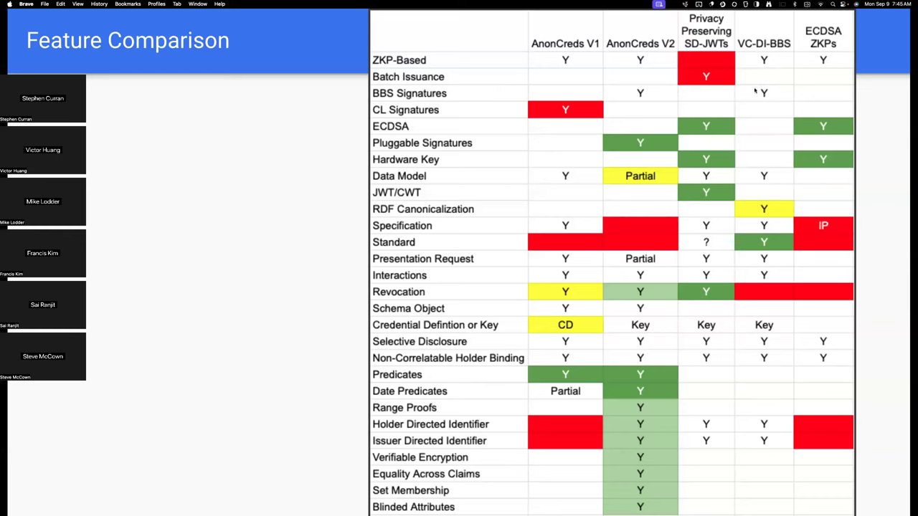
mouse_move(787, 366)
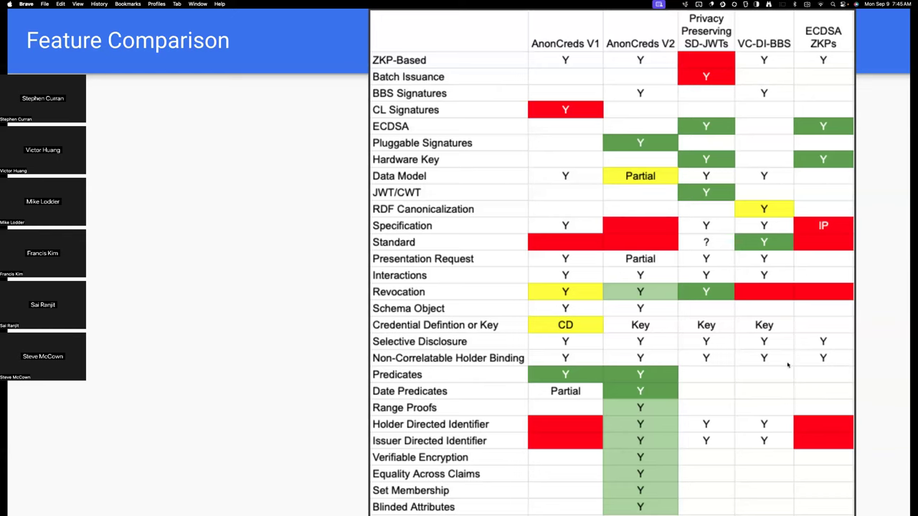
mouse_move(763, 337)
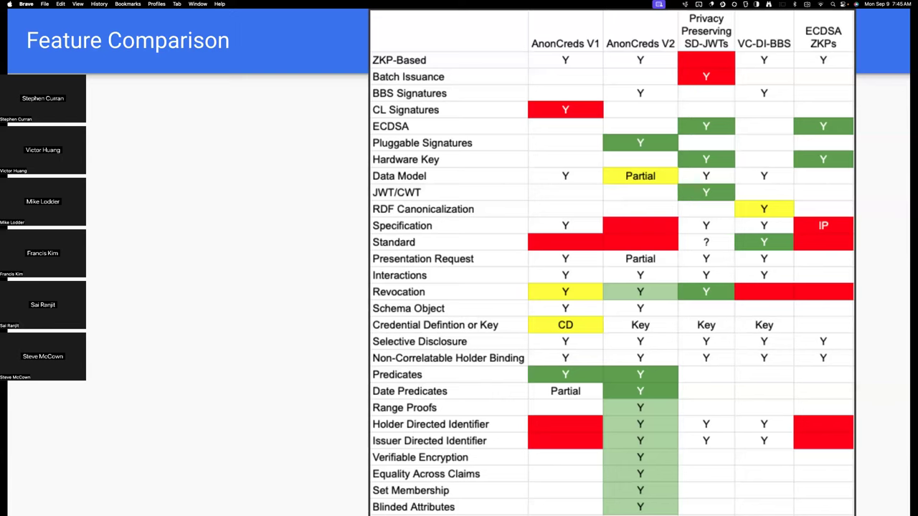
mouse_move(760, 345)
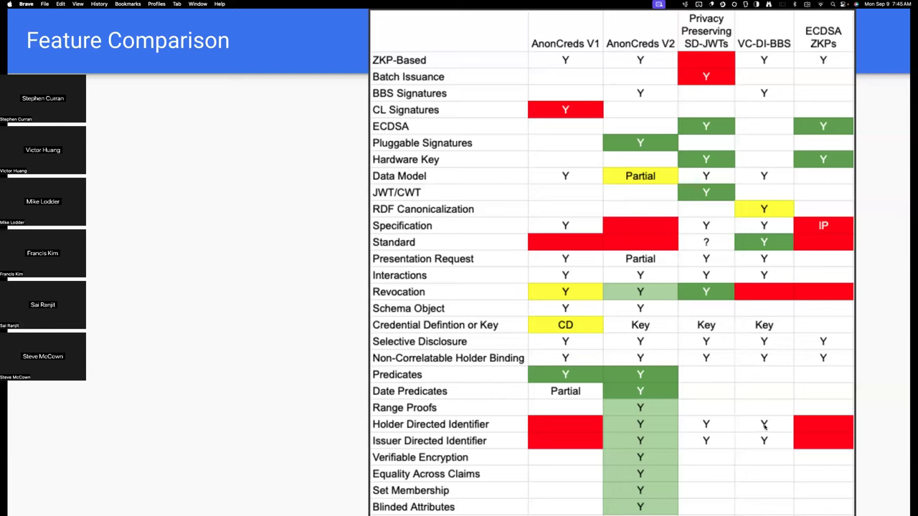
mouse_move(758, 447)
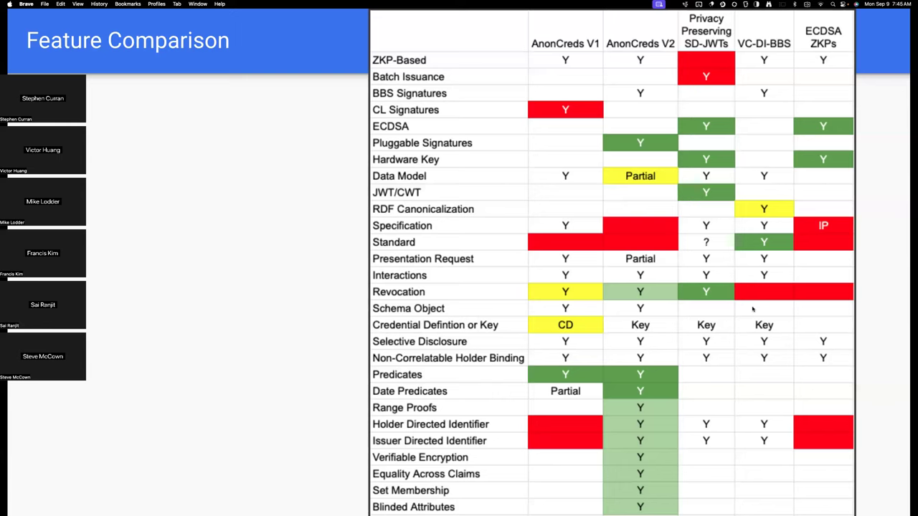
mouse_move(763, 349)
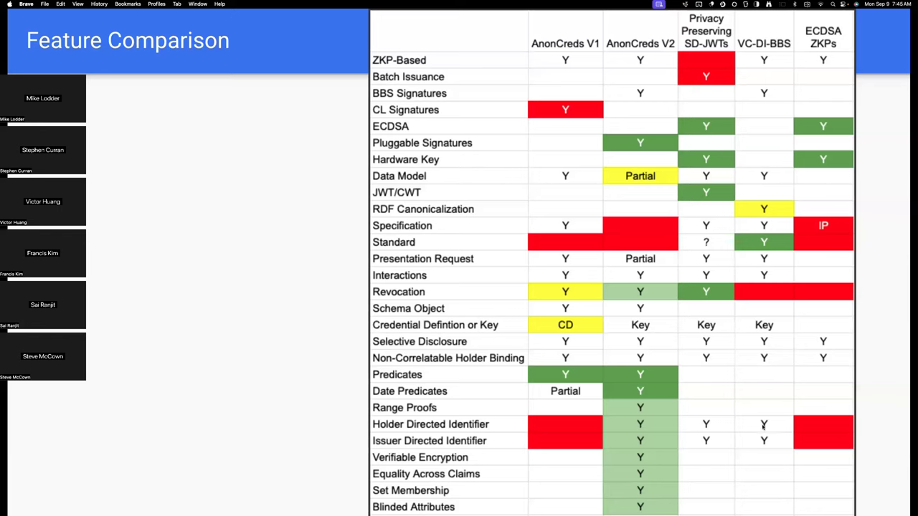
mouse_move(763, 433)
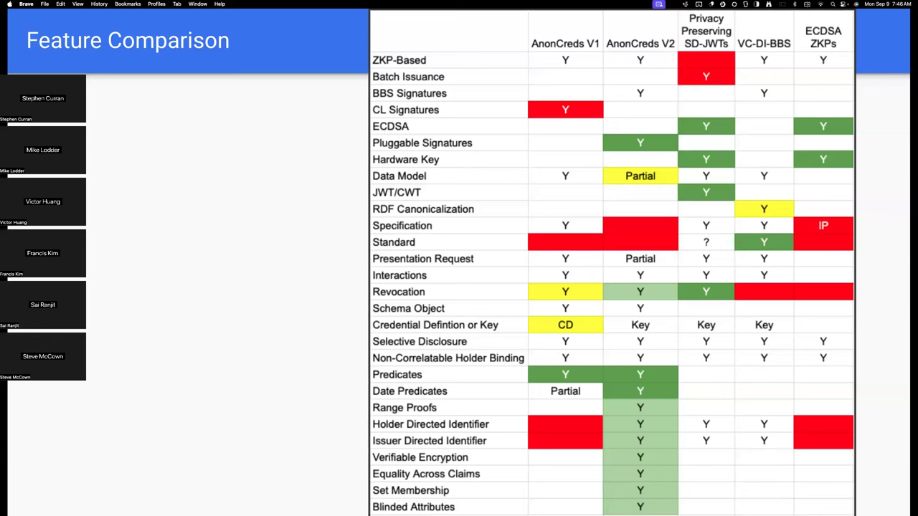
mouse_move(530, 321)
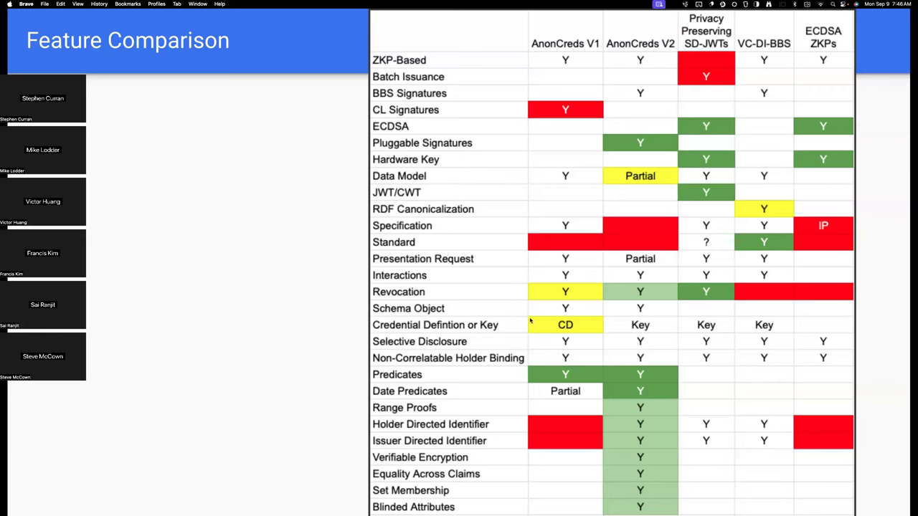
mouse_move(479, 333)
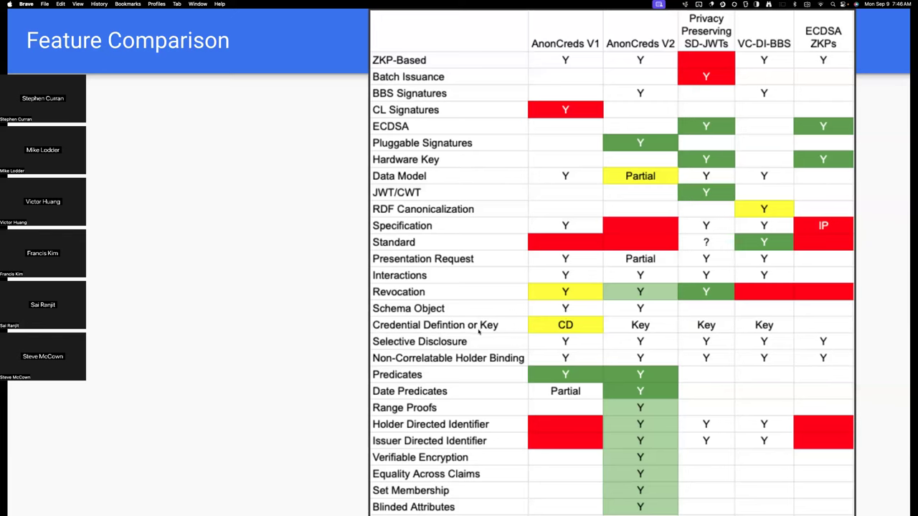
mouse_move(556, 324)
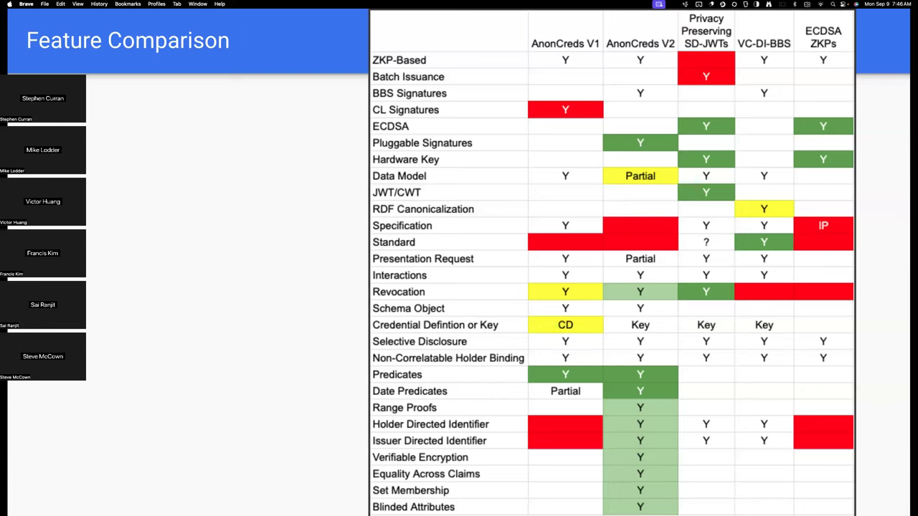
mouse_move(525, 329)
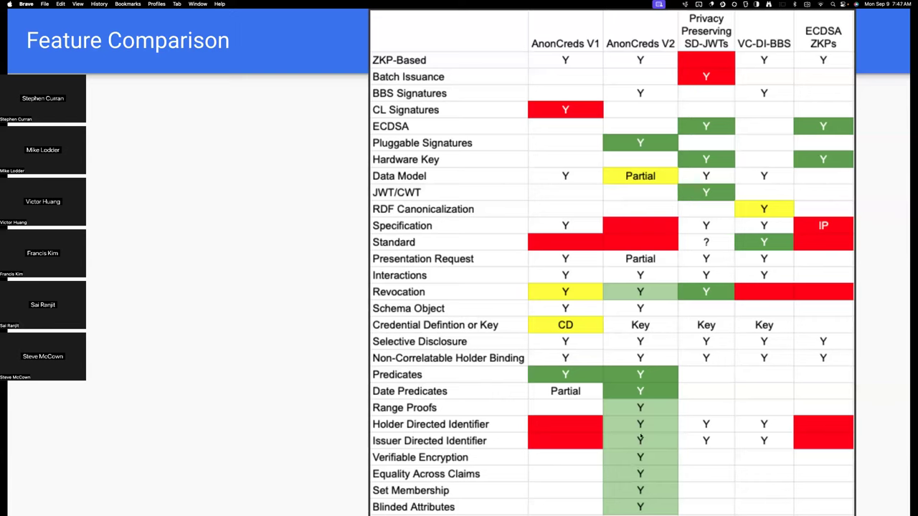
mouse_move(648, 427)
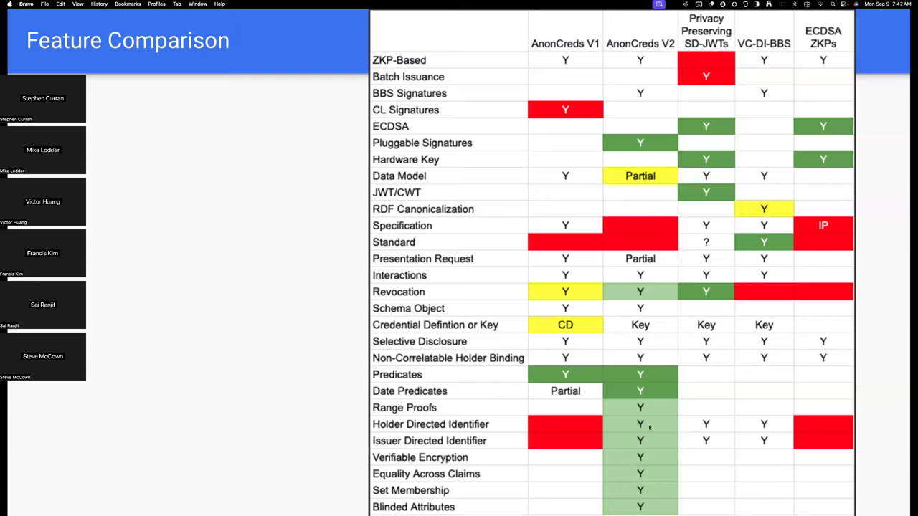
mouse_move(574, 430)
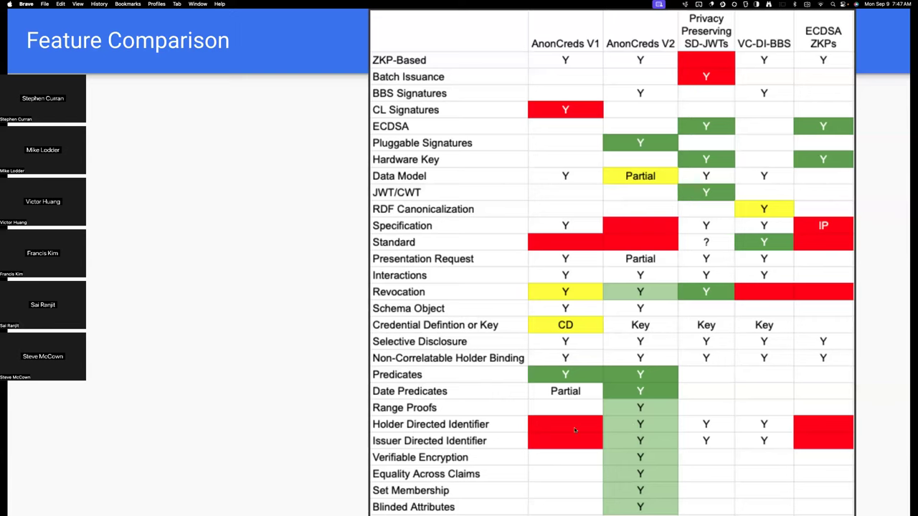
mouse_move(575, 441)
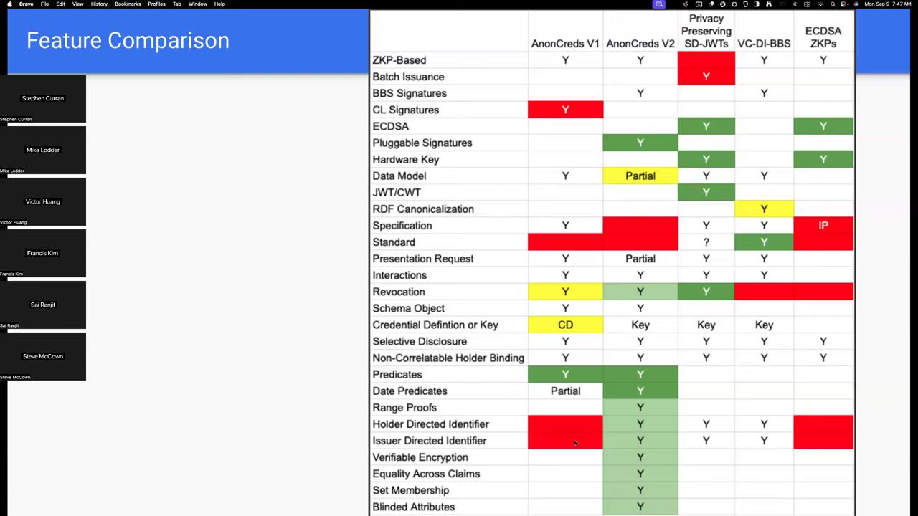
mouse_move(611, 433)
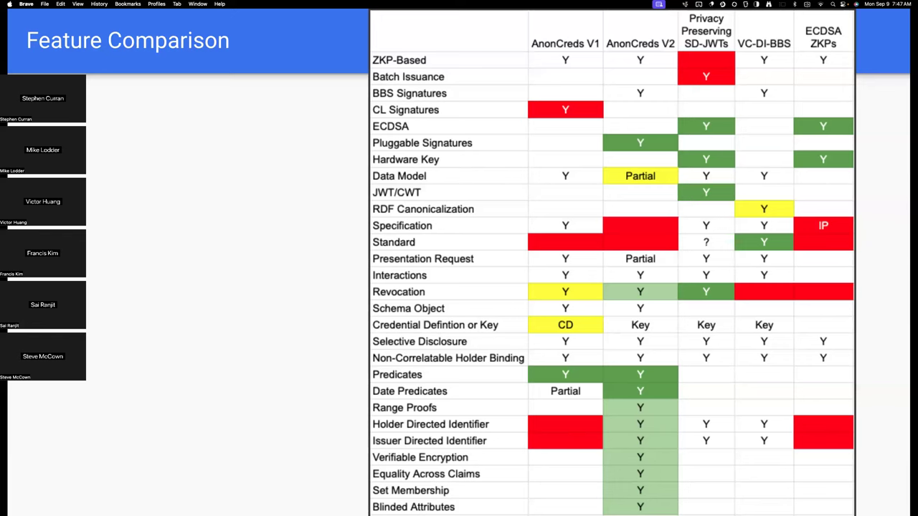
mouse_move(618, 430)
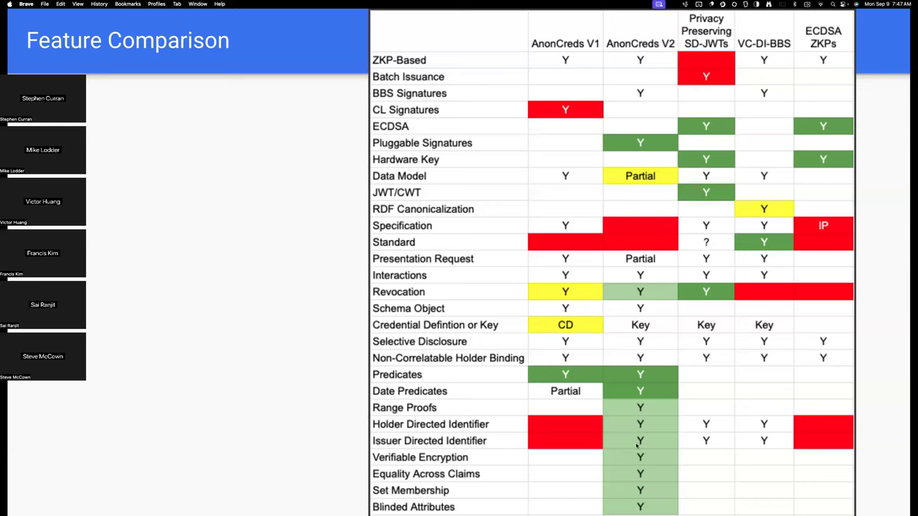
mouse_move(358, 471)
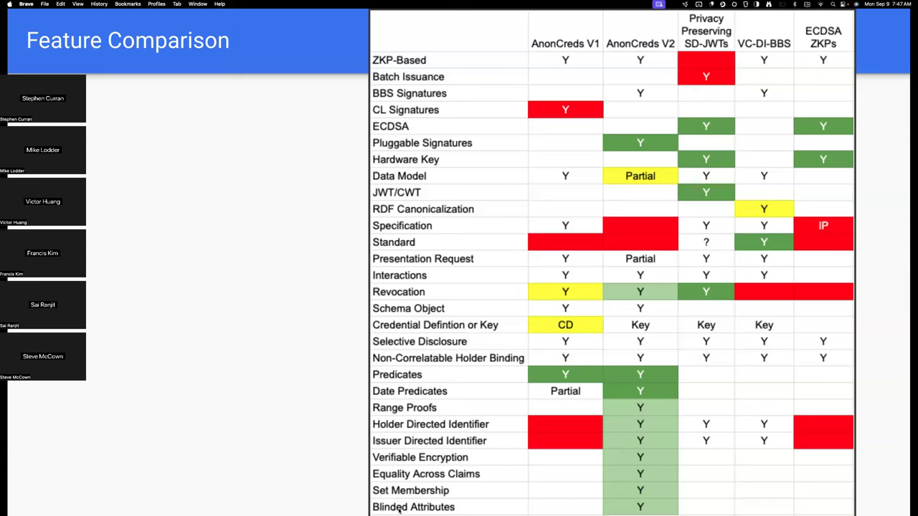
mouse_move(327, 492)
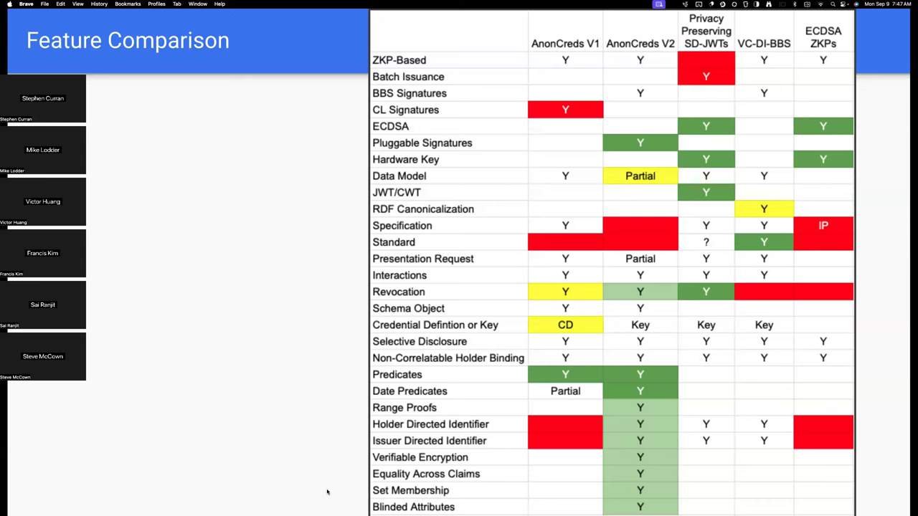
mouse_move(98, 411)
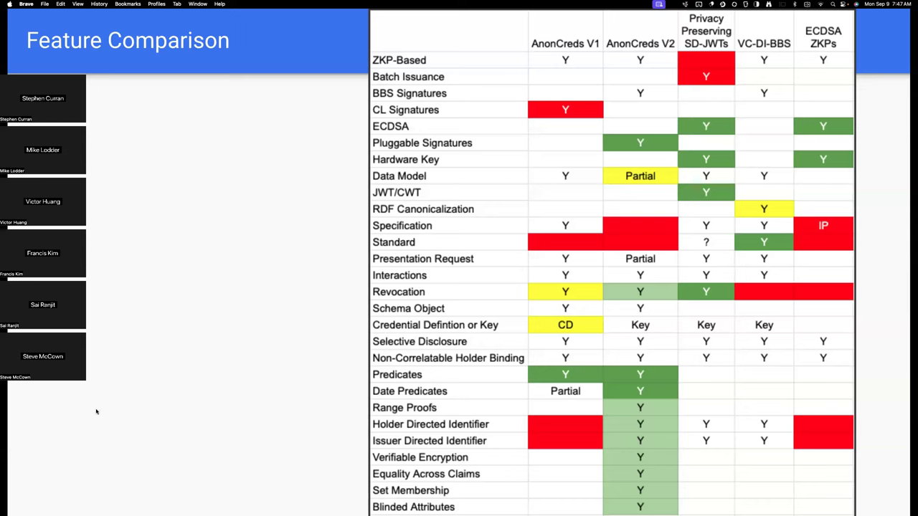
mouse_move(302, 457)
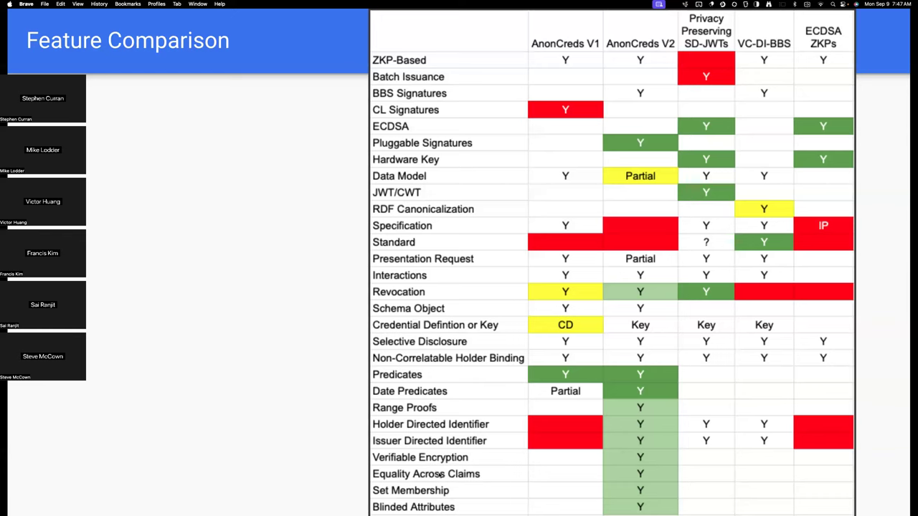
mouse_move(438, 473)
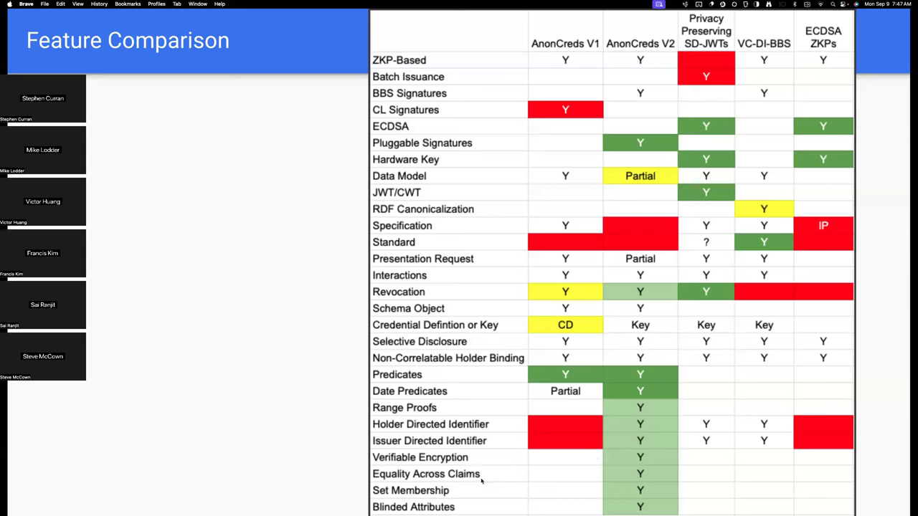
mouse_move(625, 479)
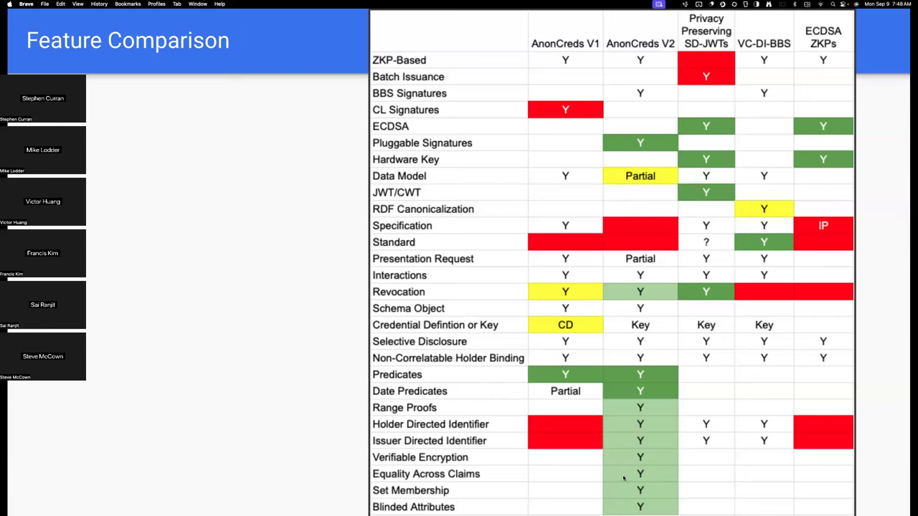
mouse_move(311, 337)
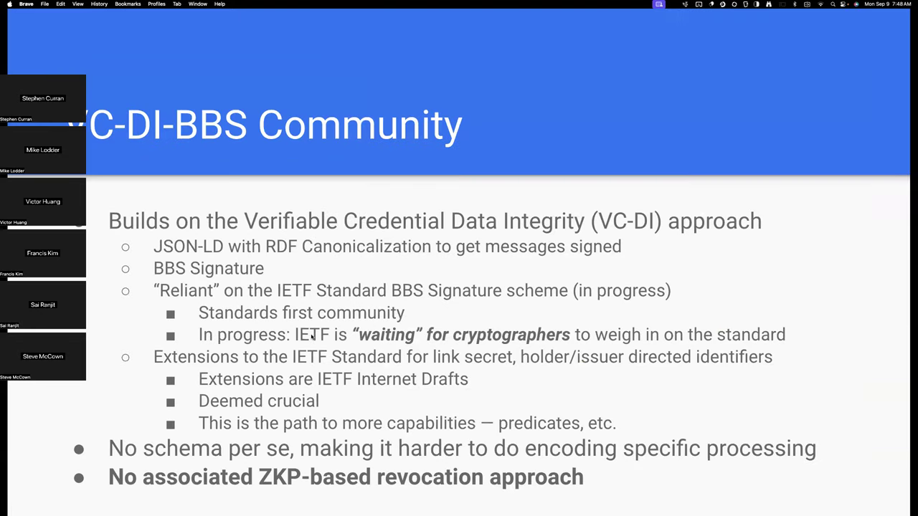
mouse_move(71, 423)
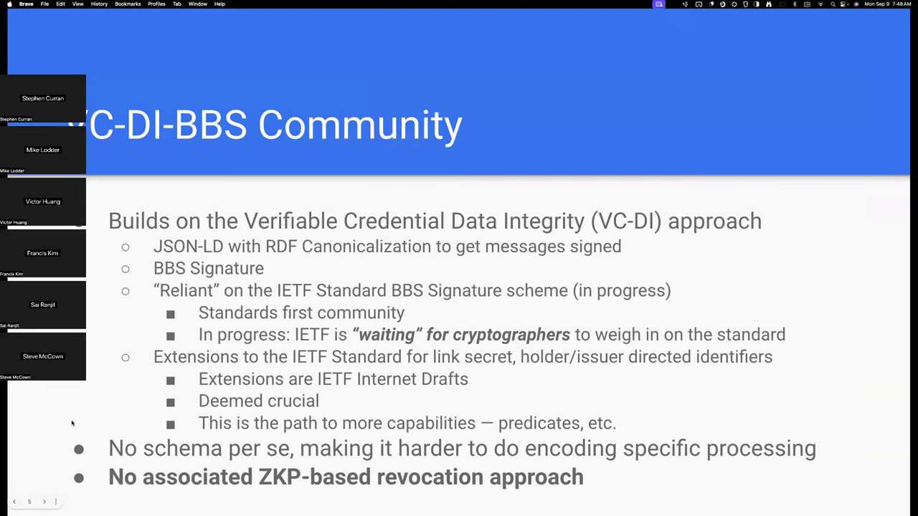
mouse_move(365, 431)
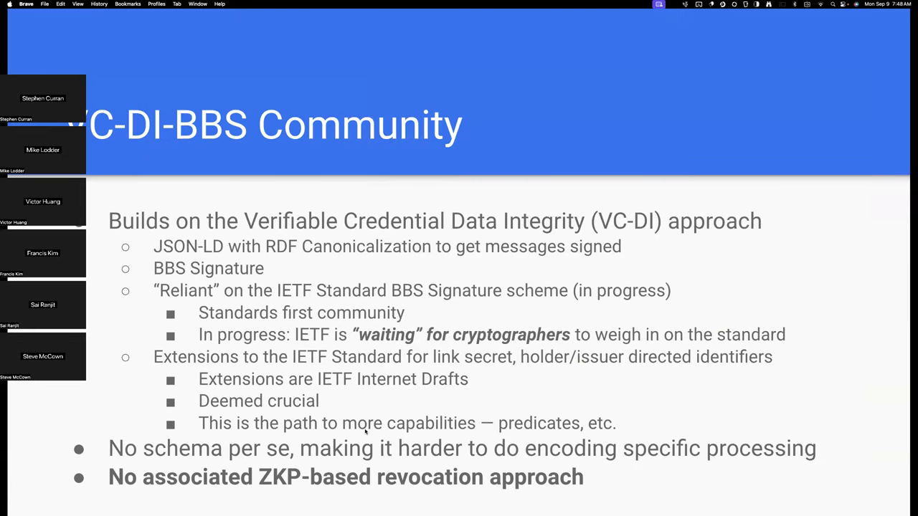
mouse_move(624, 510)
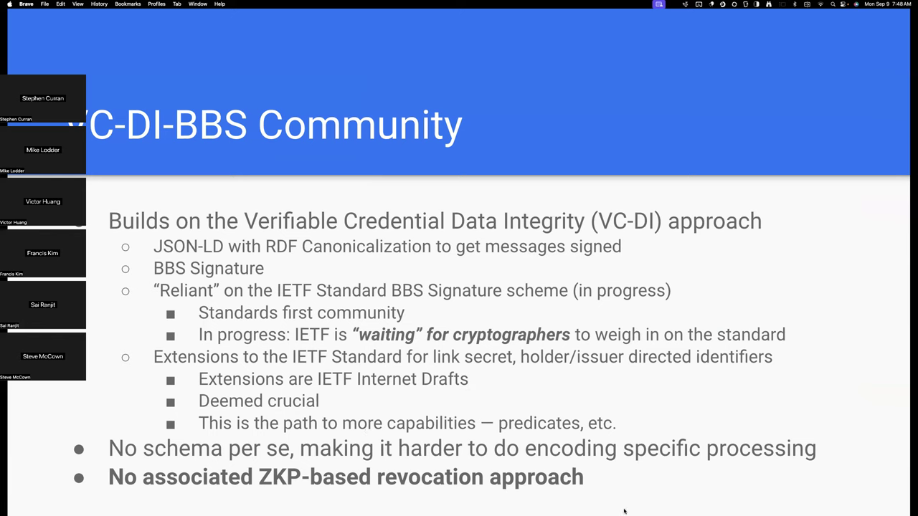
mouse_move(195, 101)
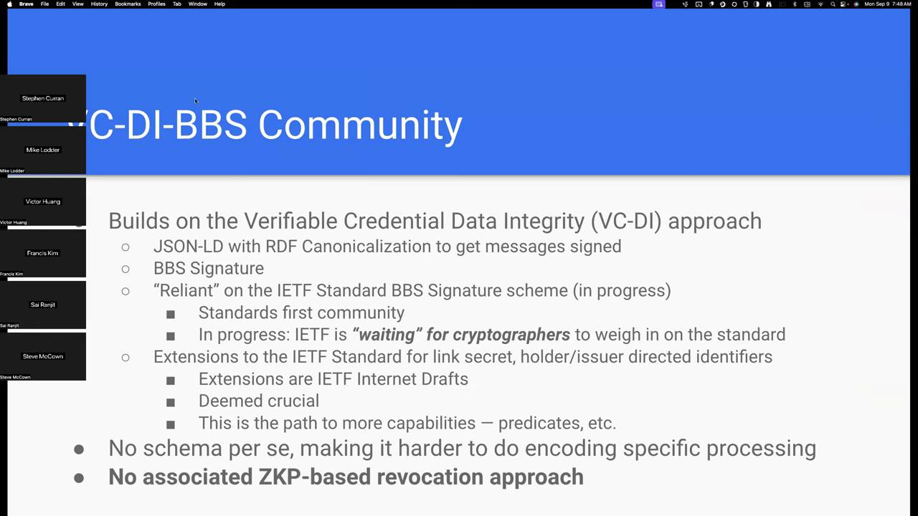
mouse_move(1, 42)
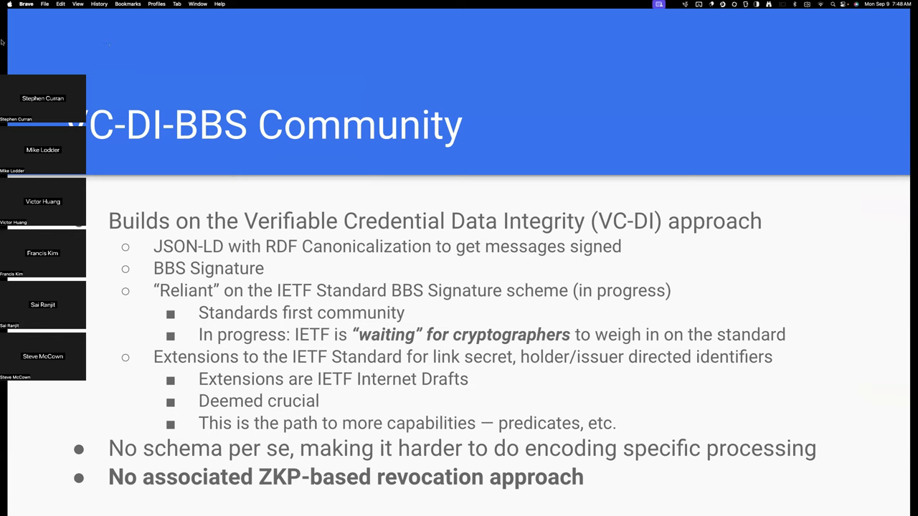
mouse_move(3, 40)
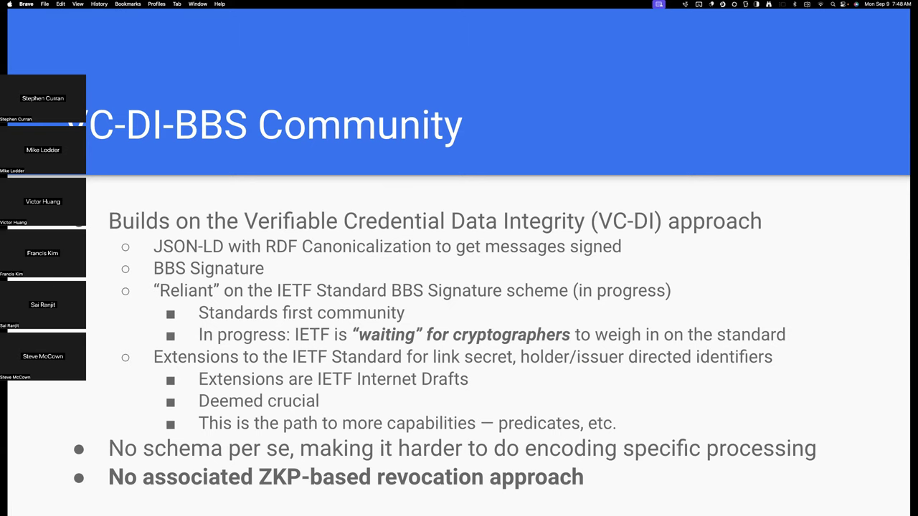
mouse_move(259, 35)
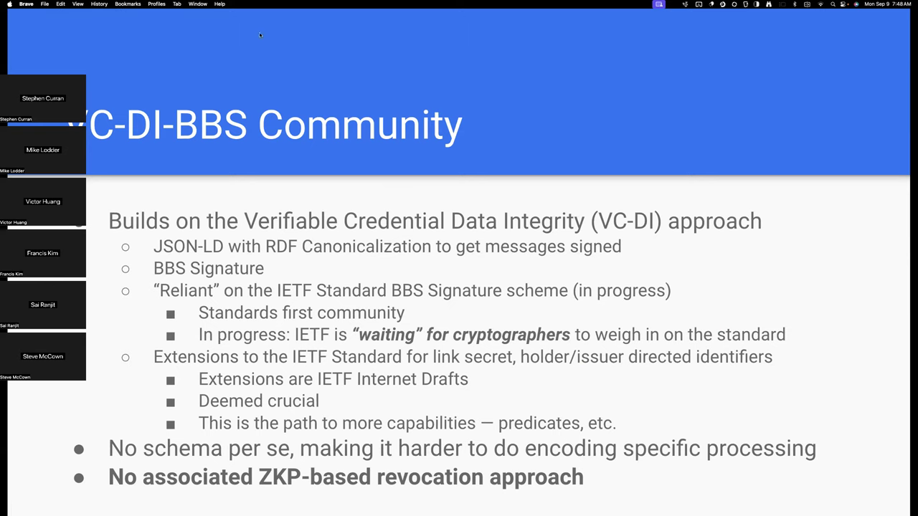
mouse_move(266, 26)
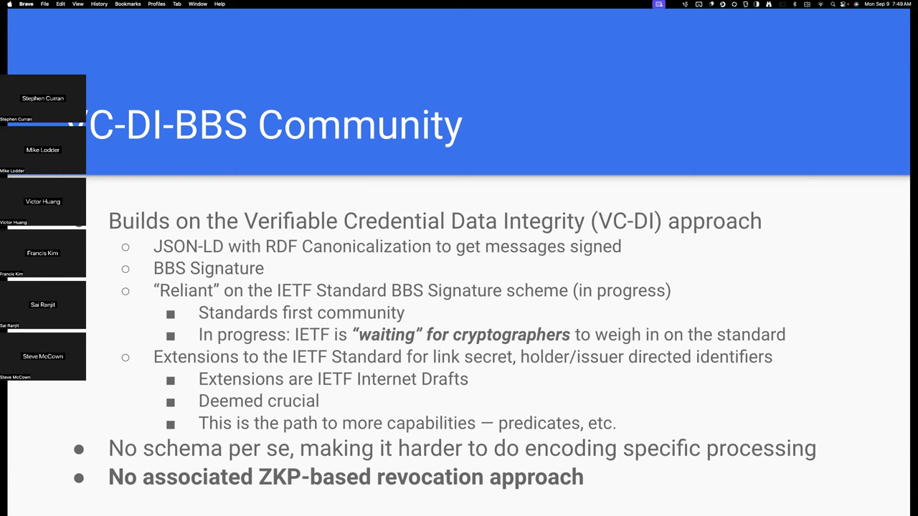
mouse_move(287, 46)
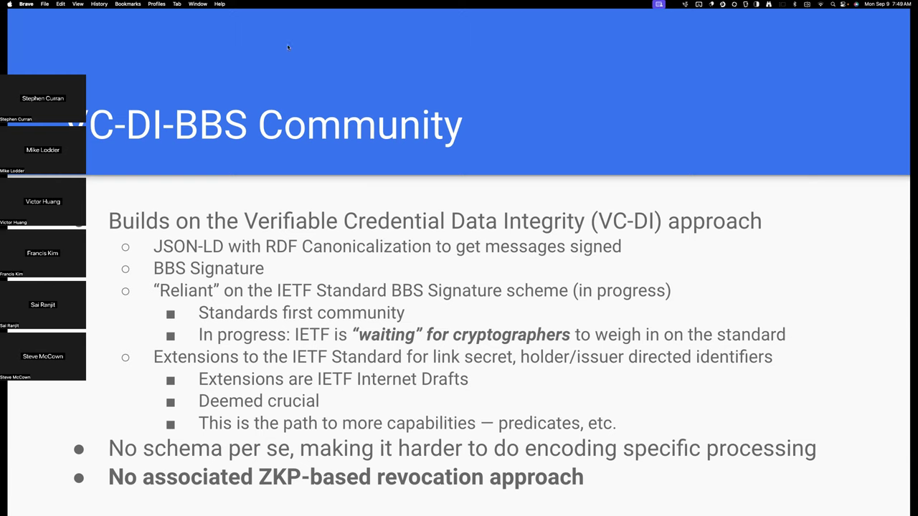
mouse_move(330, 36)
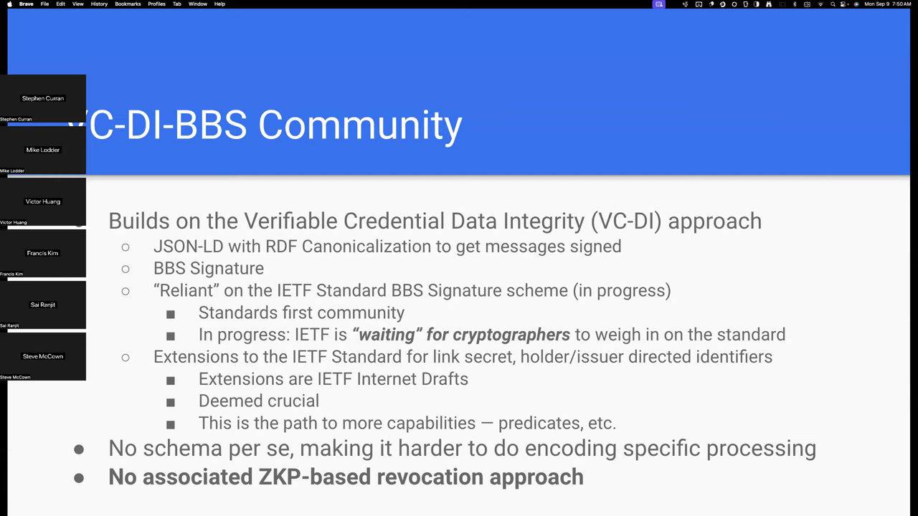
mouse_move(301, 97)
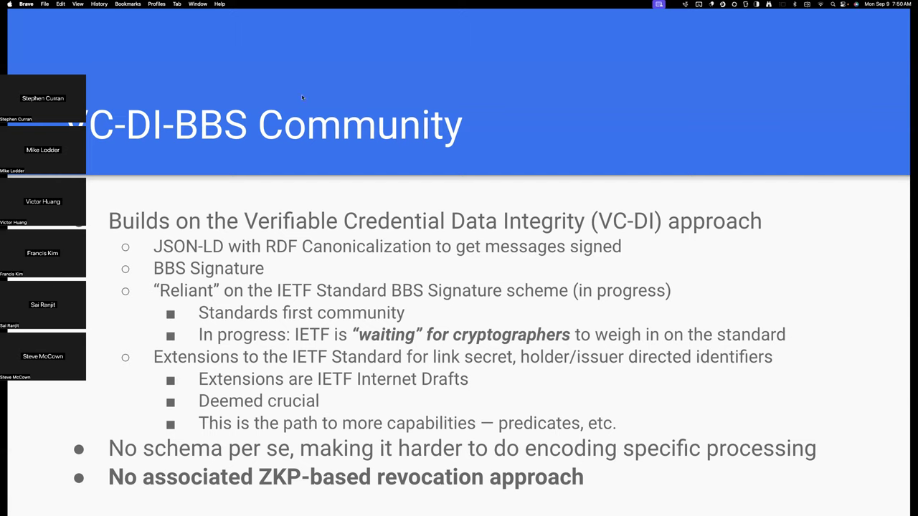
mouse_move(361, 175)
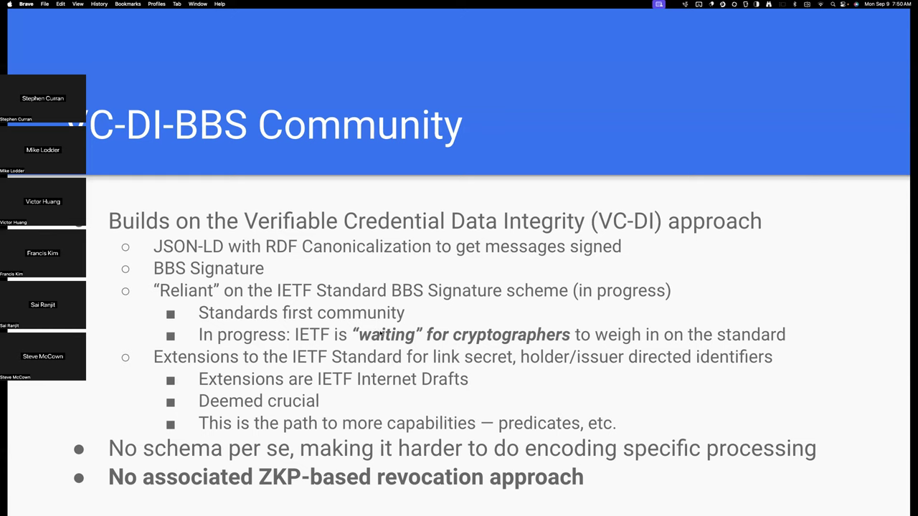
mouse_move(381, 327)
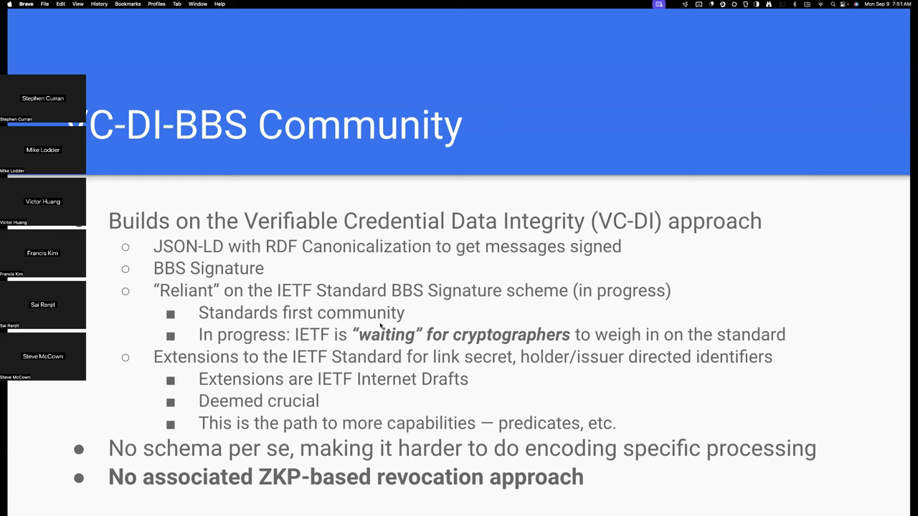
mouse_move(381, 326)
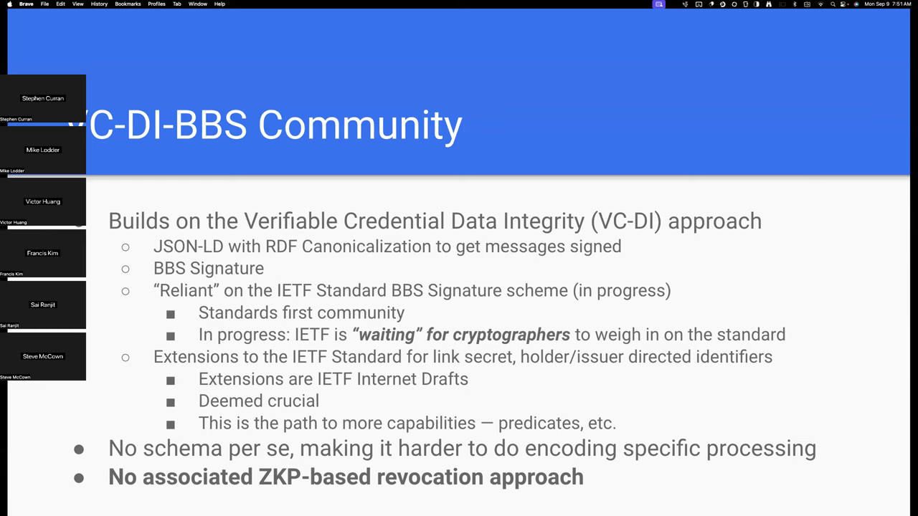
mouse_move(393, 361)
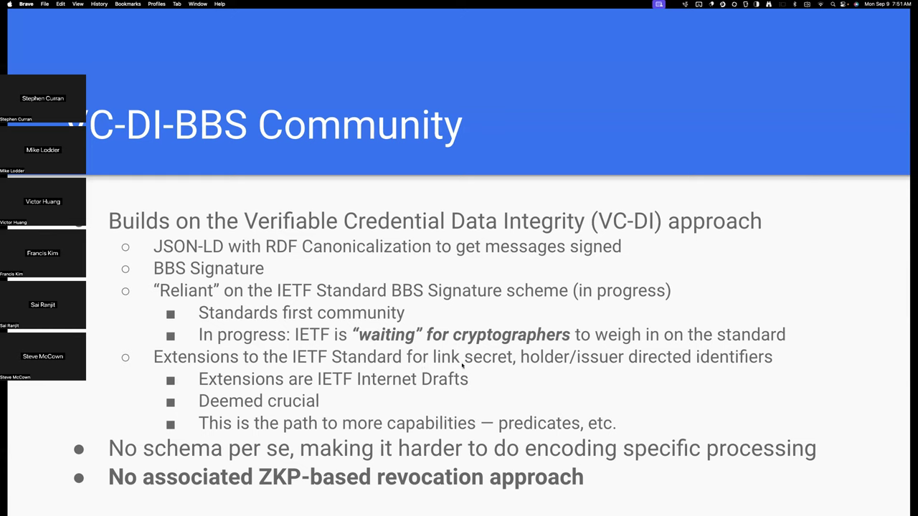
mouse_move(474, 361)
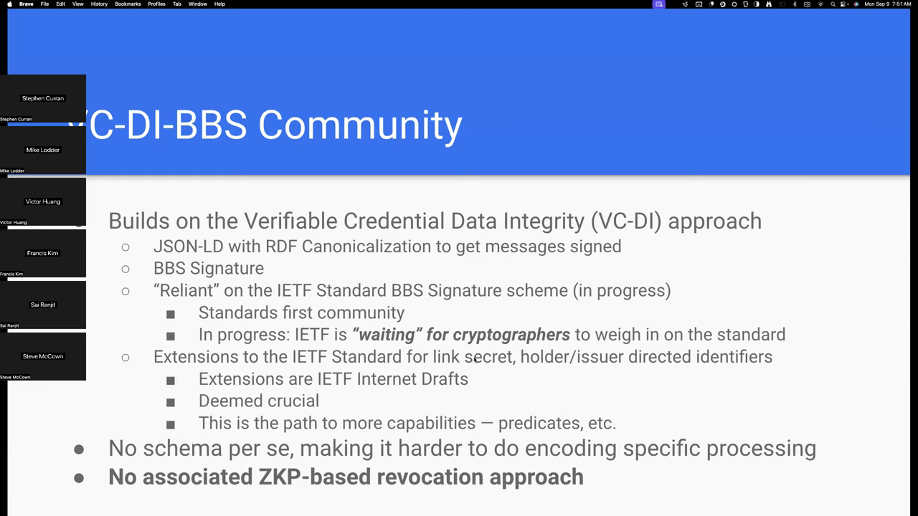
mouse_move(552, 365)
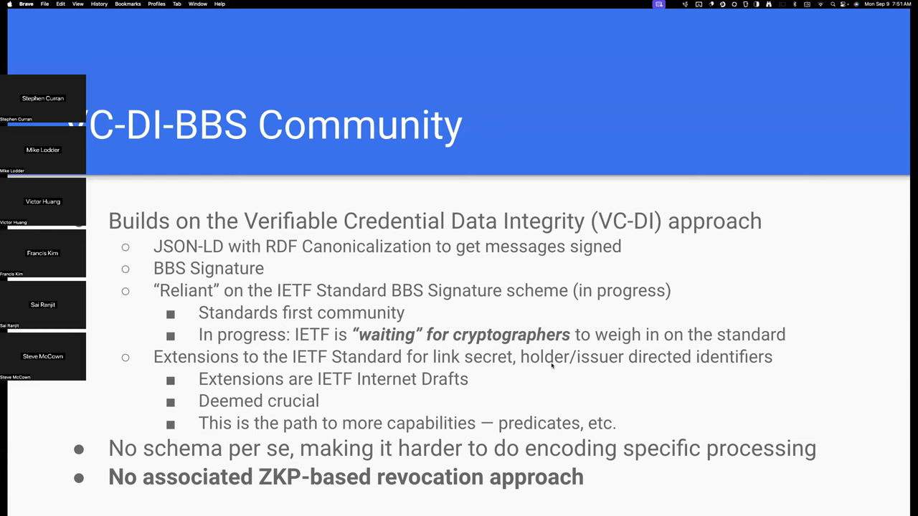
mouse_move(609, 380)
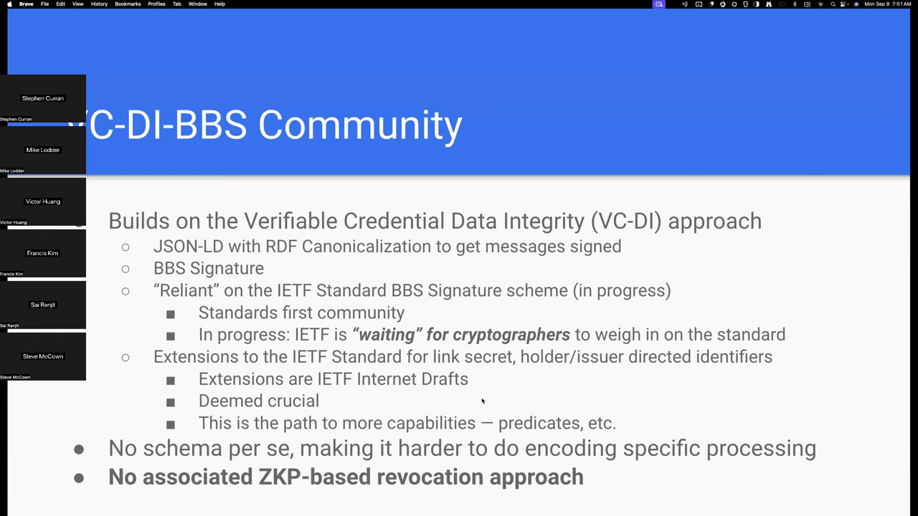
mouse_move(335, 405)
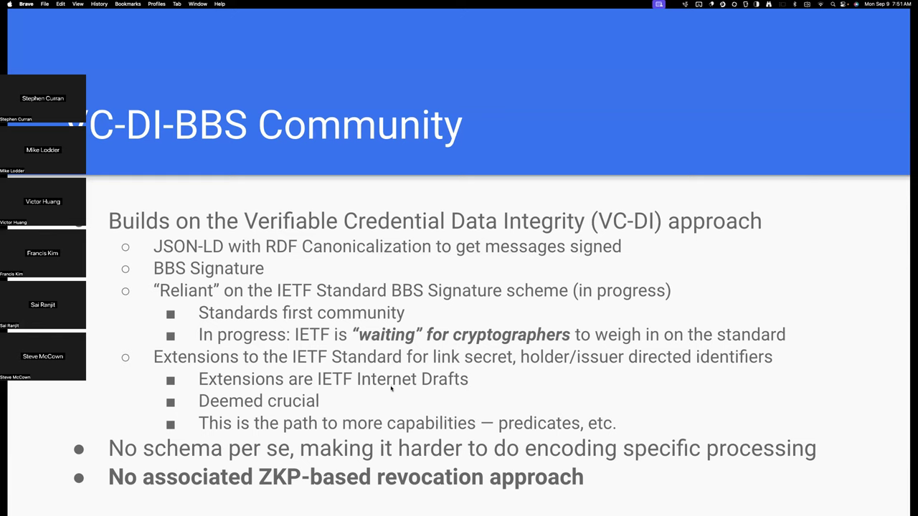
mouse_move(380, 361)
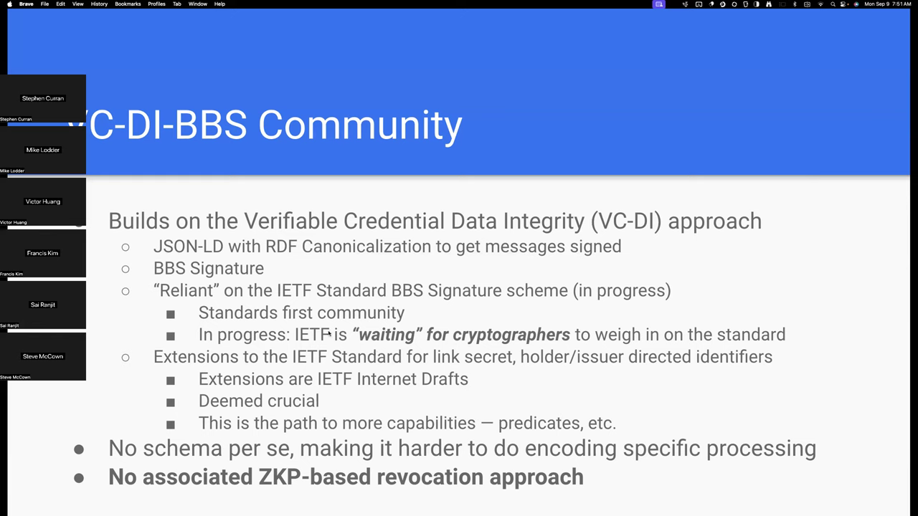
mouse_move(393, 396)
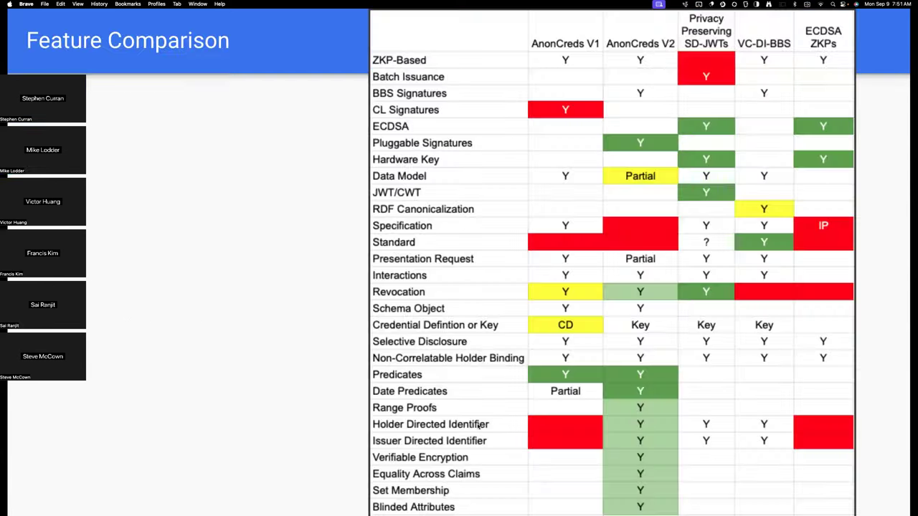
mouse_move(441, 437)
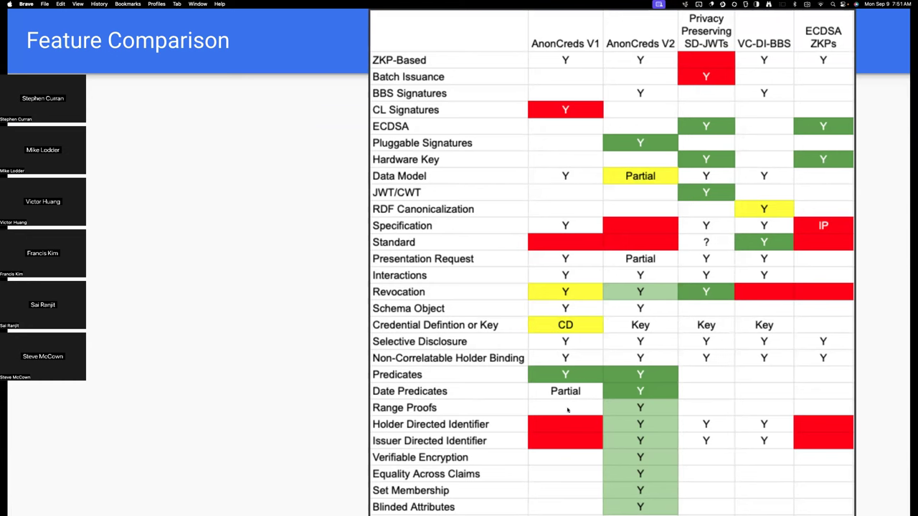
Advance the slideshow to the VC-DI-BBS Community slide listing ZKP Features, Signature Scheme(s) and Crypto Libraries.
key(right)
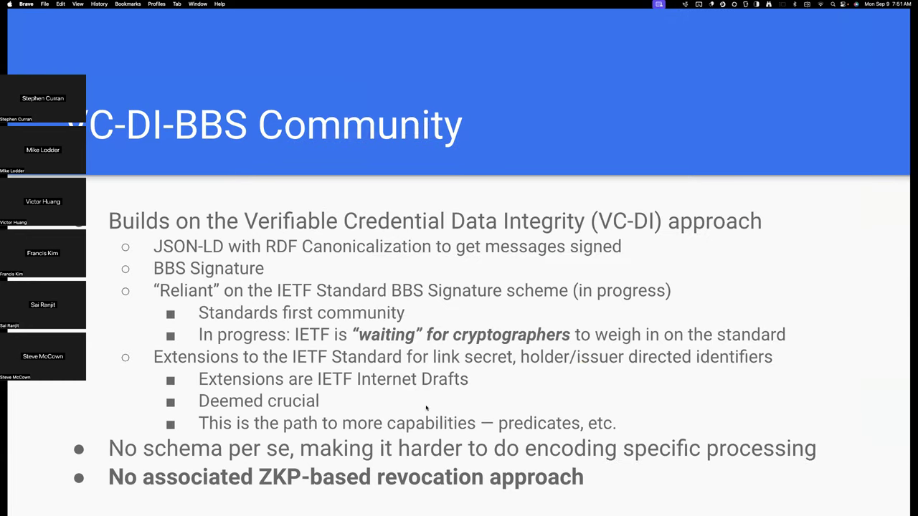
mouse_move(330, 385)
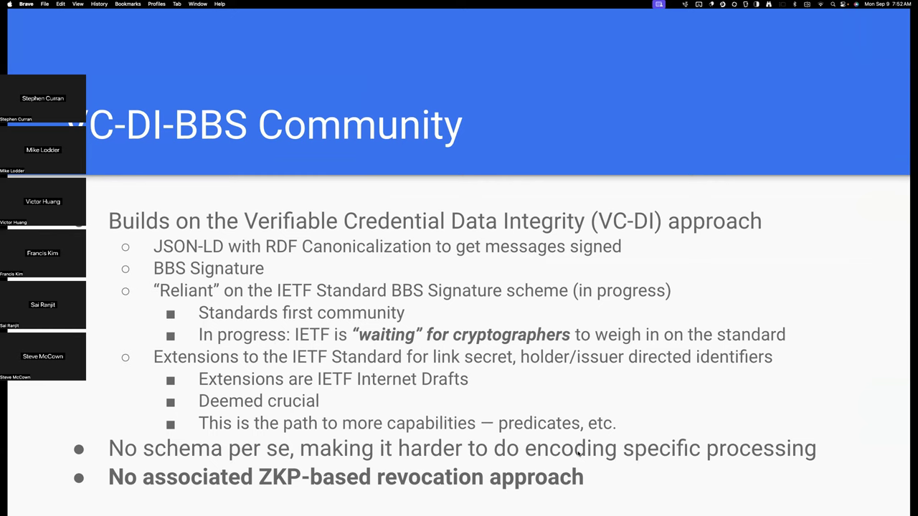
mouse_move(601, 453)
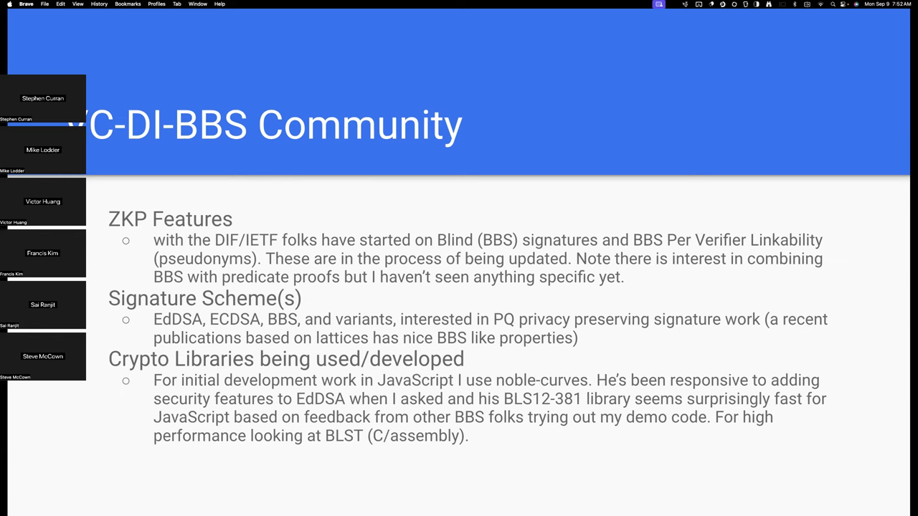
mouse_move(259, 268)
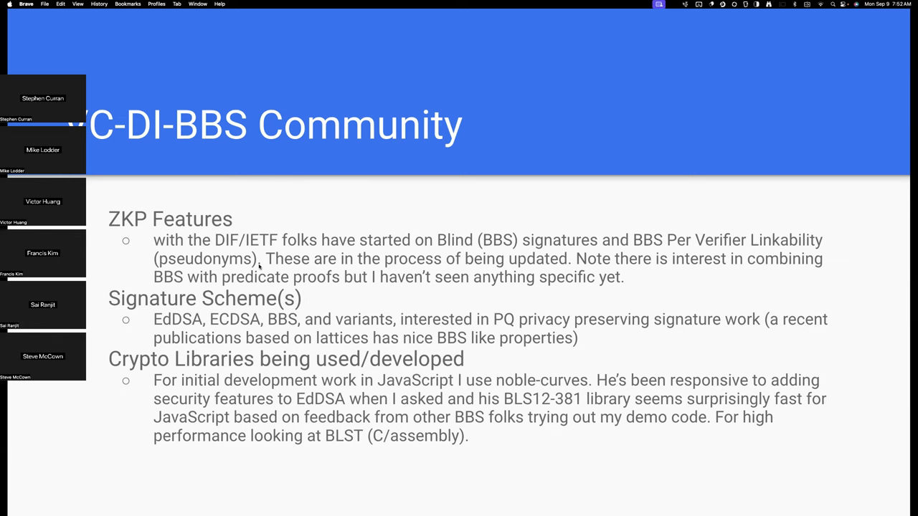
mouse_move(231, 389)
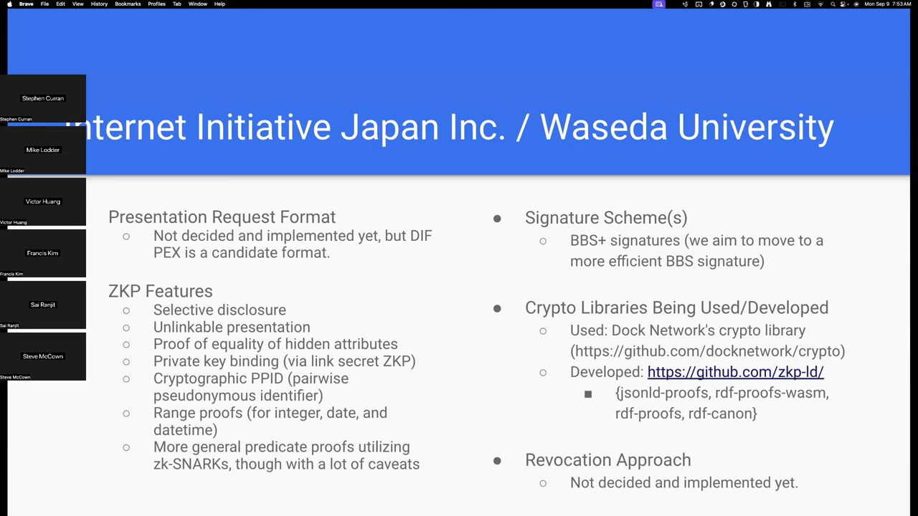
mouse_move(334, 318)
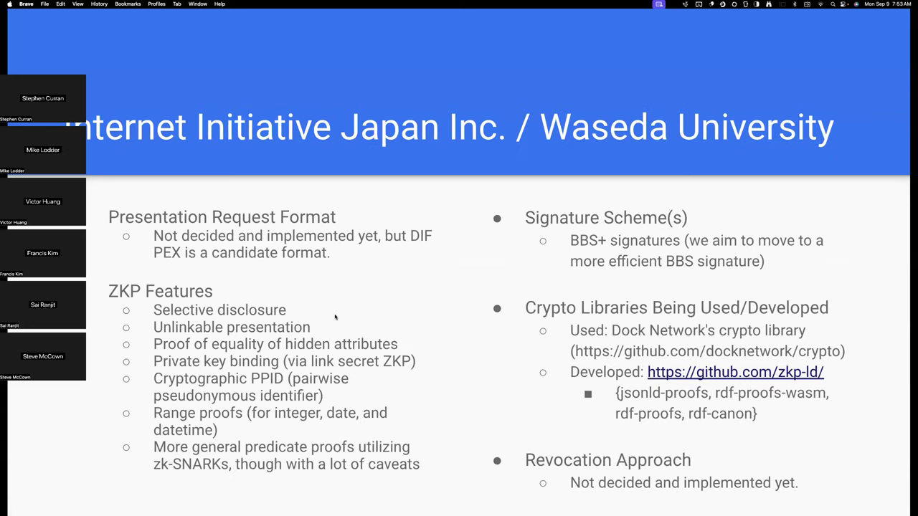
mouse_move(336, 235)
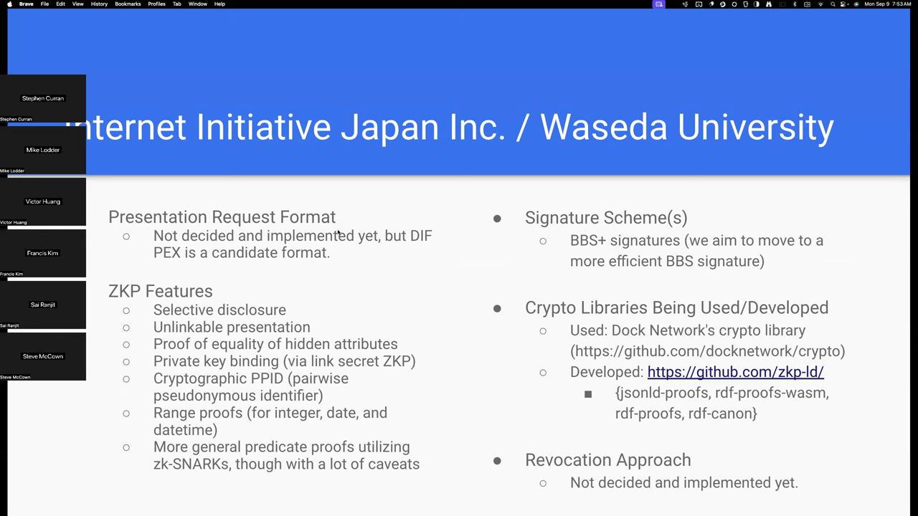
mouse_move(433, 300)
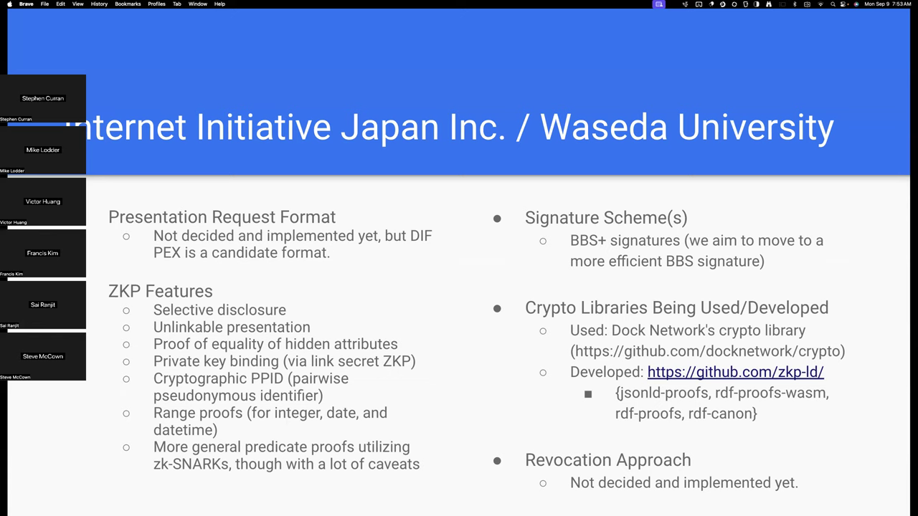
mouse_move(232, 270)
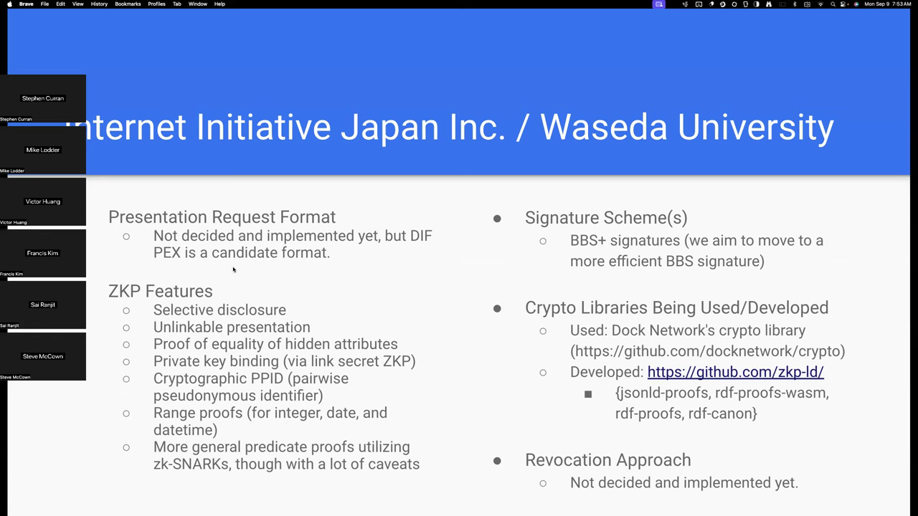
mouse_move(223, 379)
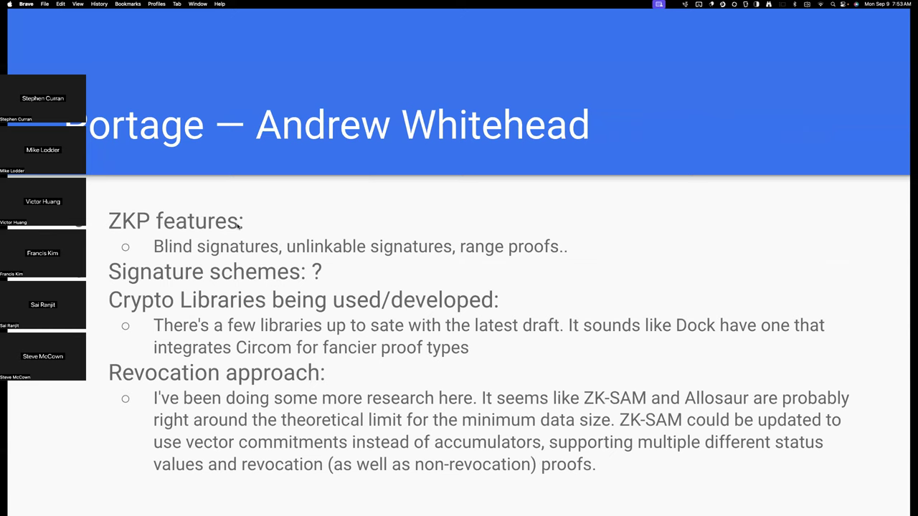
mouse_move(255, 222)
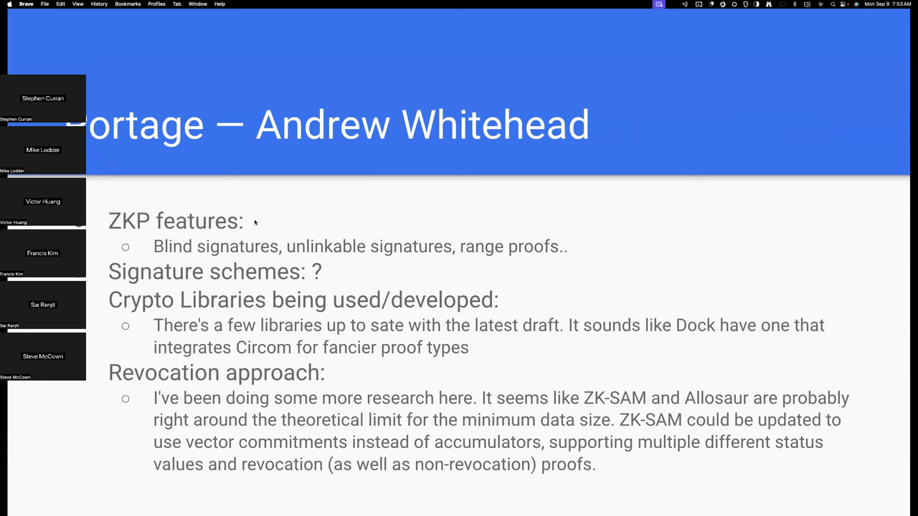
mouse_move(198, 210)
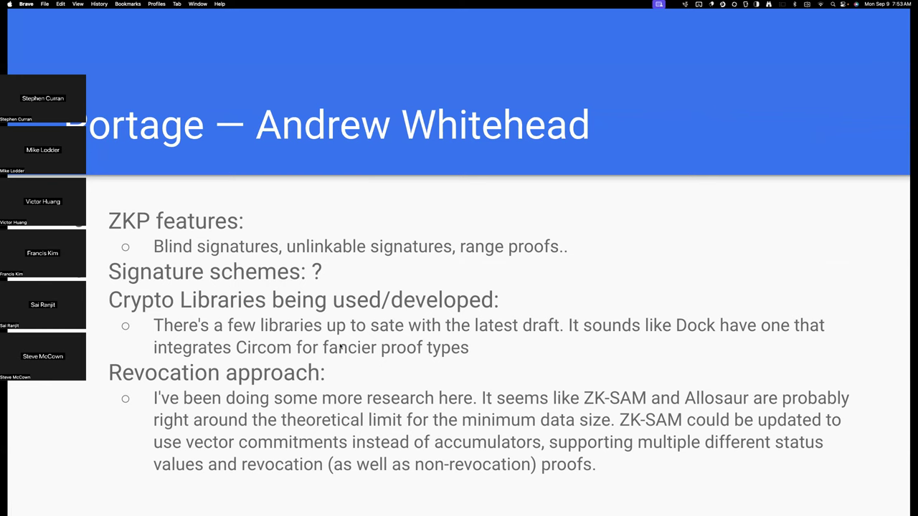
Leave full-screen presentation mode on the Portage slide.
key(Escape)
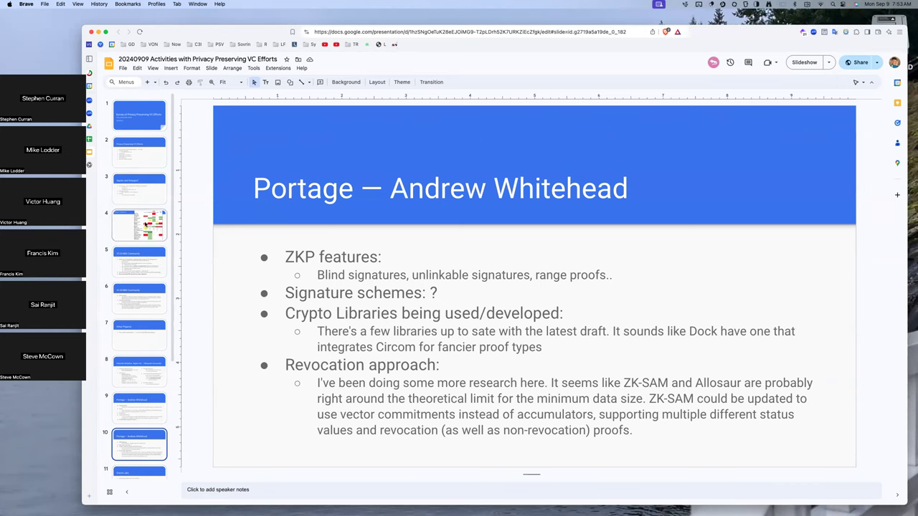
click(139, 224)
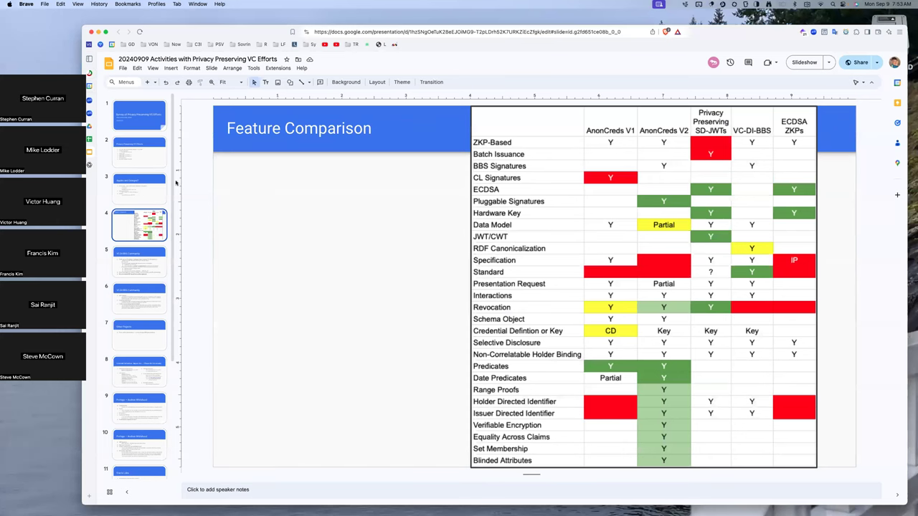
mouse_move(265, 209)
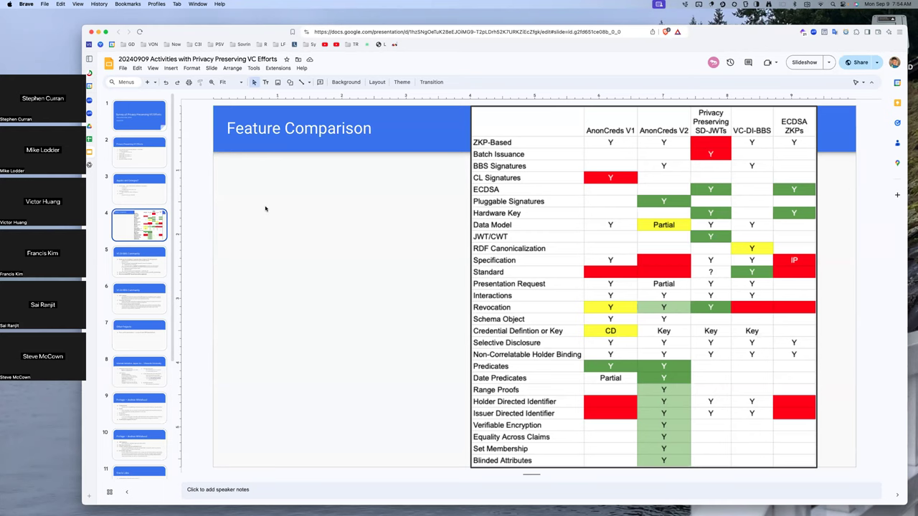
mouse_move(463, 78)
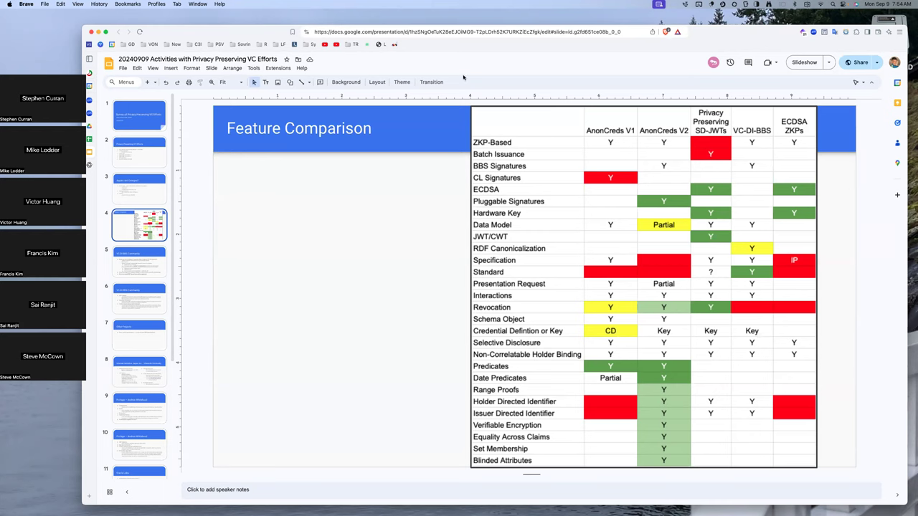
mouse_move(724, 280)
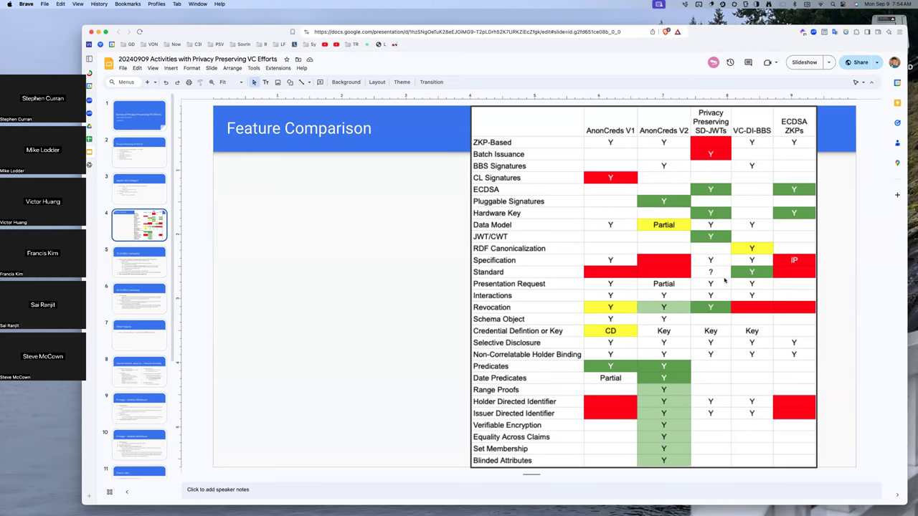
mouse_move(734, 344)
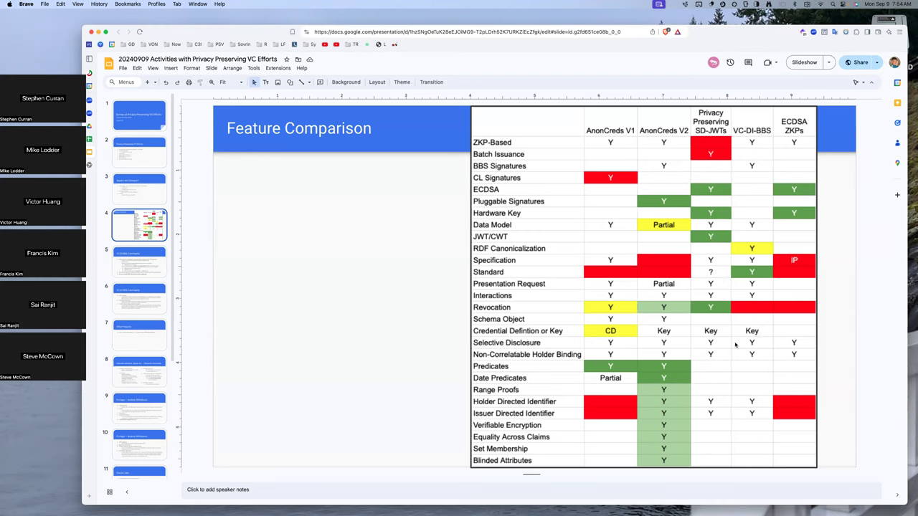
mouse_move(747, 369)
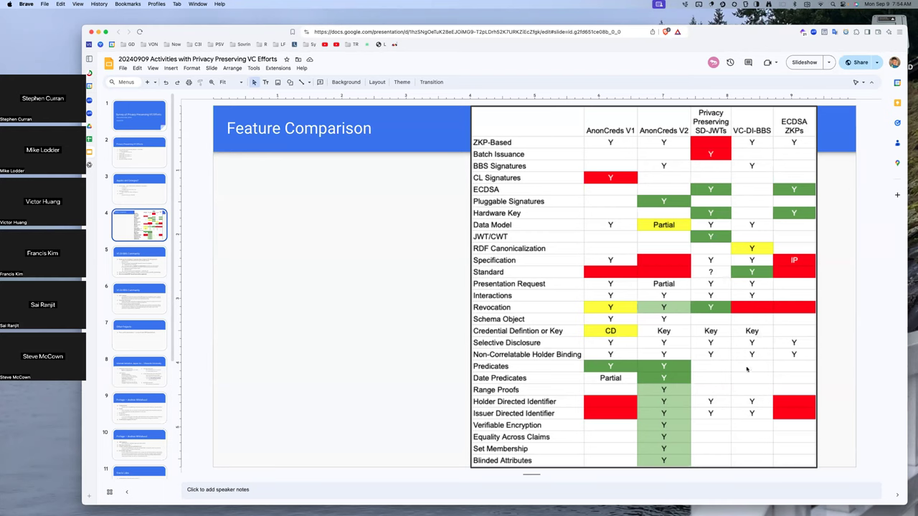
mouse_move(751, 351)
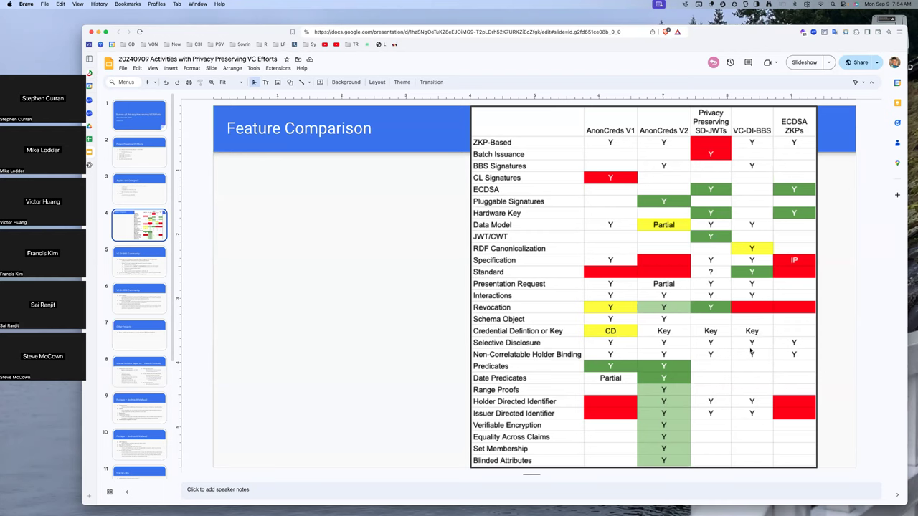
mouse_move(752, 416)
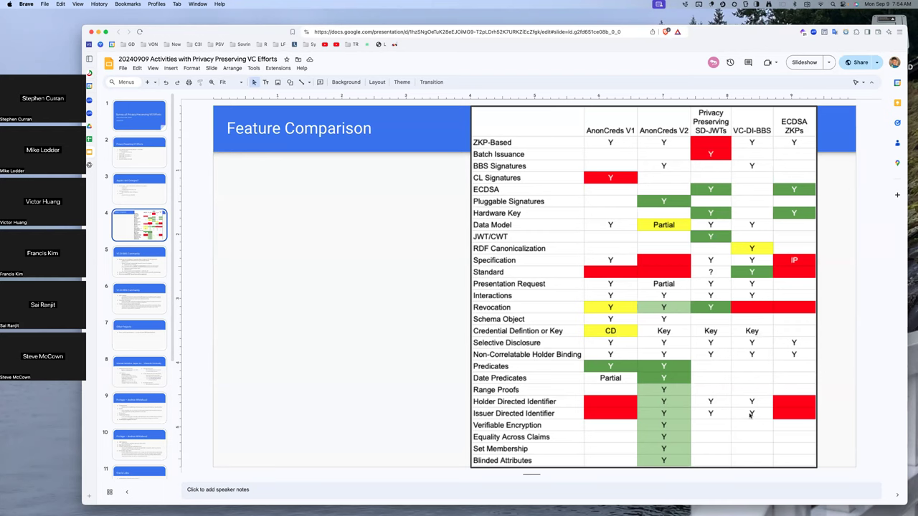
mouse_move(740, 367)
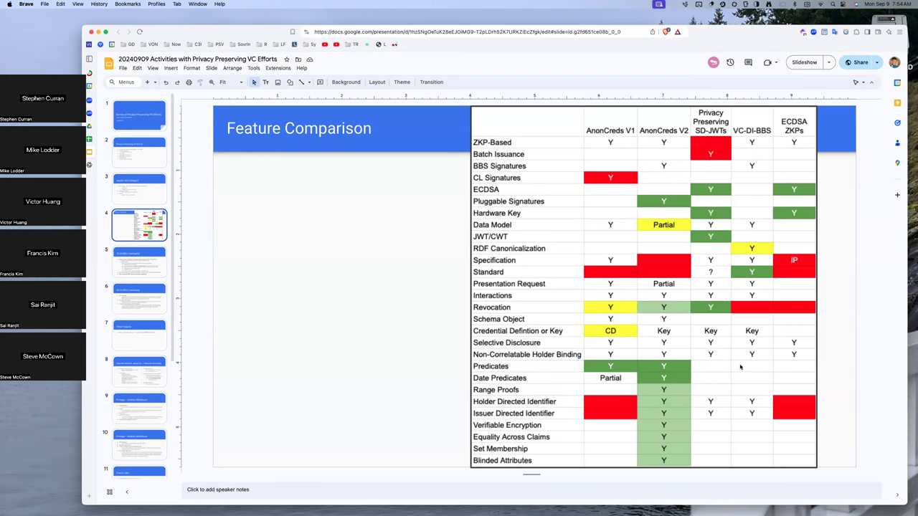
mouse_move(751, 379)
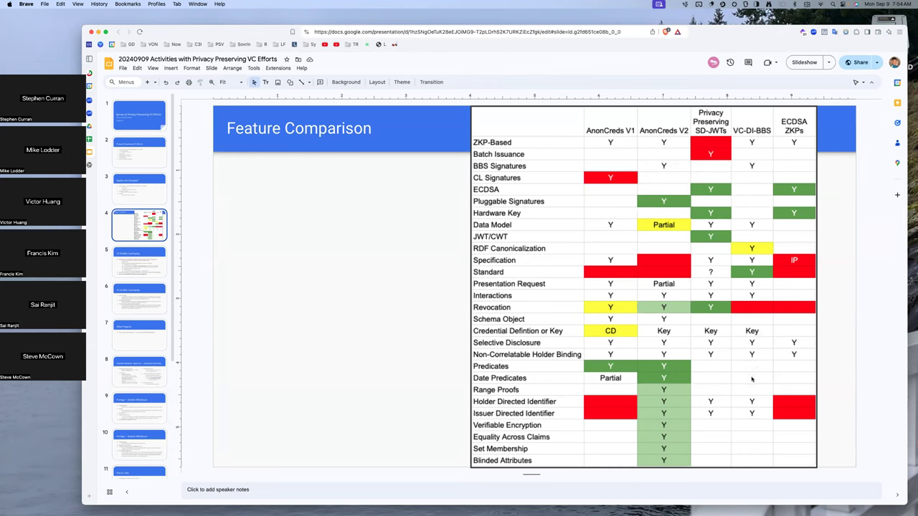
mouse_move(742, 393)
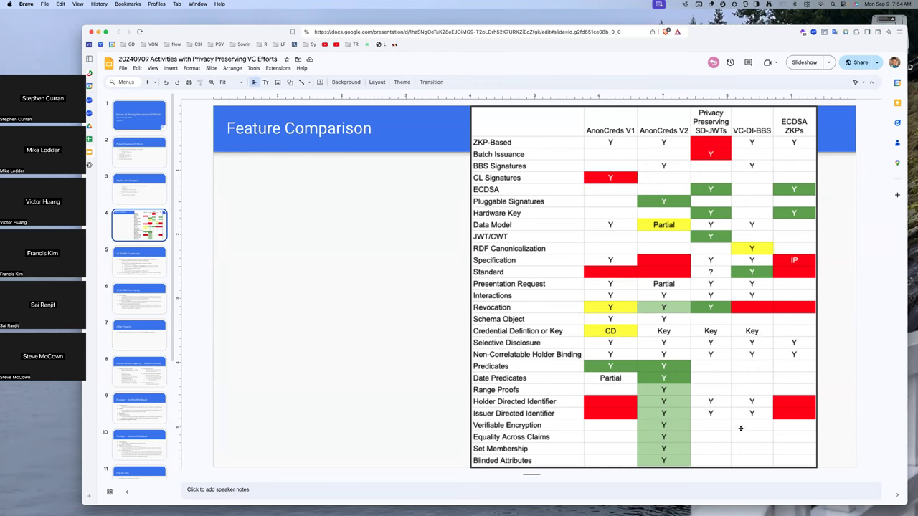
mouse_move(680, 399)
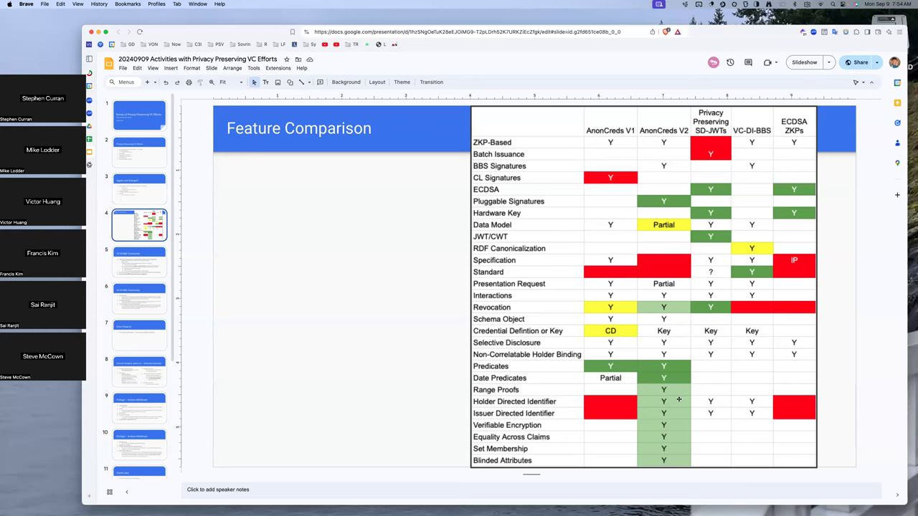
mouse_move(680, 378)
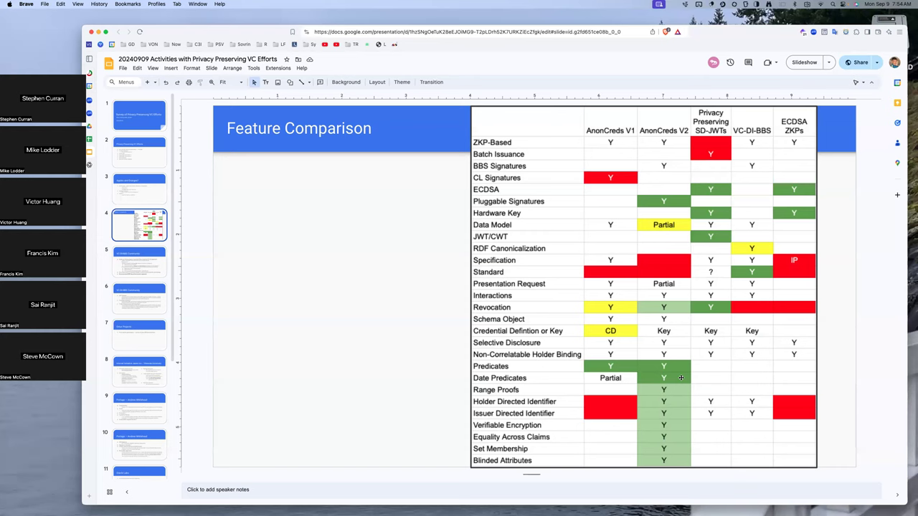
mouse_move(601, 324)
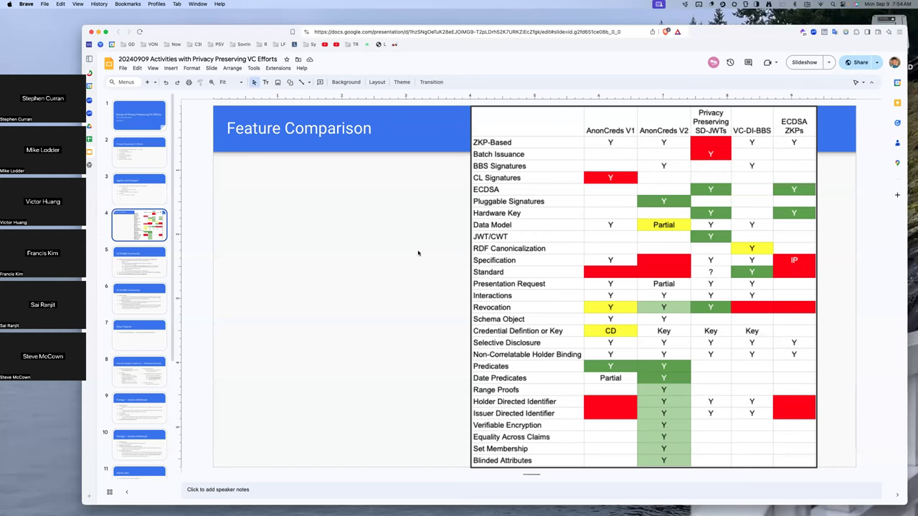
mouse_move(752, 142)
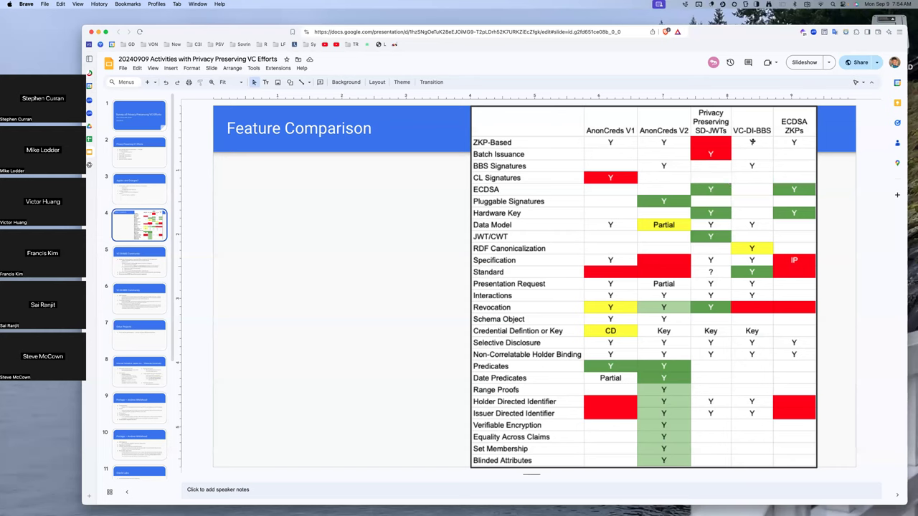
mouse_move(742, 151)
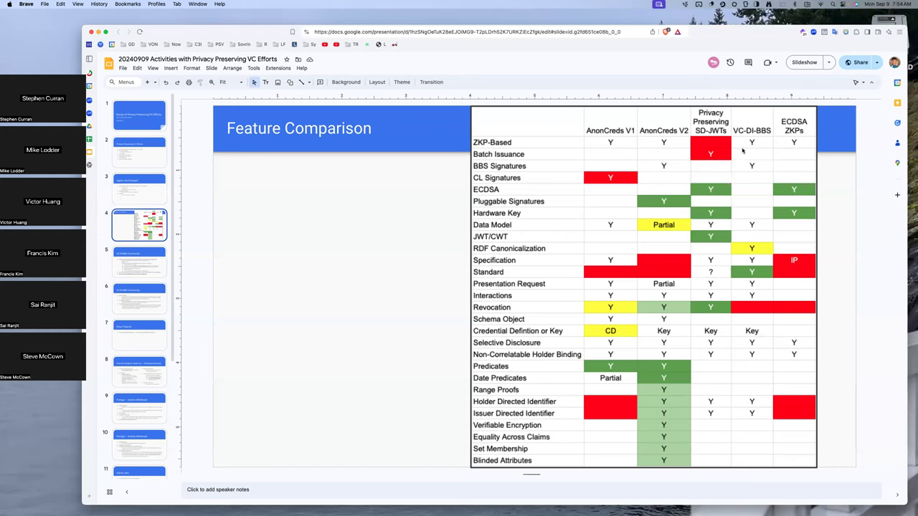
mouse_move(315, 178)
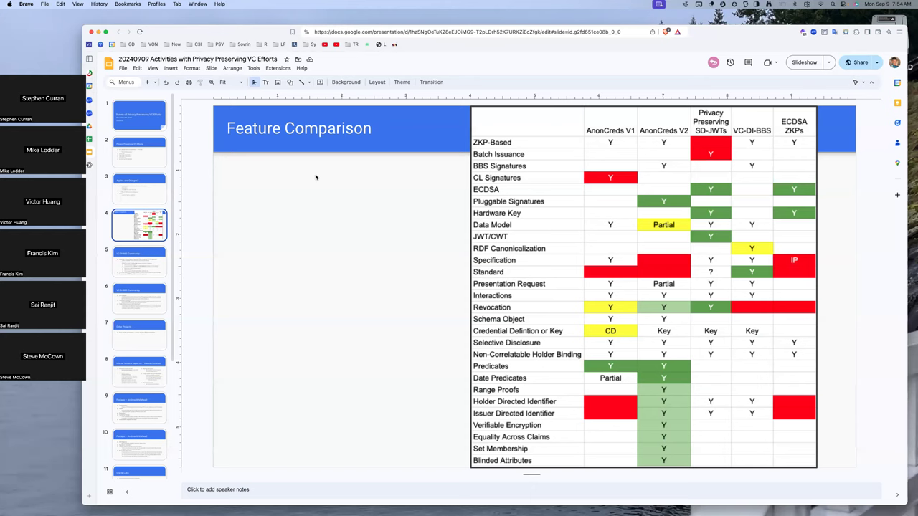
mouse_move(184, 135)
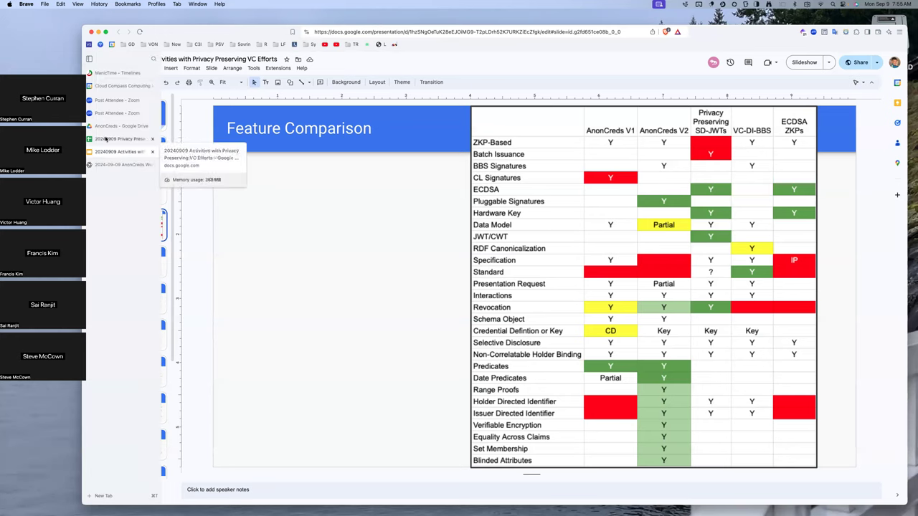
mouse_move(118, 164)
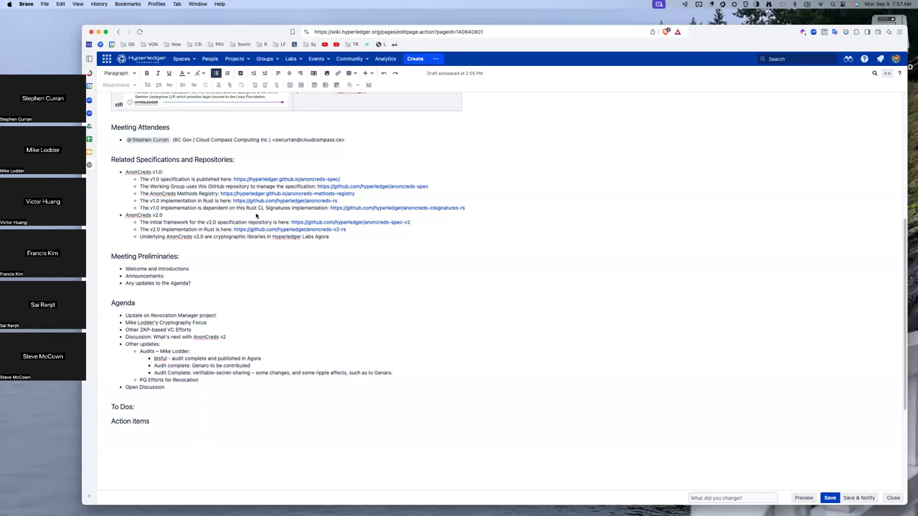
mouse_move(266, 267)
text( –)
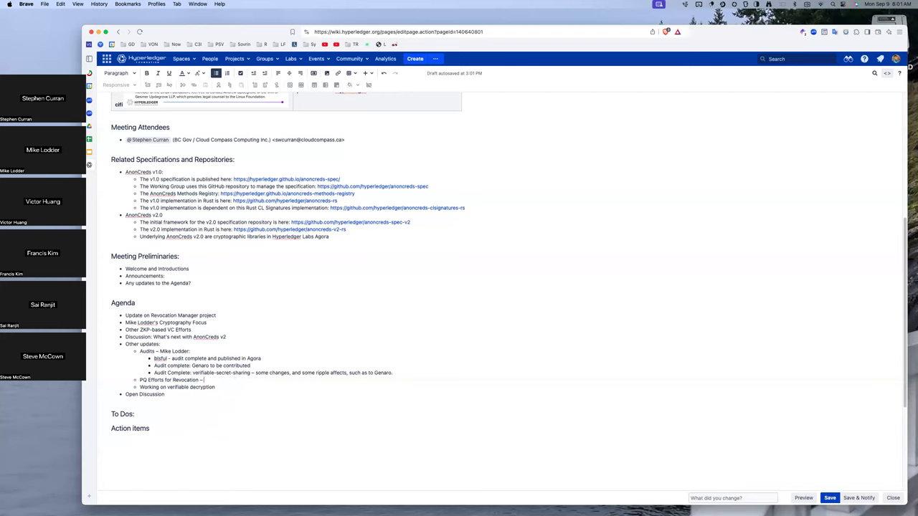
Note bit-map revocation as ALLOSAUR alternative without anonymous updates – 256 billion – less than a second.
text(bit-map,)
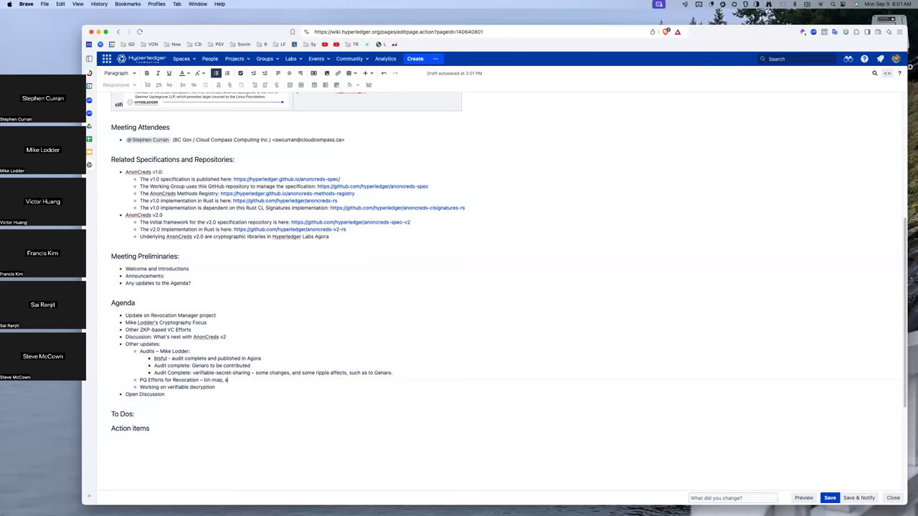
text(alternative to A)
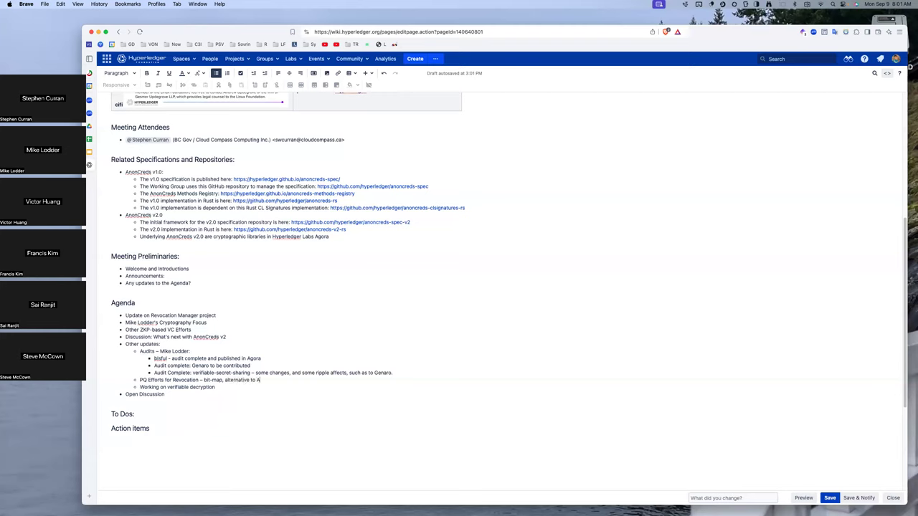
text(LLOSAUR, but does not)
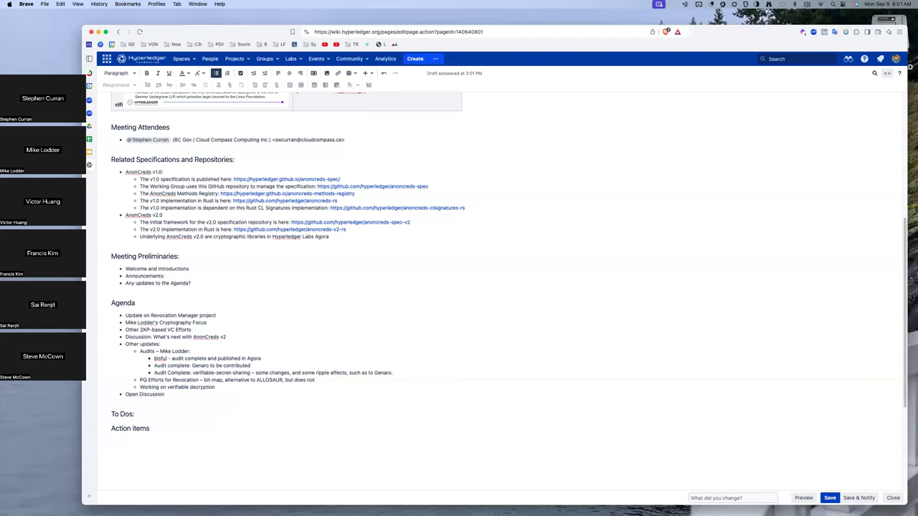
text(have)
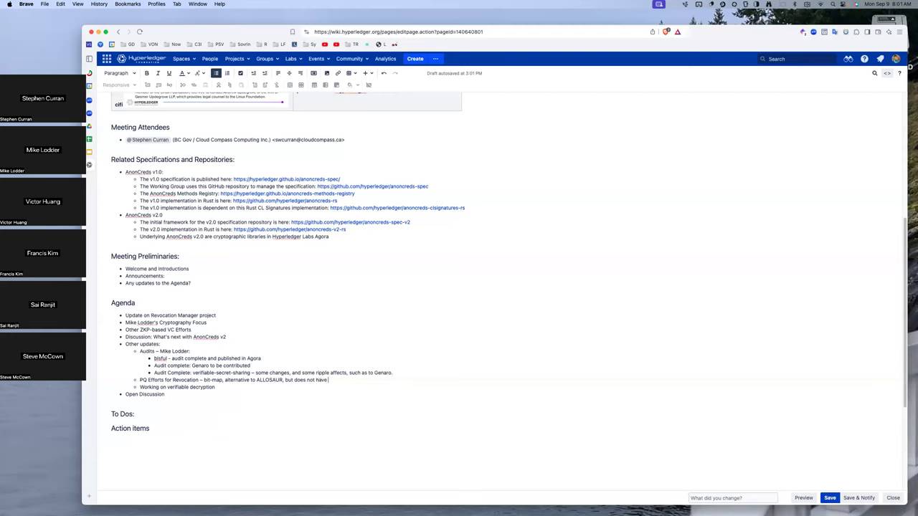
text(anonymous)
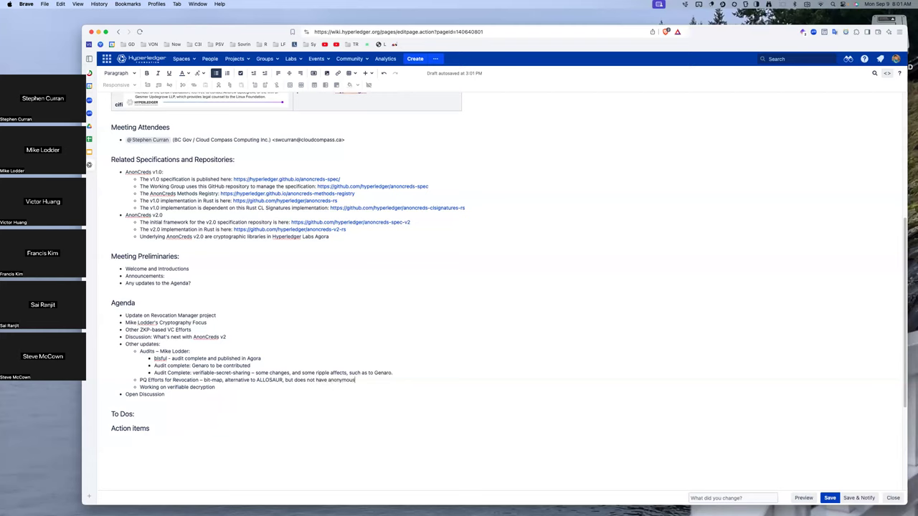
text(updates)
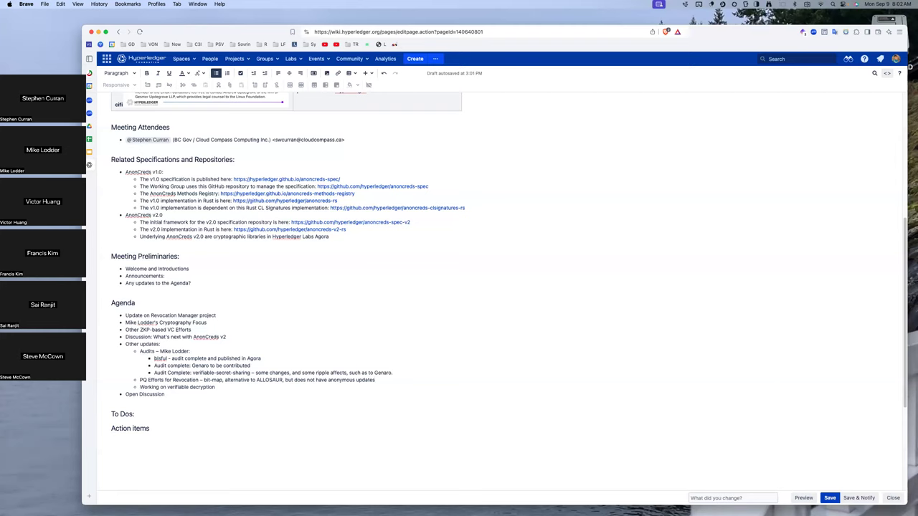
text(– 256)
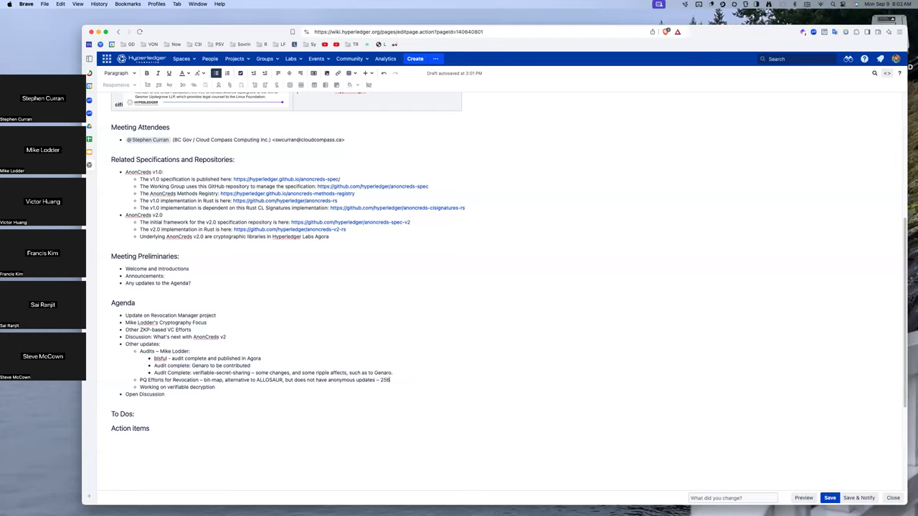
text(billion (2^38)
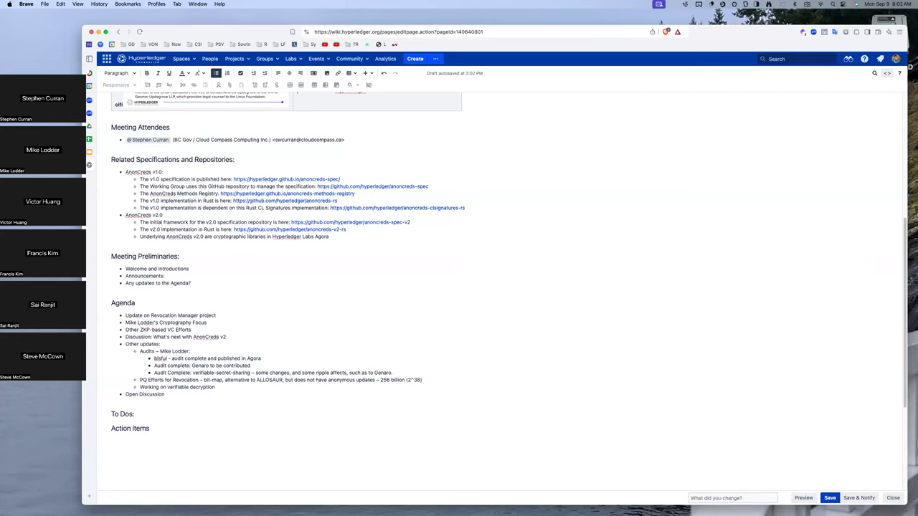
text(– less than)
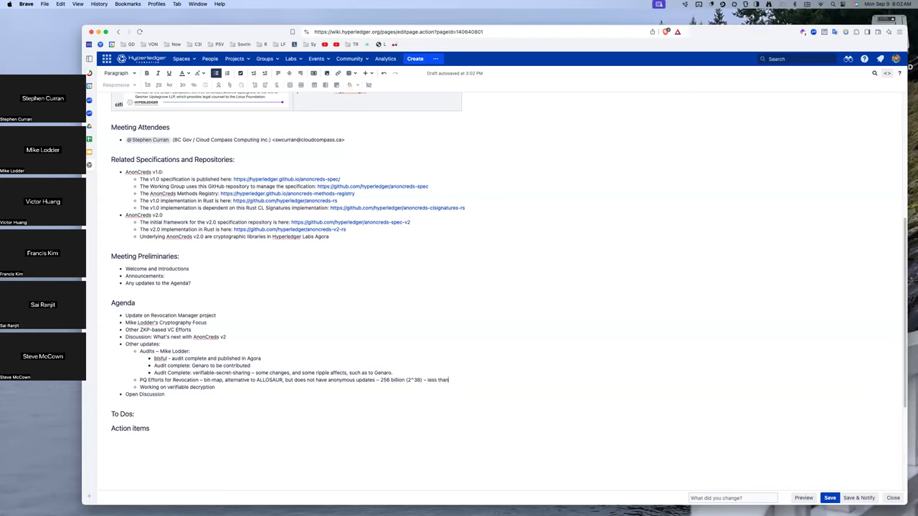
text(a second.)
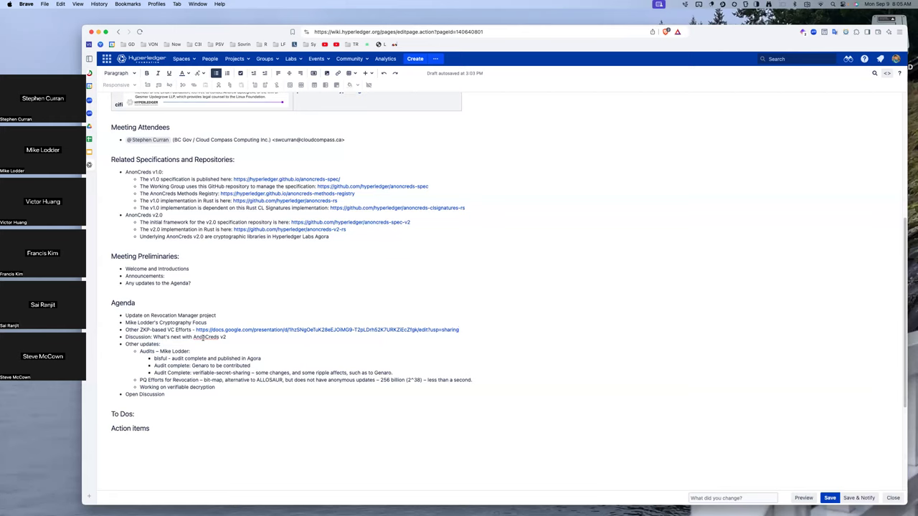
mouse_move(516, 333)
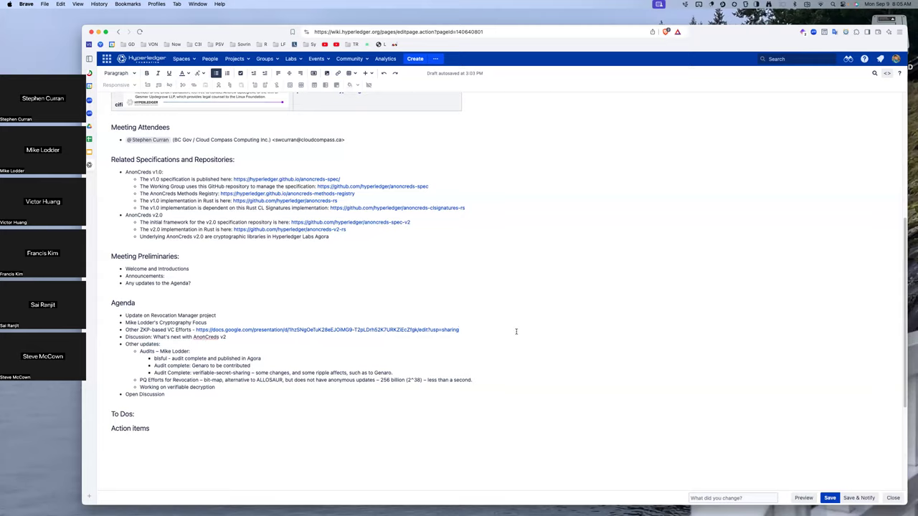